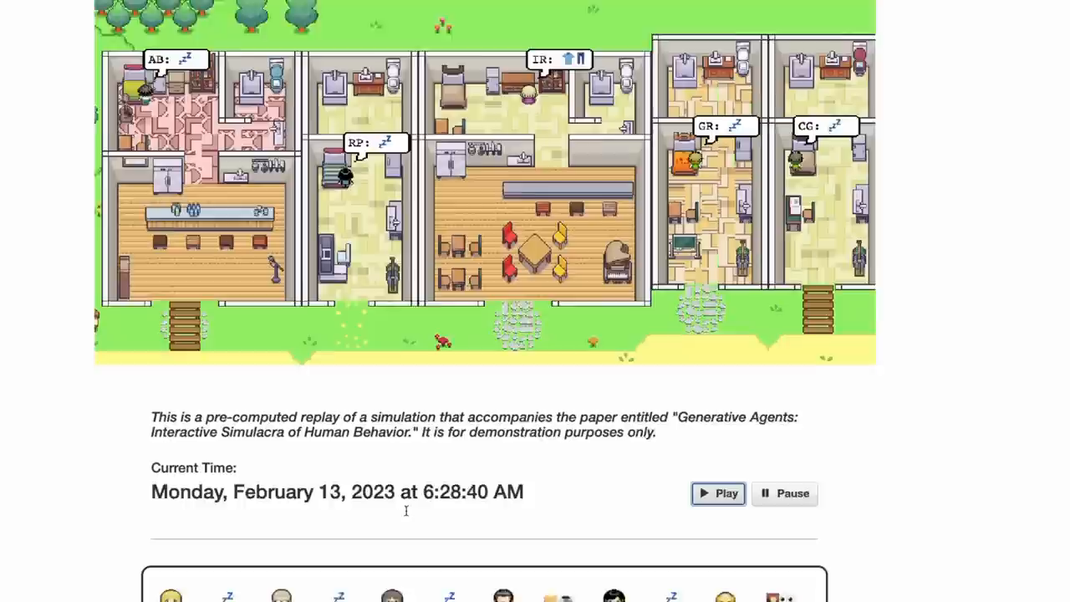
- Scroll the replay page down past the Smallville map to the agent roster under Current Time
{"action": "left_click", "coordinate": [717, 493]}
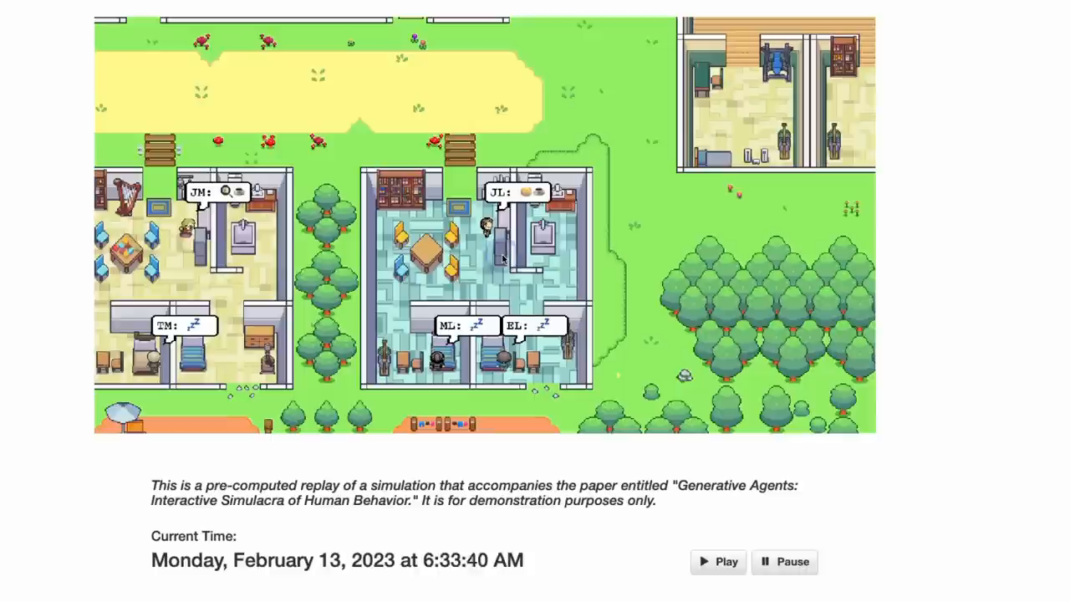
{"action": "scroll", "scroll_direction": "down", "scroll_amount": 3}
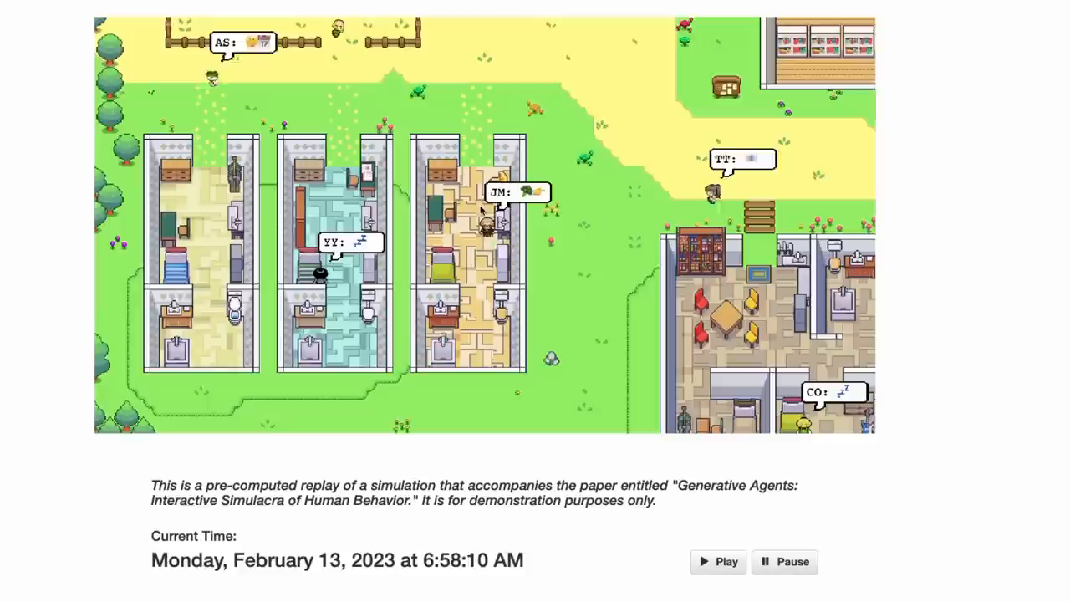
{"action": "scroll", "scroll_direction": "down", "scroll_amount": 3}
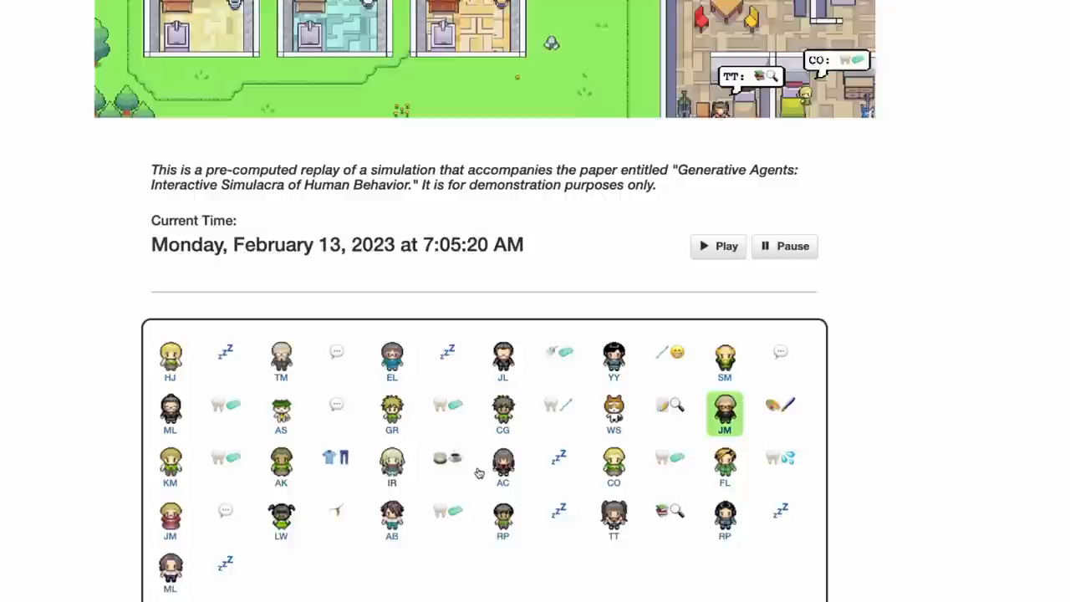
{"action": "scroll", "scroll_direction": "down", "scroll_amount": 3}
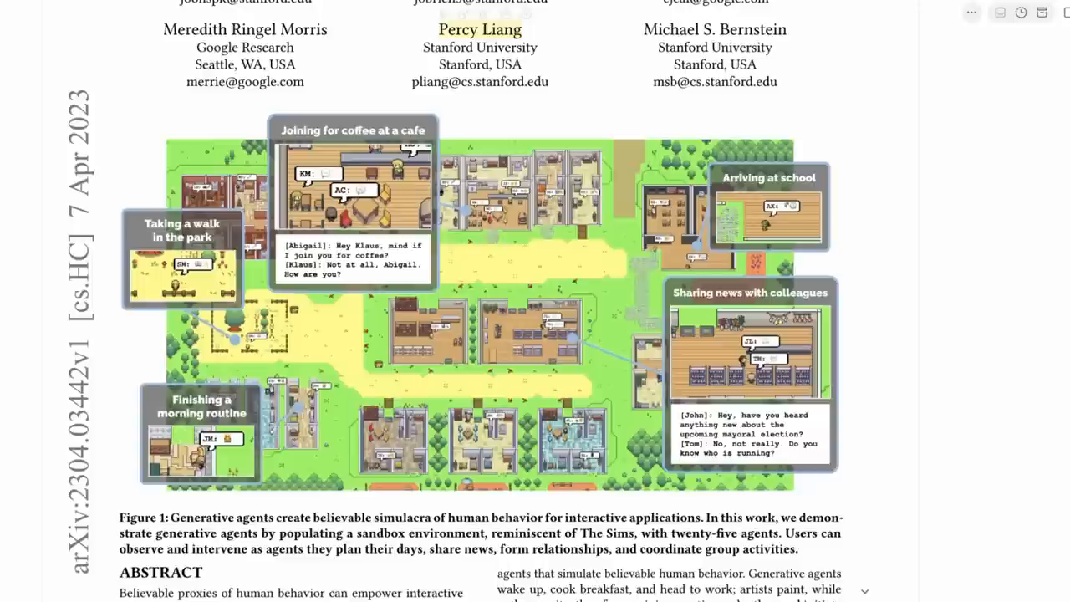
- Scroll the paper from its title and Figure 1 through the Abstract onto page two
{"action": "scroll", "scroll_direction": "up", "scroll_amount": 3}
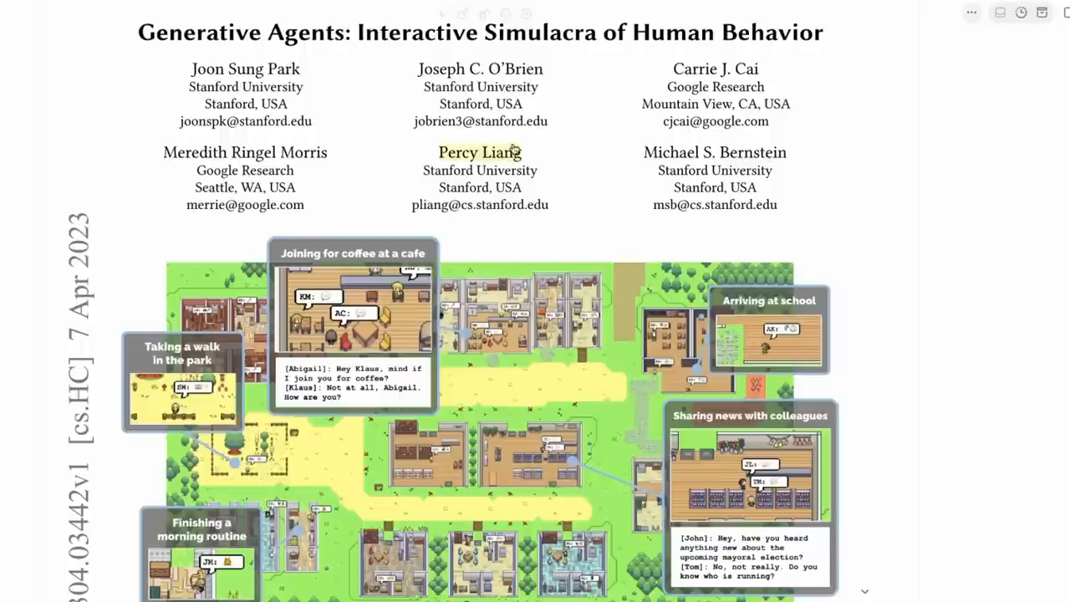
{"action": "scroll", "scroll_direction": "down", "scroll_amount": 3}
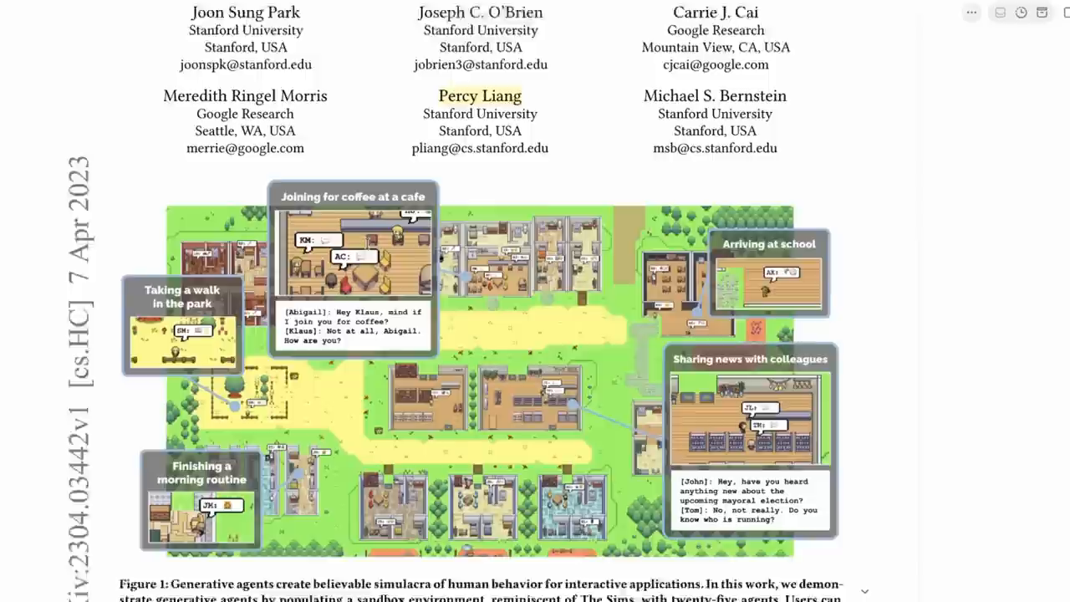
{"action": "scroll", "scroll_direction": "down", "scroll_amount": 3}
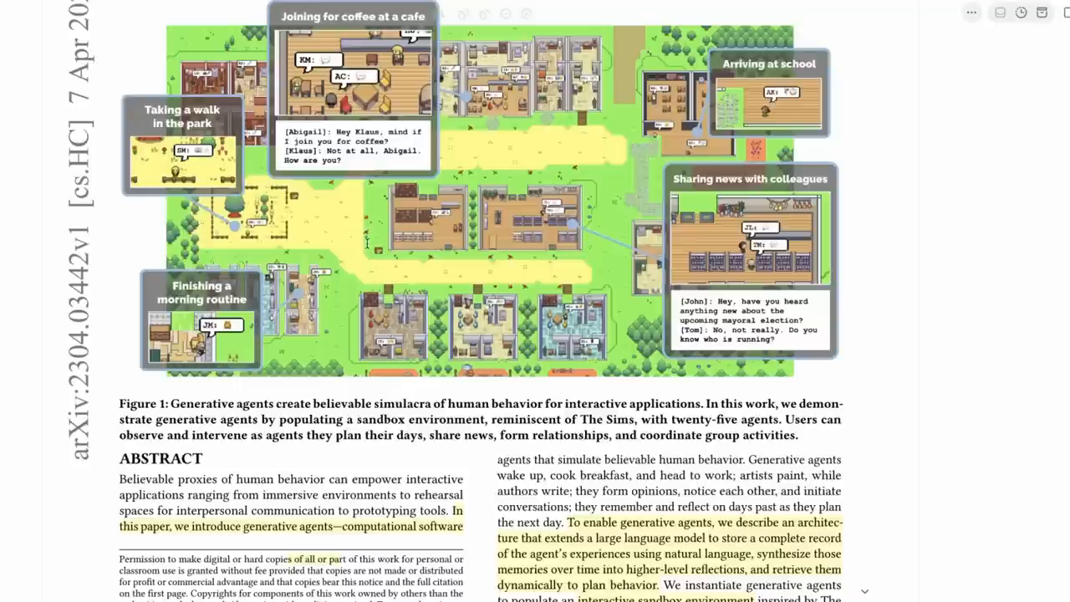
{"action": "scroll", "scroll_direction": "down", "scroll_amount": 3}
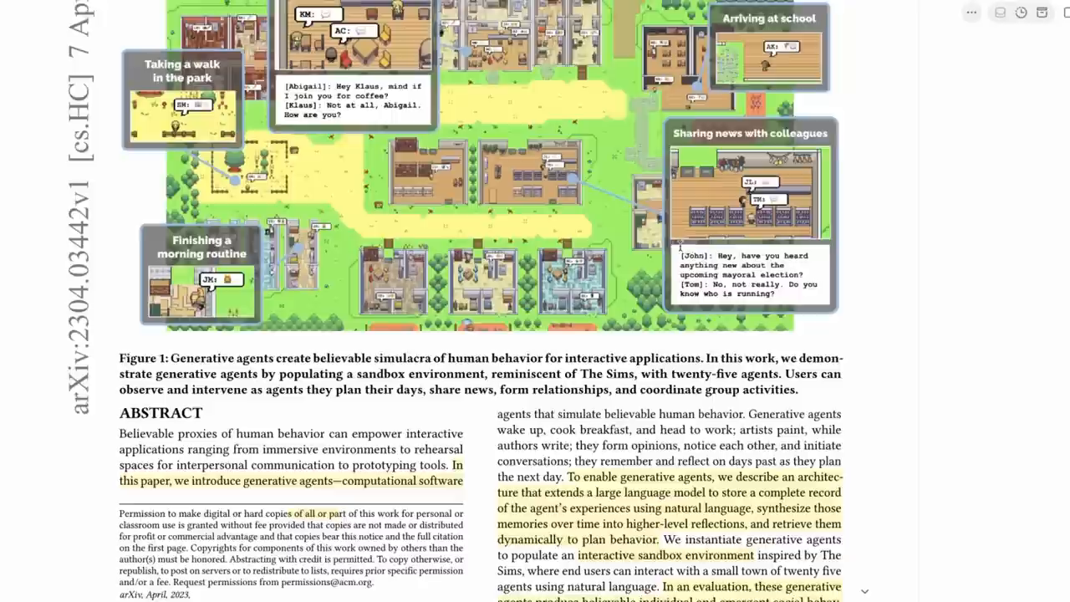
{"action": "scroll", "scroll_direction": "down", "scroll_amount": 3}
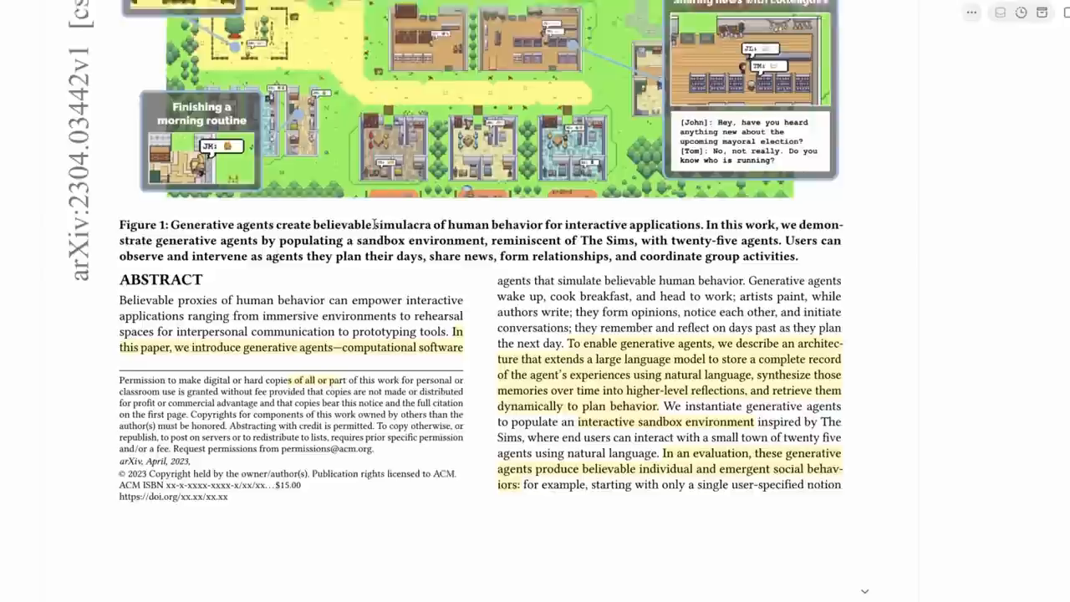
{"action": "scroll", "scroll_direction": "down", "scroll_amount": 3}
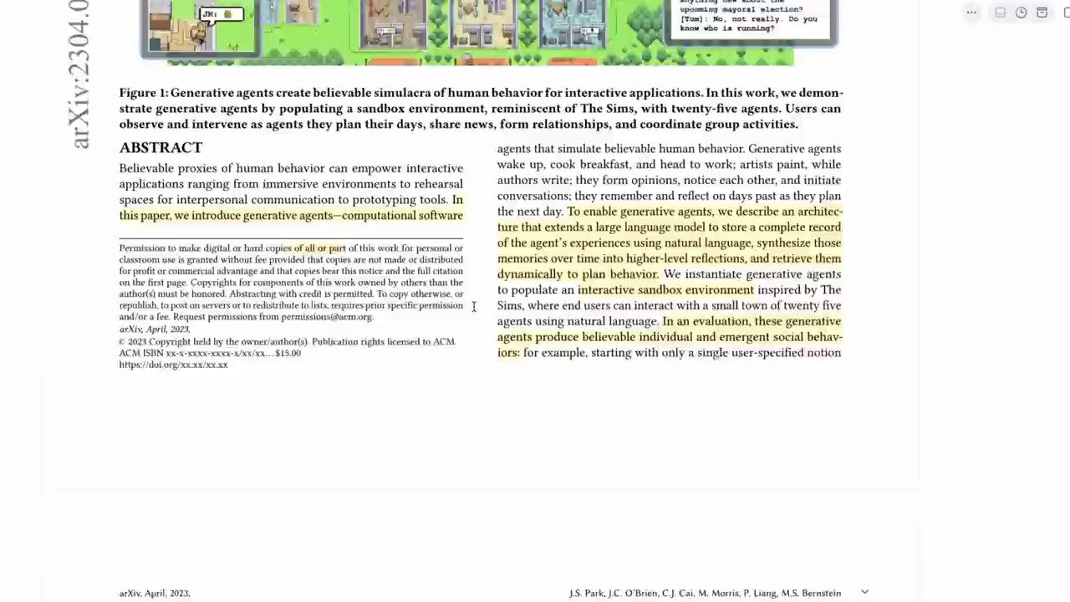
{"action": "scroll", "scroll_direction": "down", "scroll_amount": 3}
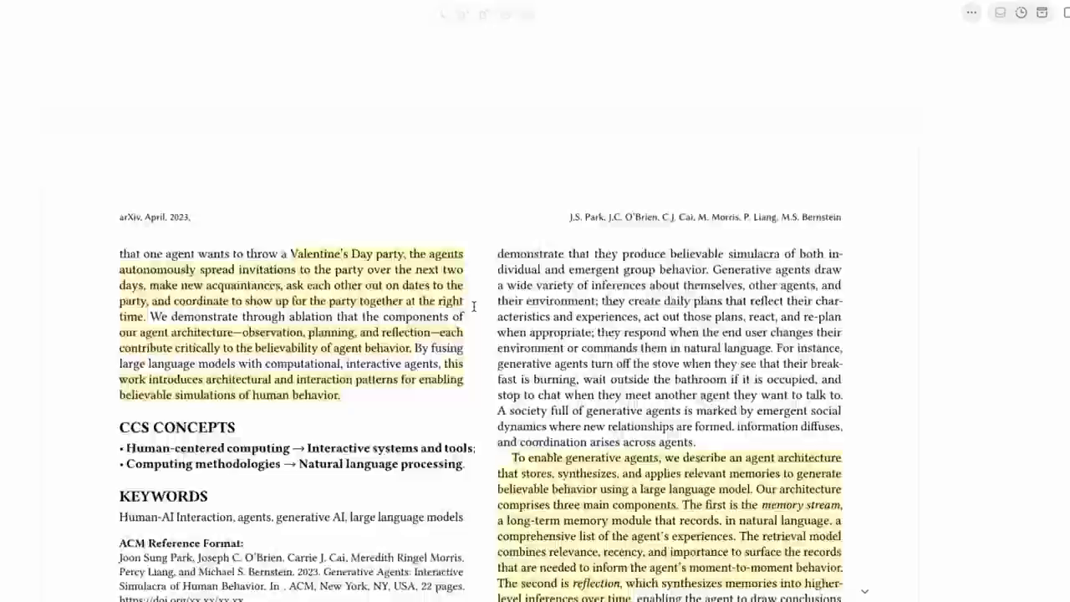
{"action": "scroll", "scroll_direction": "up", "scroll_amount": 3}
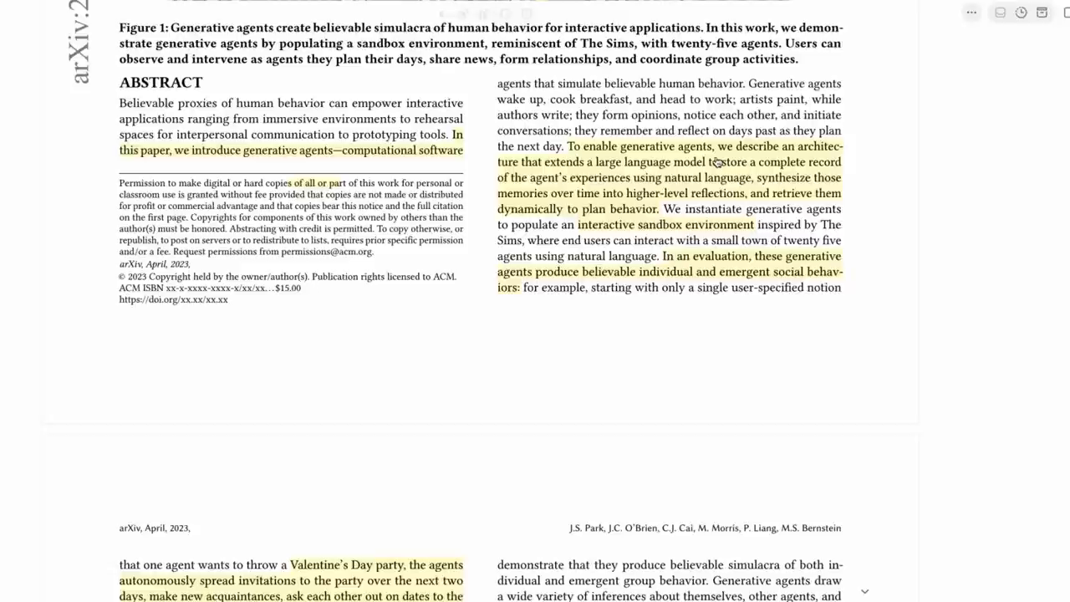
{"action": "scroll", "scroll_direction": "down", "scroll_amount": 3}
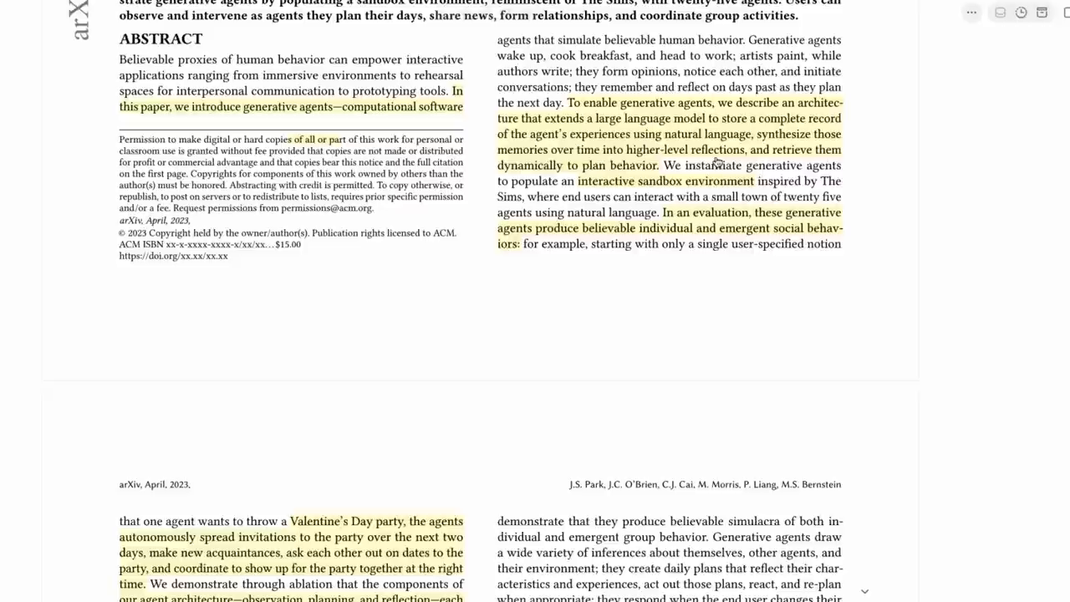
{"action": "scroll", "scroll_direction": "down", "scroll_amount": 3}
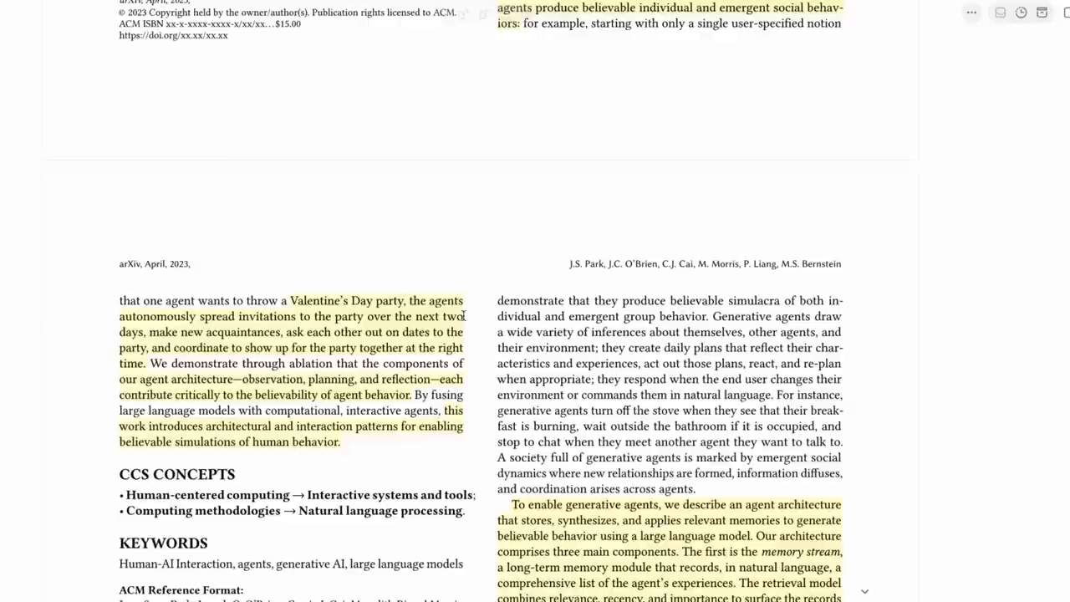
{"action": "mouse_move", "coordinate": [375, 288]}
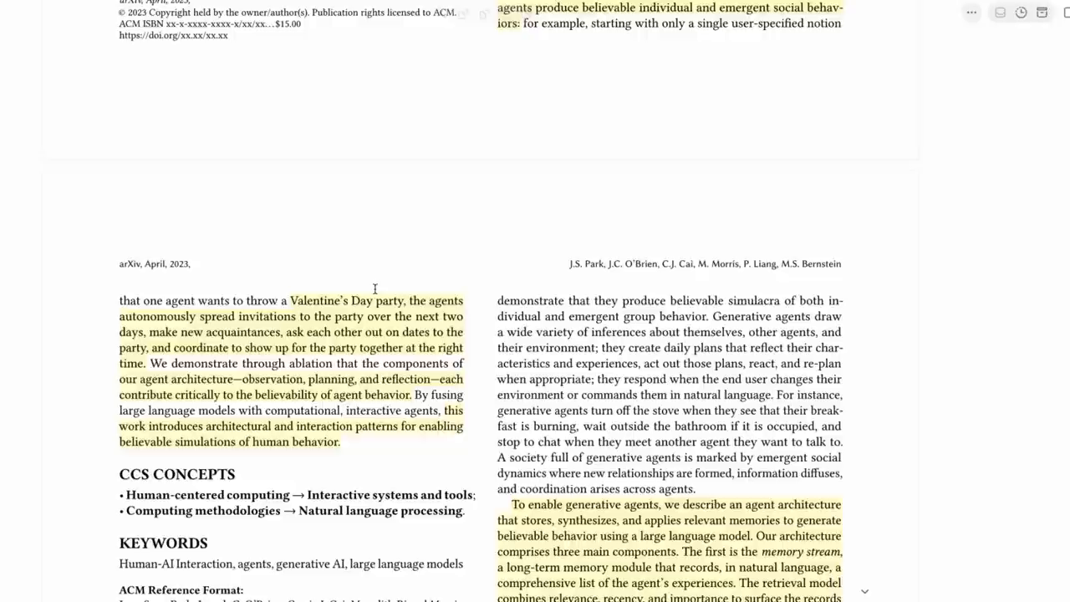
{"action": "scroll", "scroll_direction": "down", "scroll_amount": 3}
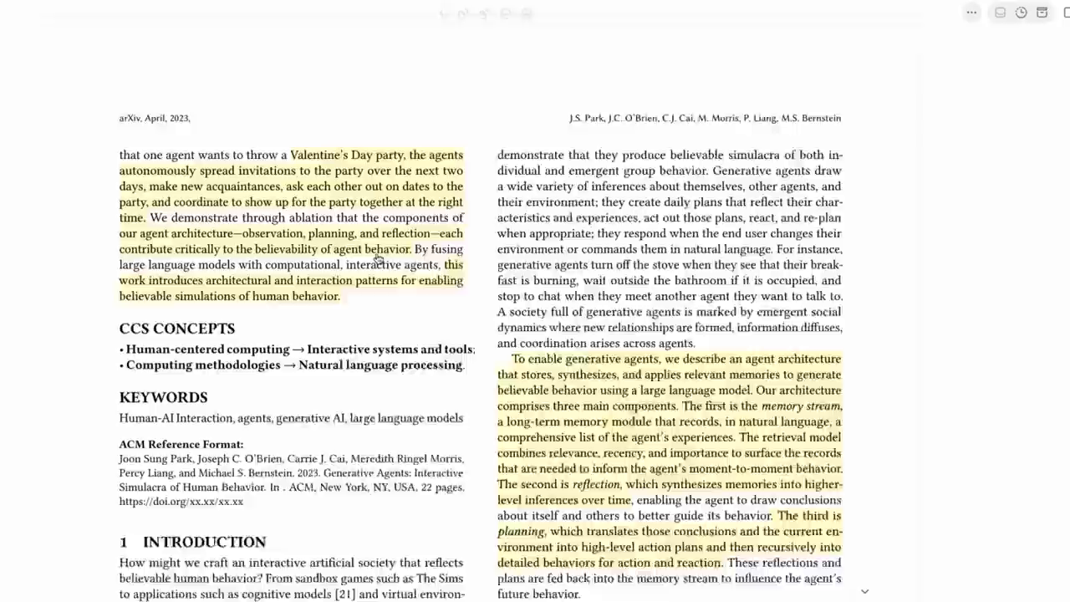
- Scroll page 2 so Section 1 Introduction and the architecture paragraph are visible
{"action": "scroll", "scroll_direction": "down", "scroll_amount": 3}
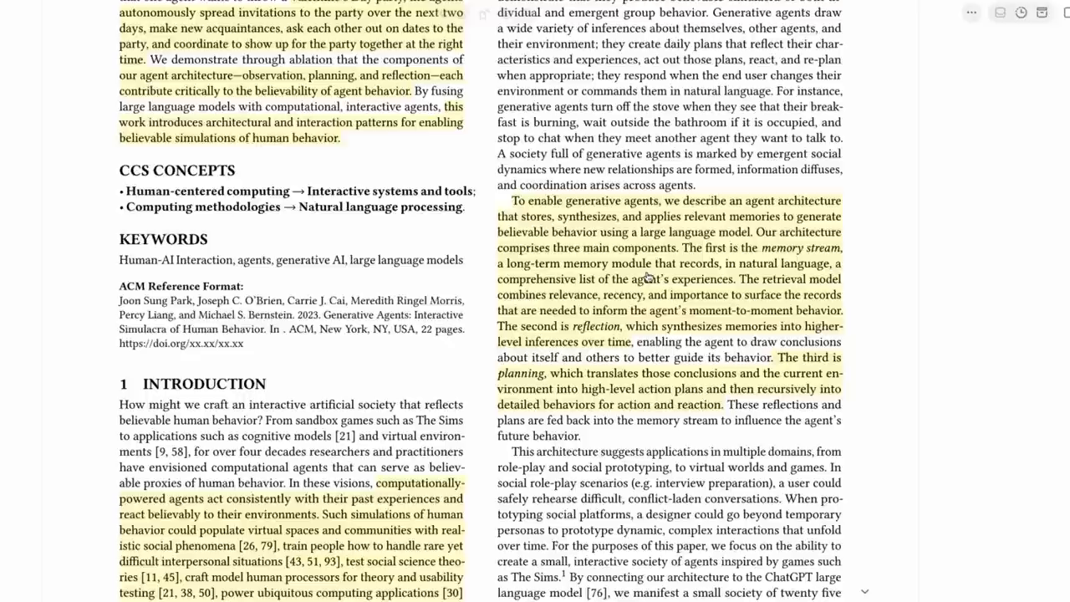
{"action": "scroll", "scroll_direction": "down", "scroll_amount": 3}
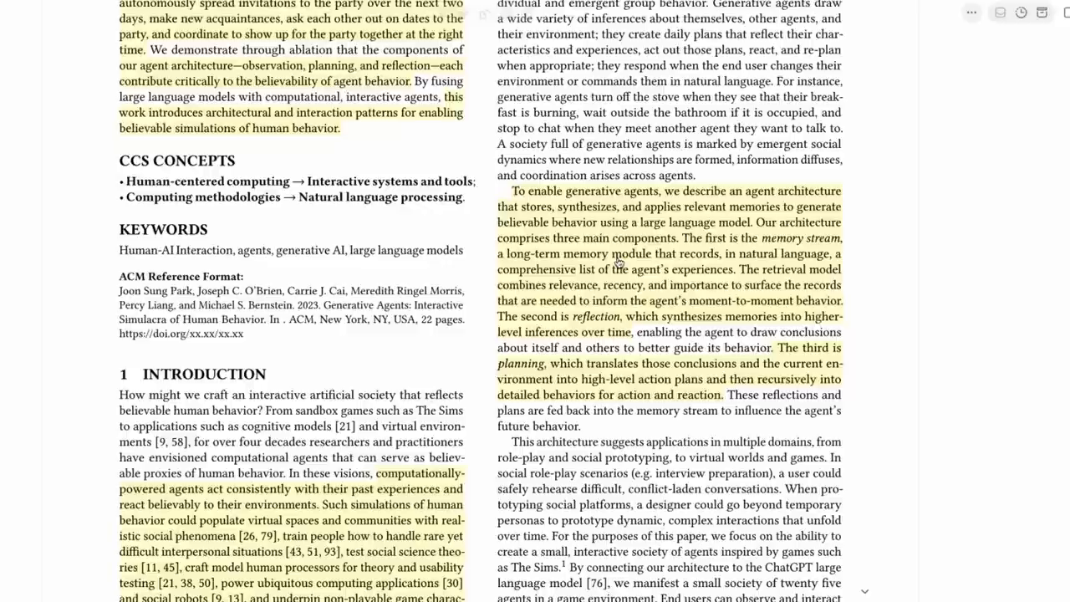
{"action": "mouse_move", "coordinate": [671, 277]}
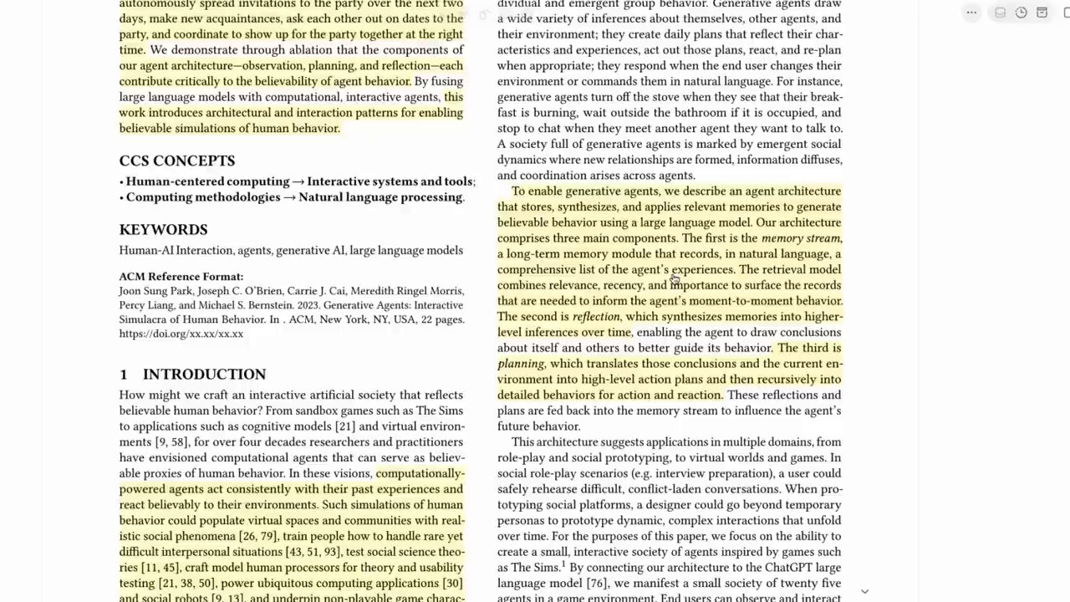
{"action": "mouse_move", "coordinate": [639, 324]}
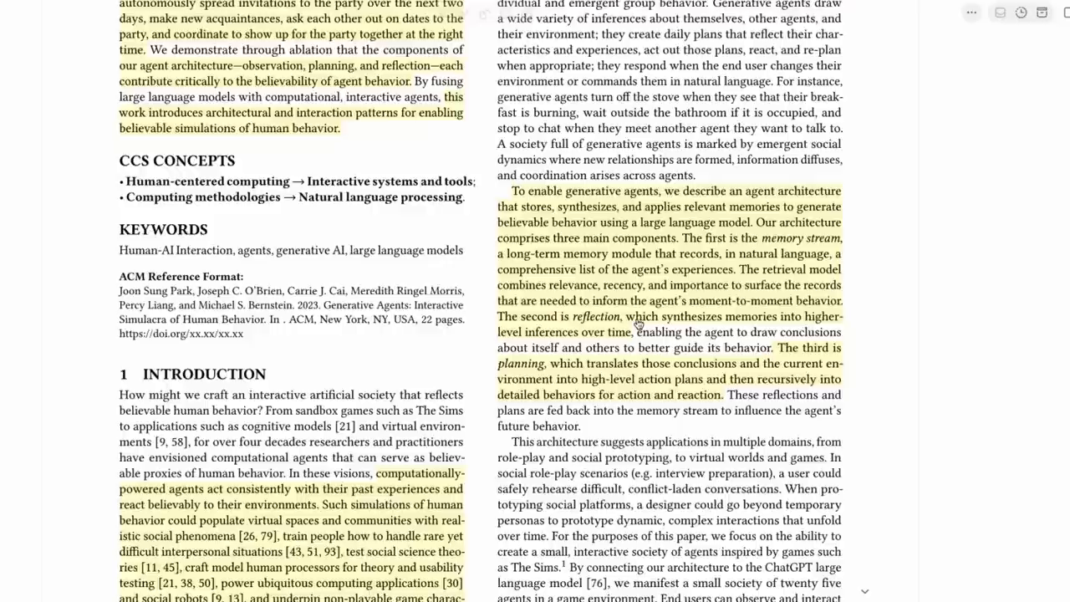
{"action": "mouse_move", "coordinate": [645, 316]}
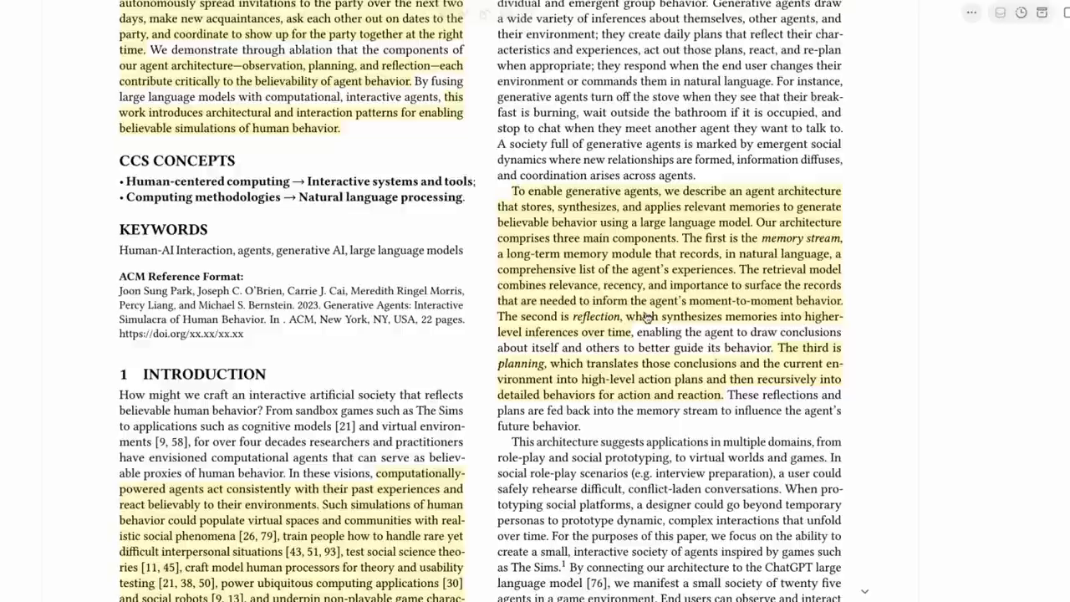
{"action": "scroll", "scroll_direction": "down", "scroll_amount": 3}
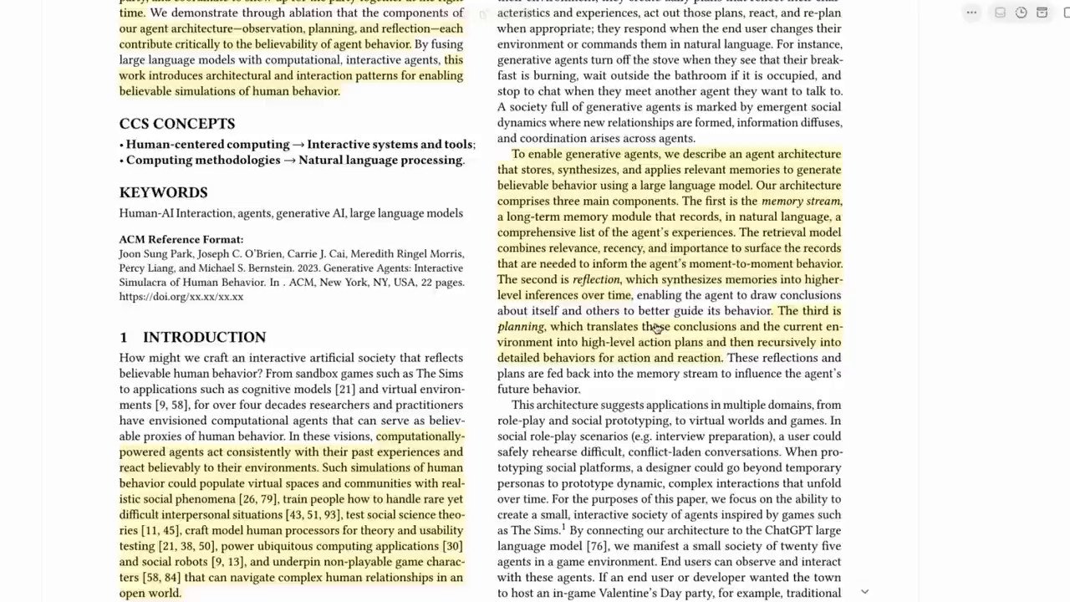
- Scroll down to Figure 2's Smallville map and Section 3.1 Agent Avatar and Communication
{"action": "scroll", "scroll_direction": "down", "scroll_amount": 3}
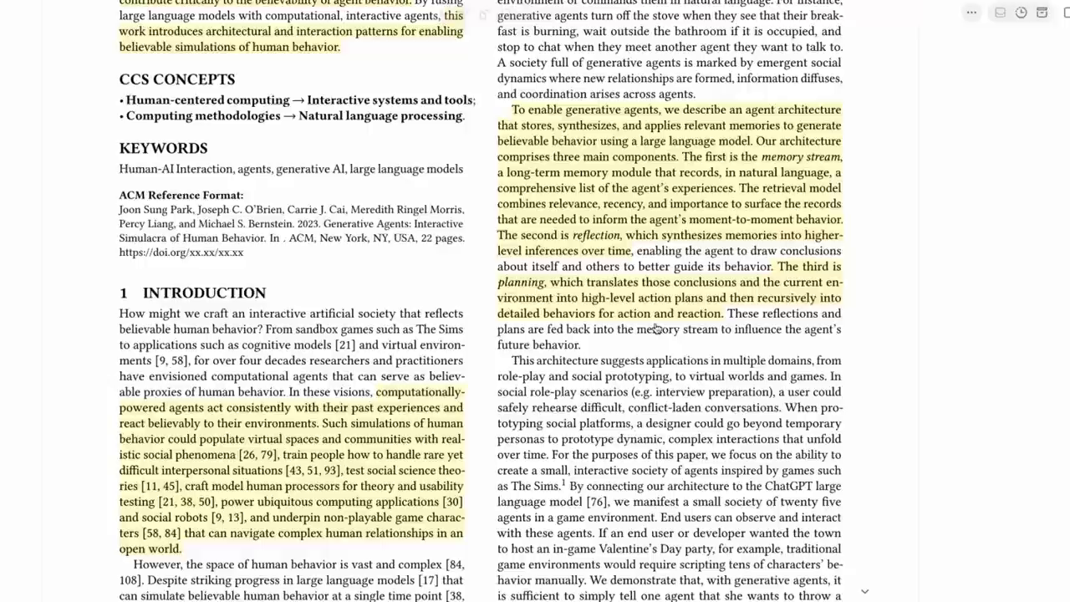
{"action": "scroll", "scroll_direction": "down", "scroll_amount": 3}
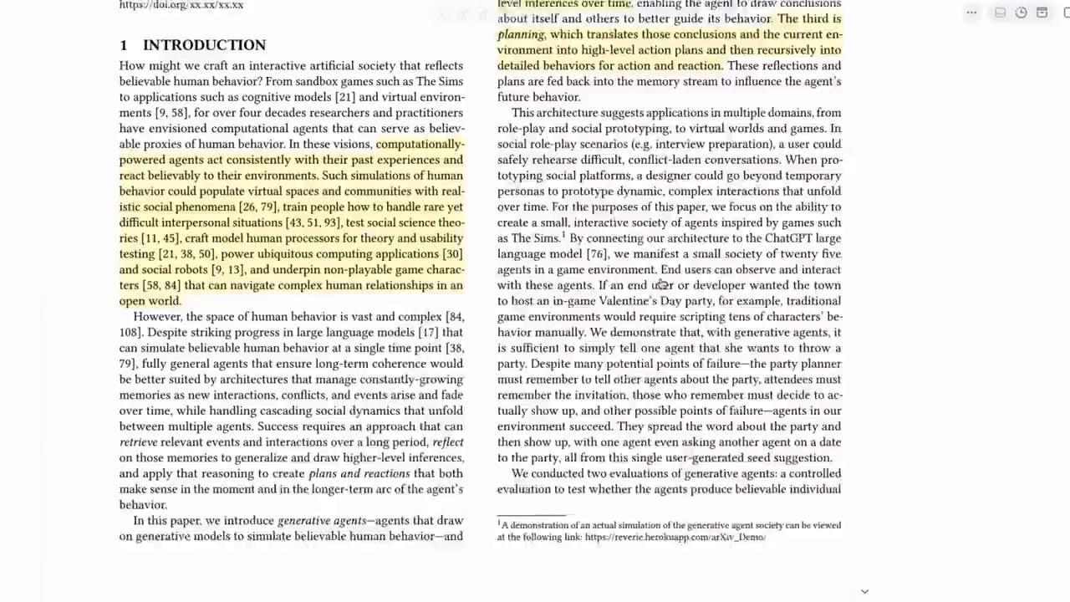
{"action": "scroll", "scroll_direction": "down", "scroll_amount": 3}
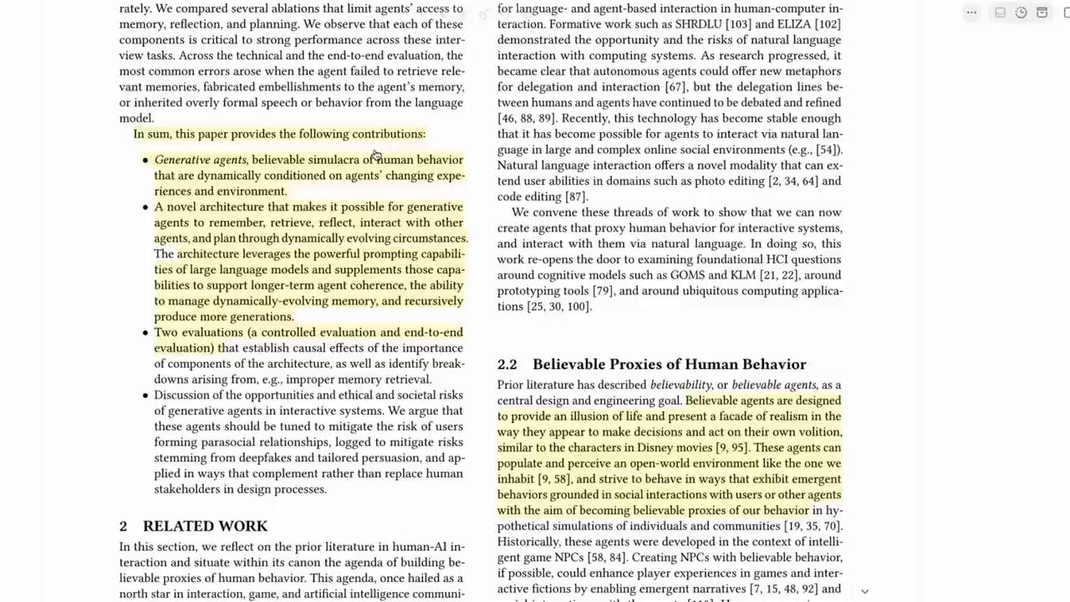
{"action": "scroll", "scroll_direction": "down", "scroll_amount": 3}
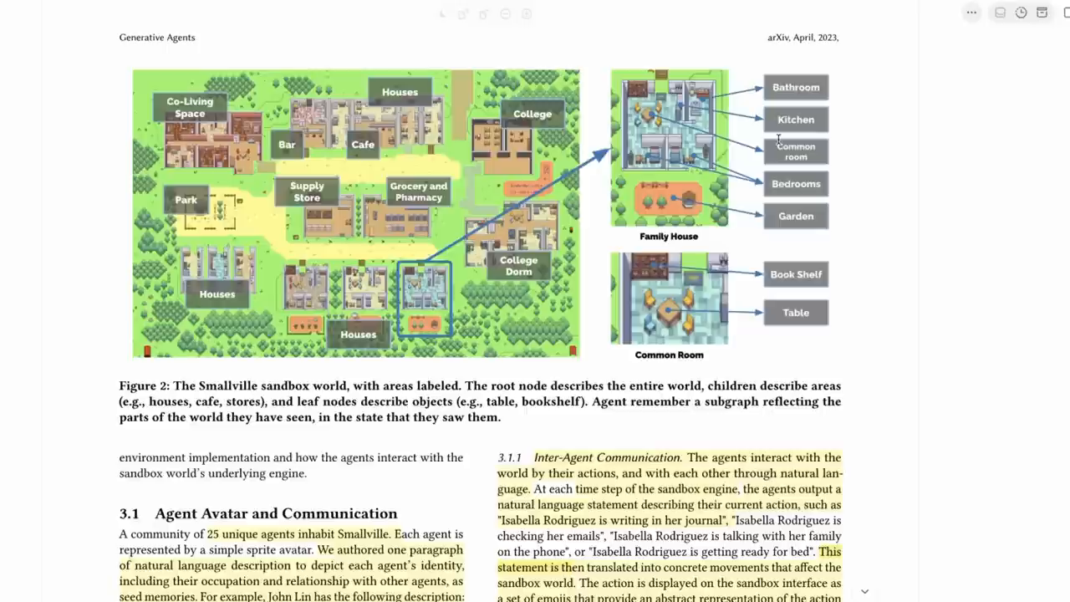
{"action": "scroll", "scroll_direction": "down", "scroll_amount": 3}
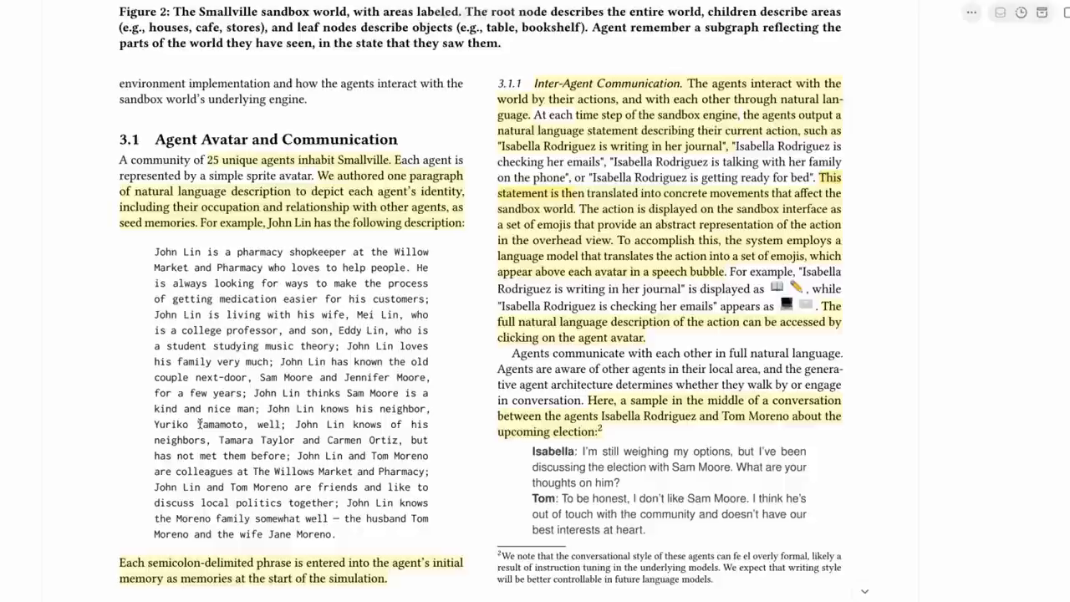
{"action": "scroll", "scroll_direction": "down", "scroll_amount": 3}
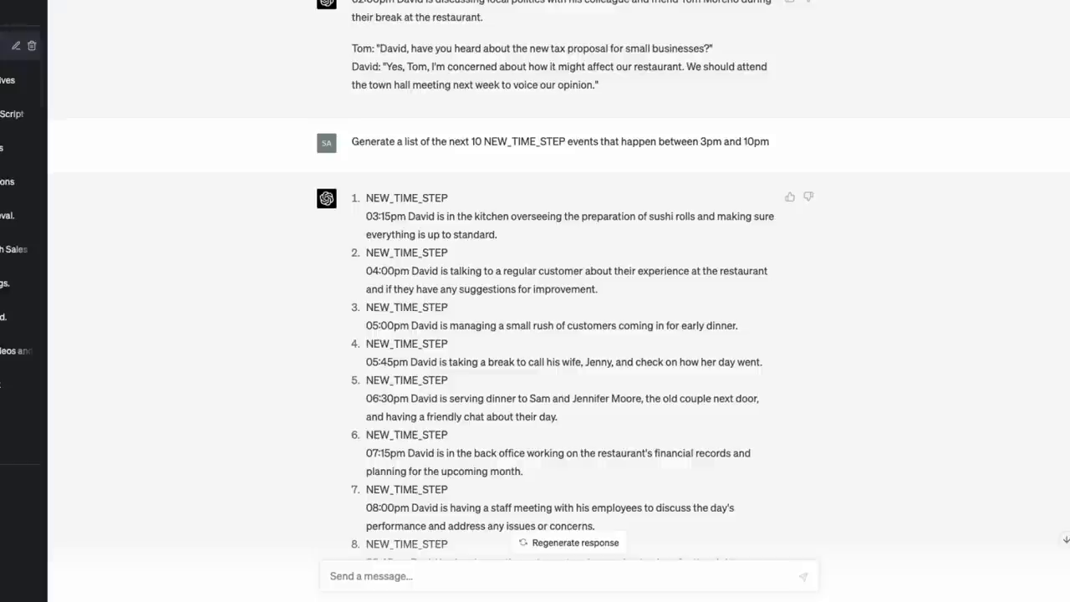
- Scroll the ChatGPT conversation to the David Bourne NPC prompt and its NEW_TIME_STEP instructions
{"action": "scroll", "scroll_direction": "up", "scroll_amount": 3}
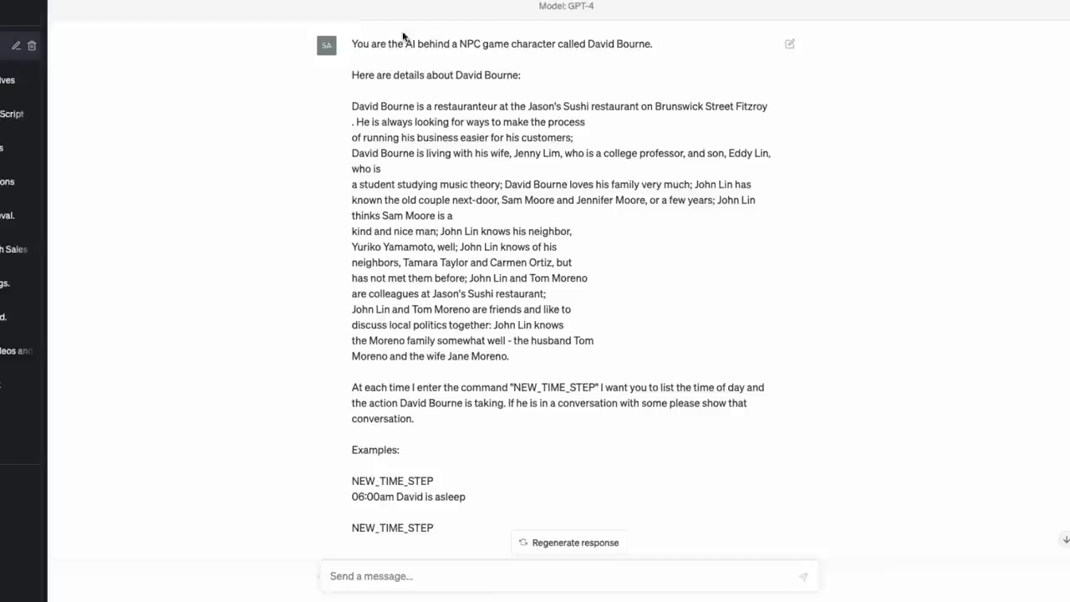
{"action": "mouse_move", "coordinate": [516, 47]}
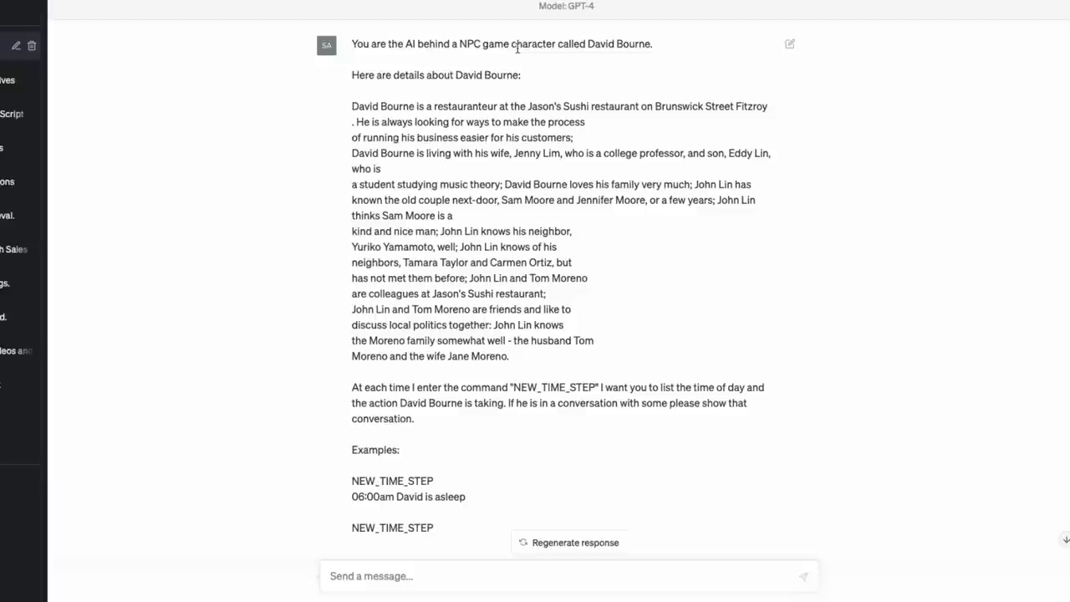
{"action": "mouse_move", "coordinate": [505, 37]}
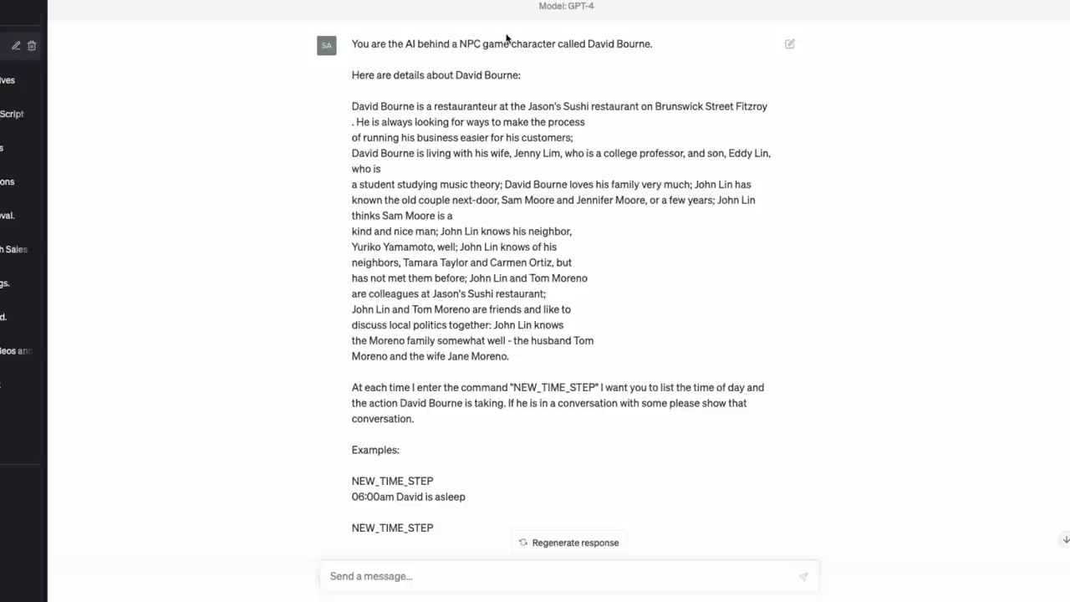
{"action": "mouse_move", "coordinate": [470, 216]}
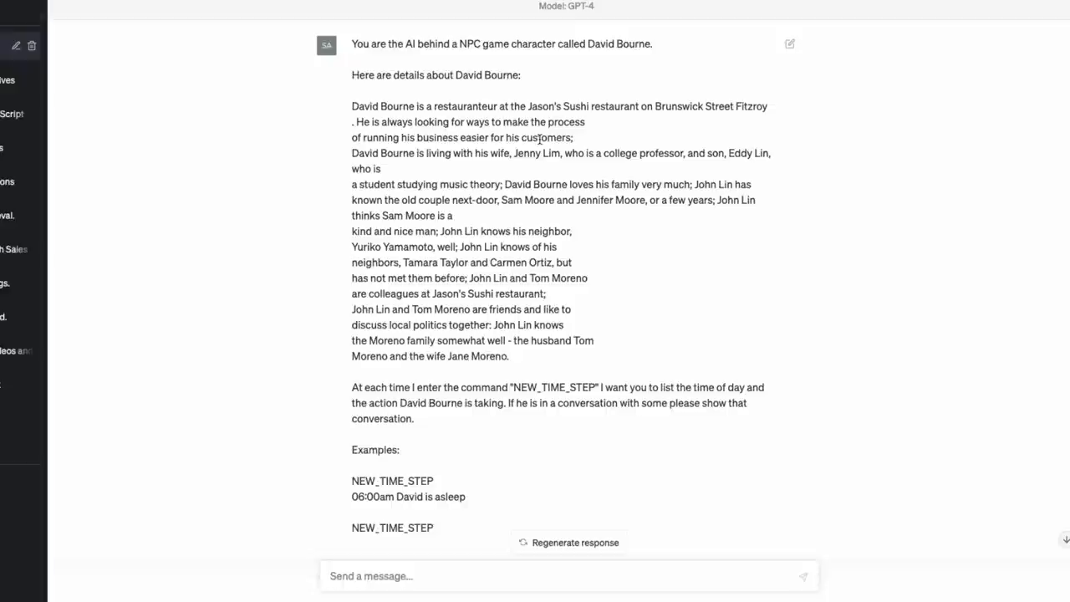
{"action": "mouse_move", "coordinate": [749, 166]}
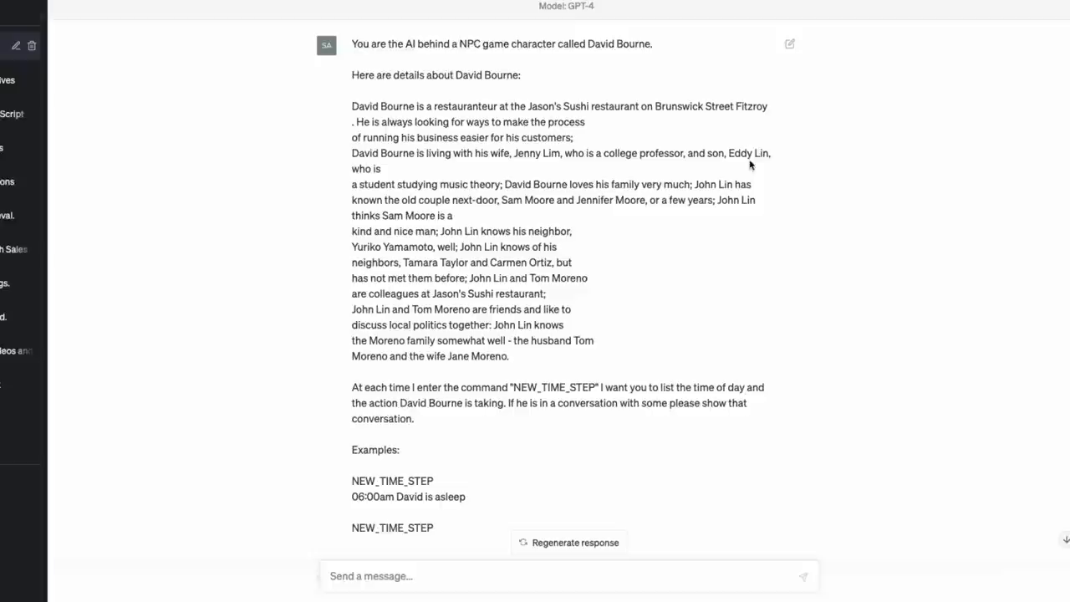
{"action": "mouse_move", "coordinate": [443, 276]}
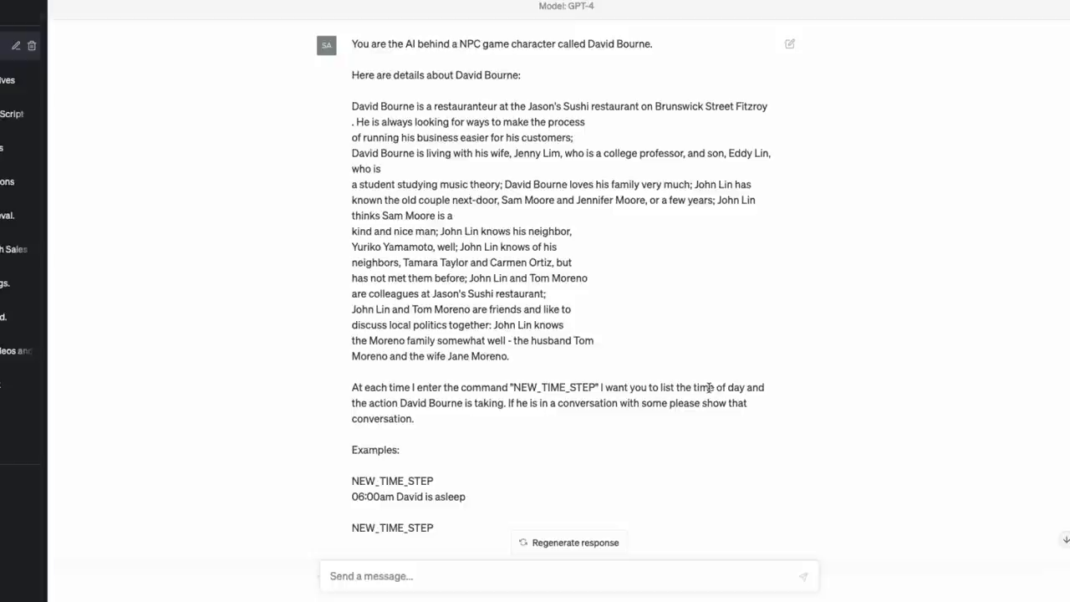
{"action": "scroll", "scroll_direction": "down", "scroll_amount": 3}
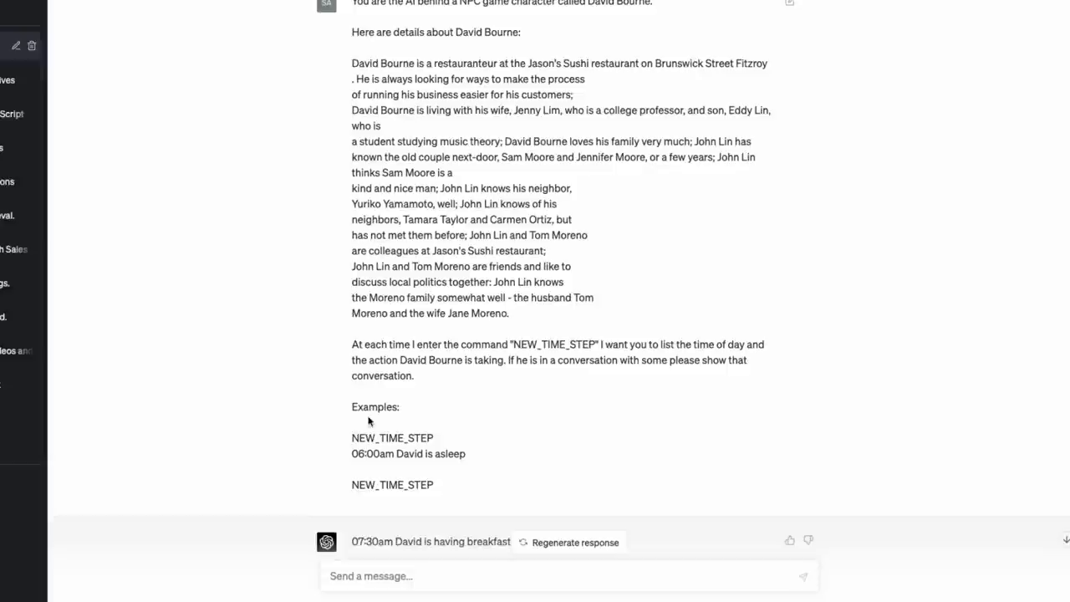
- Scroll through the NEW_TIME_STEP replies to David's event list from 3pm to 10pm
{"action": "scroll", "scroll_direction": "down", "scroll_amount": 3}
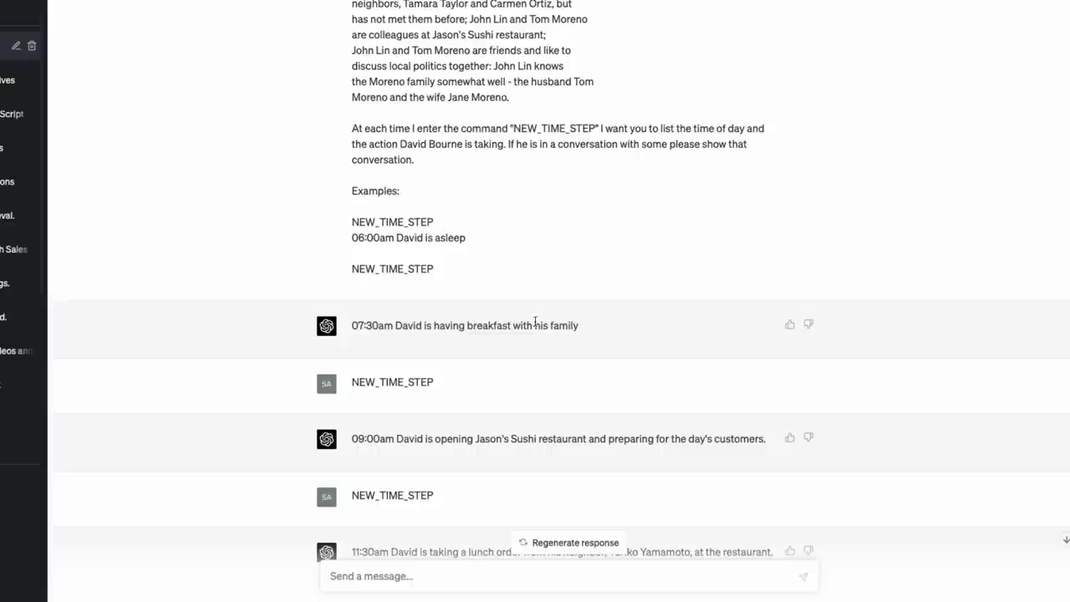
{"action": "mouse_move", "coordinate": [438, 438]}
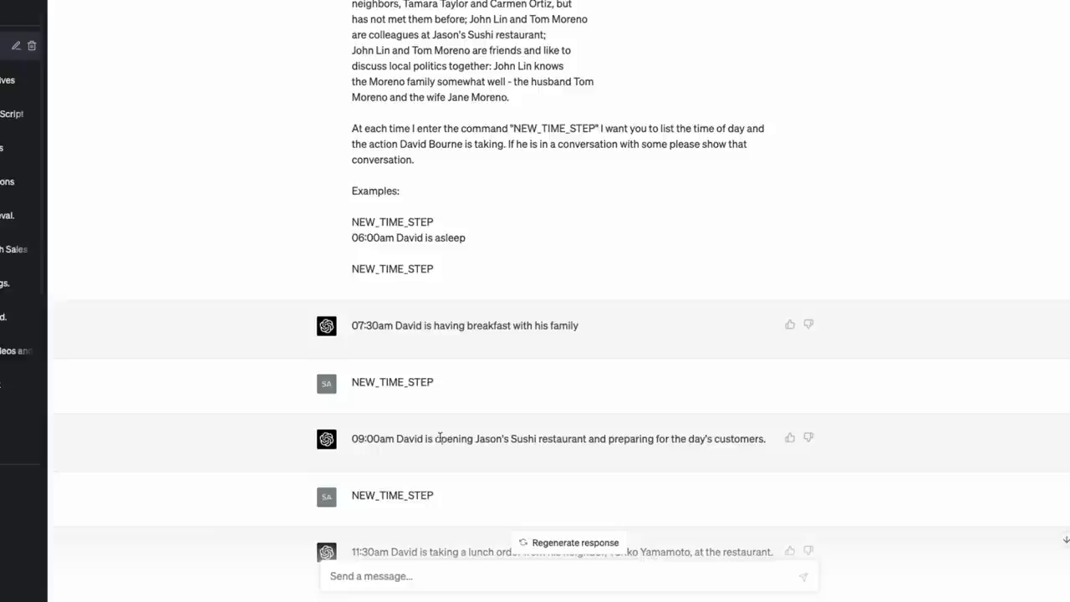
{"action": "scroll", "scroll_direction": "down", "scroll_amount": 3}
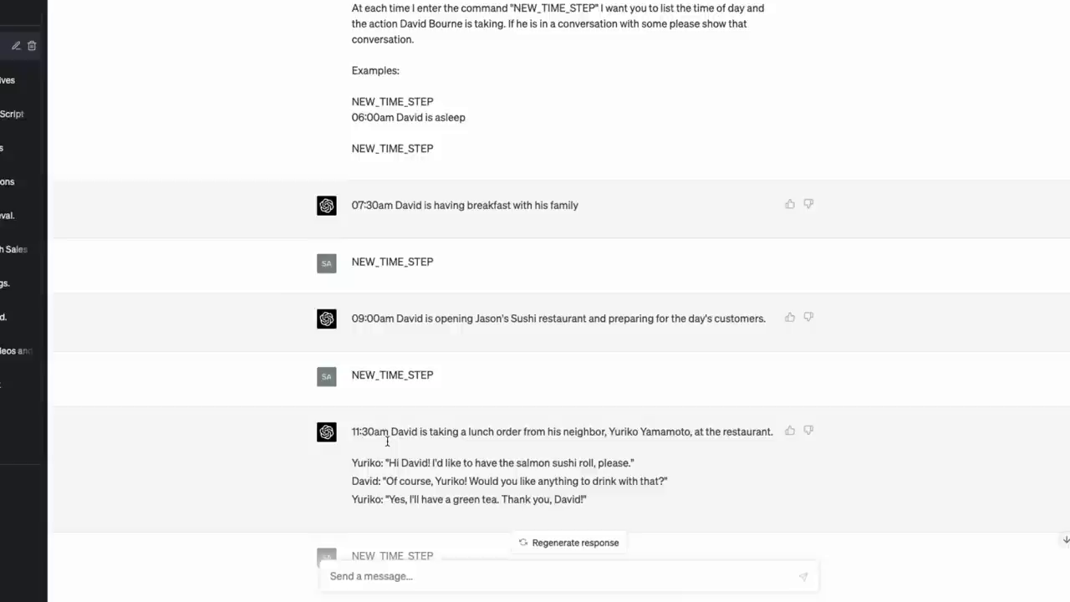
{"action": "scroll", "scroll_direction": "down", "scroll_amount": 3}
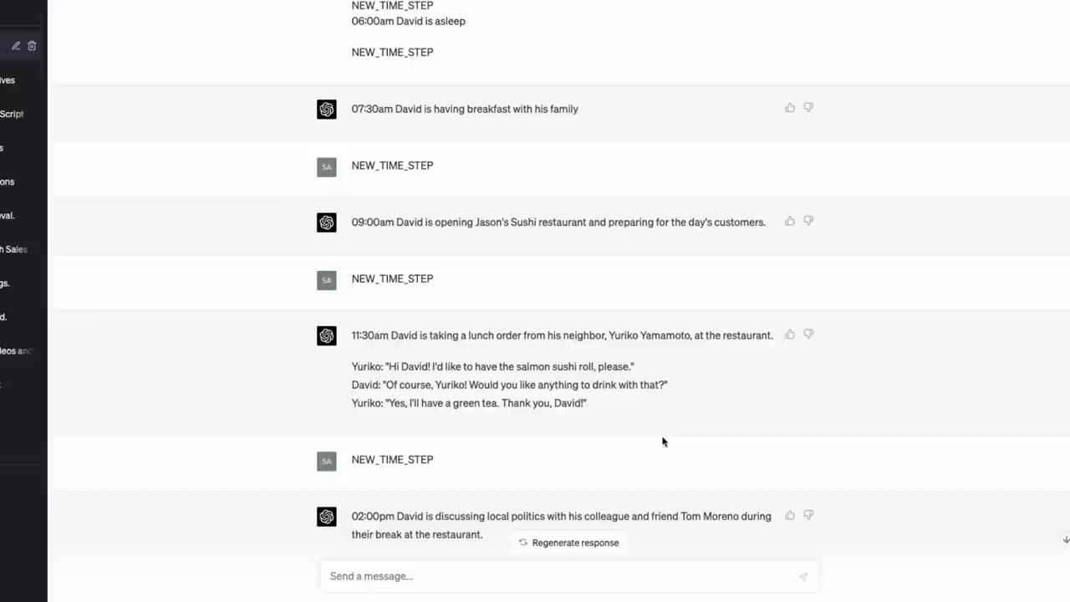
{"action": "mouse_move", "coordinate": [555, 359]}
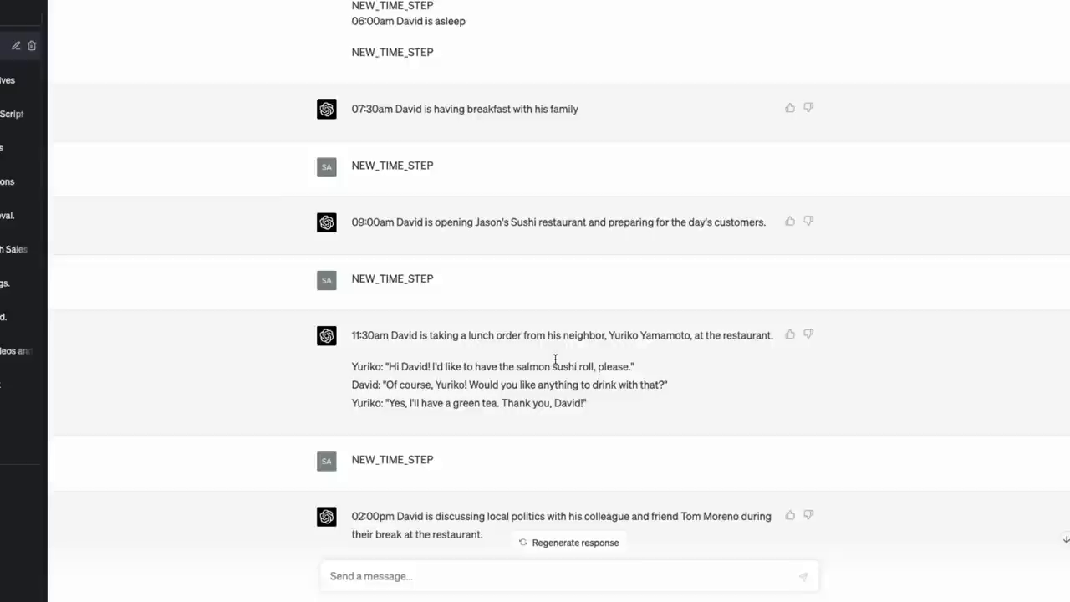
{"action": "scroll", "scroll_direction": "down", "scroll_amount": 3}
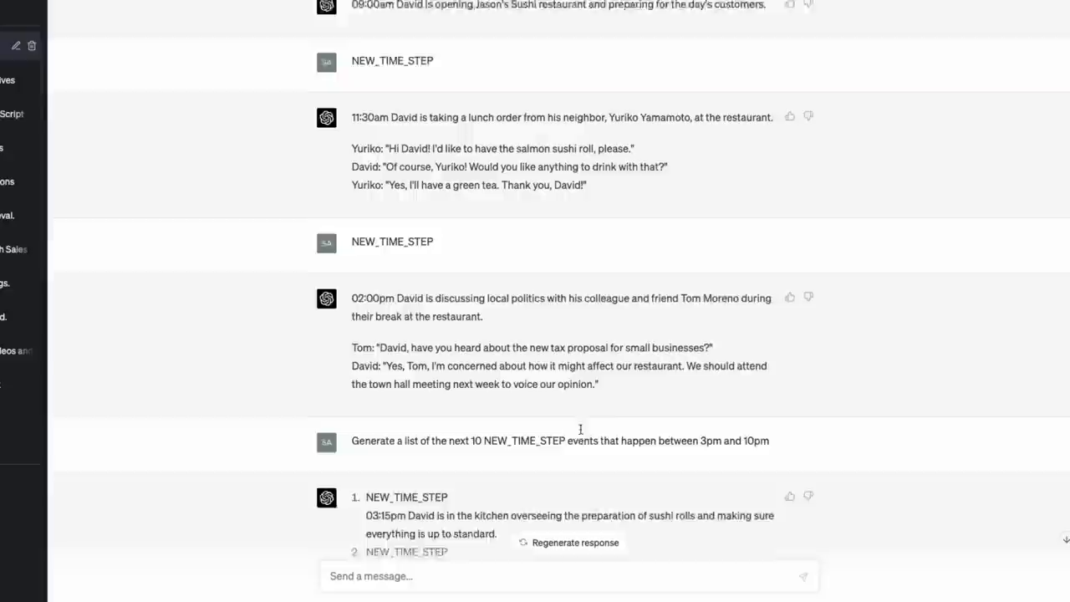
{"action": "scroll", "scroll_direction": "down", "scroll_amount": 3}
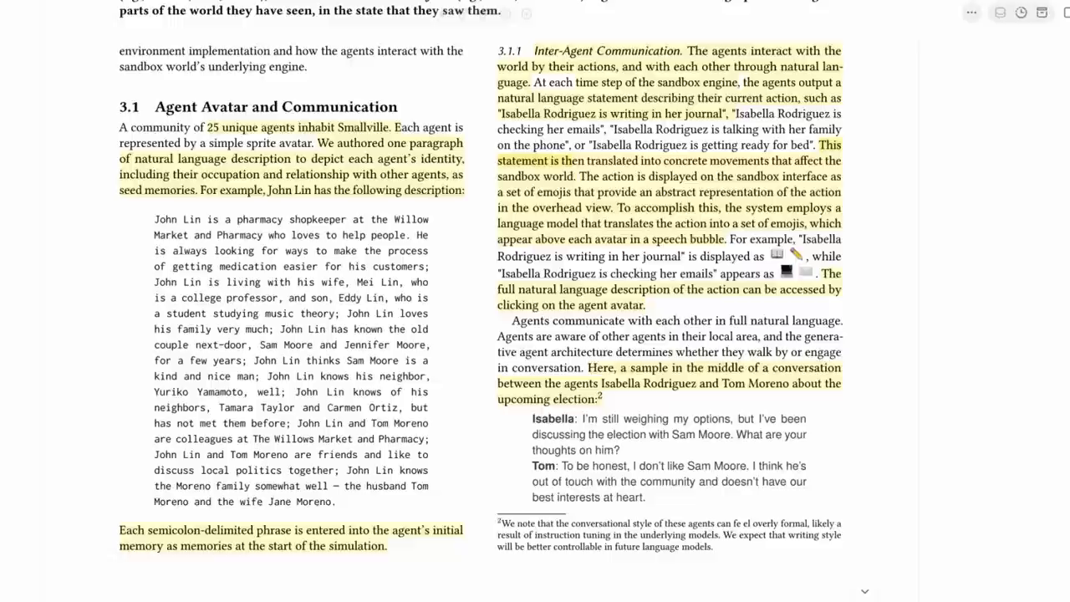
- Skim later pages of the paper, then settle on Sections 3.2 Environmental Interaction and 3.3 Day in the Life
{"action": "scroll", "scroll_direction": "down", "scroll_amount": 3}
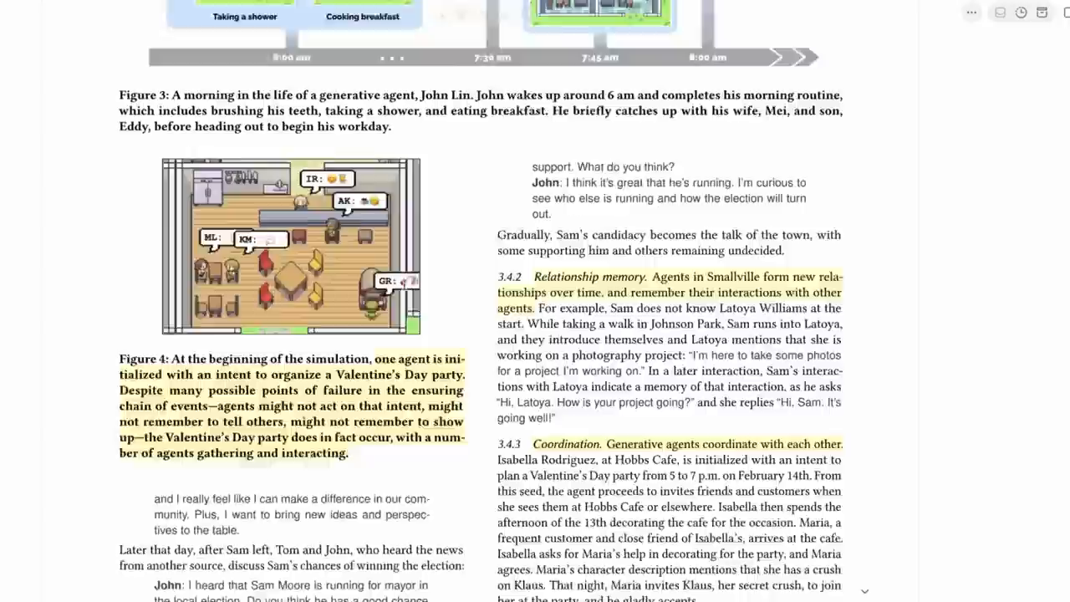
{"action": "scroll", "scroll_direction": "down", "scroll_amount": 3}
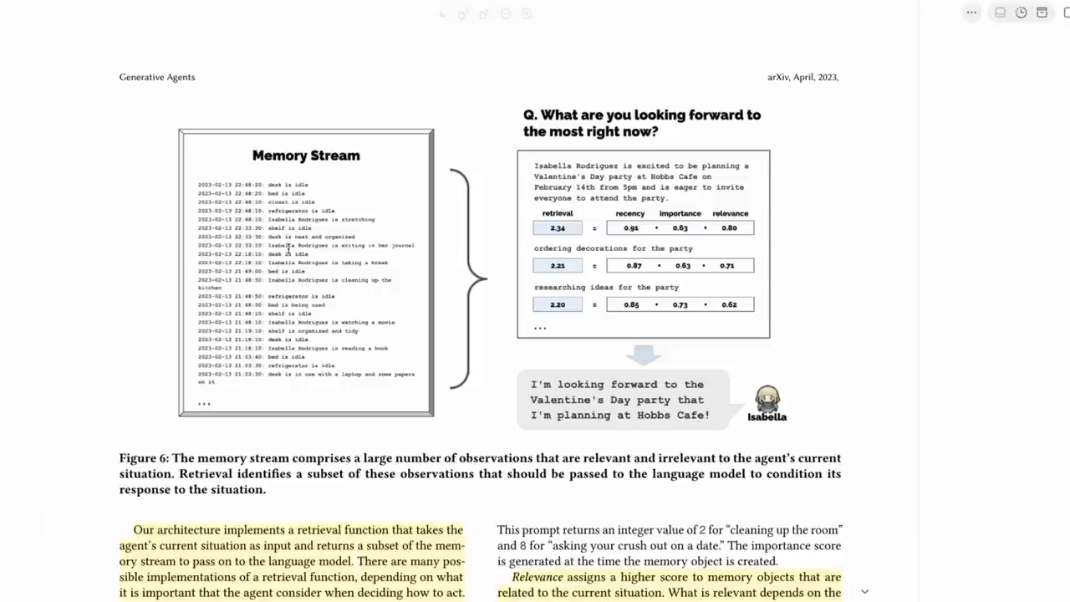
{"action": "scroll", "scroll_direction": "up", "scroll_amount": 3}
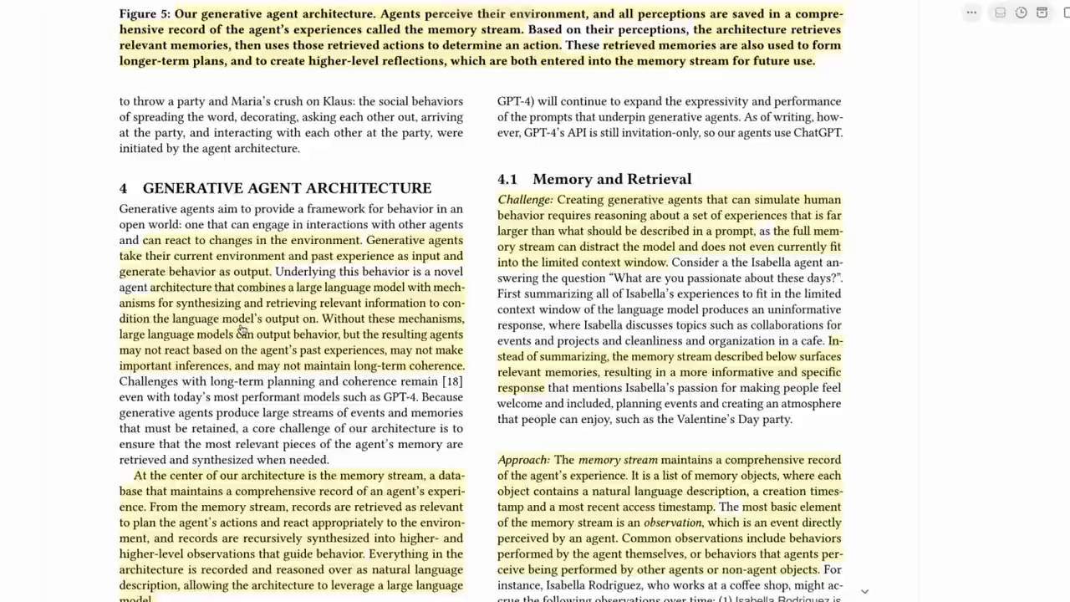
{"action": "scroll", "scroll_direction": "up", "scroll_amount": 3}
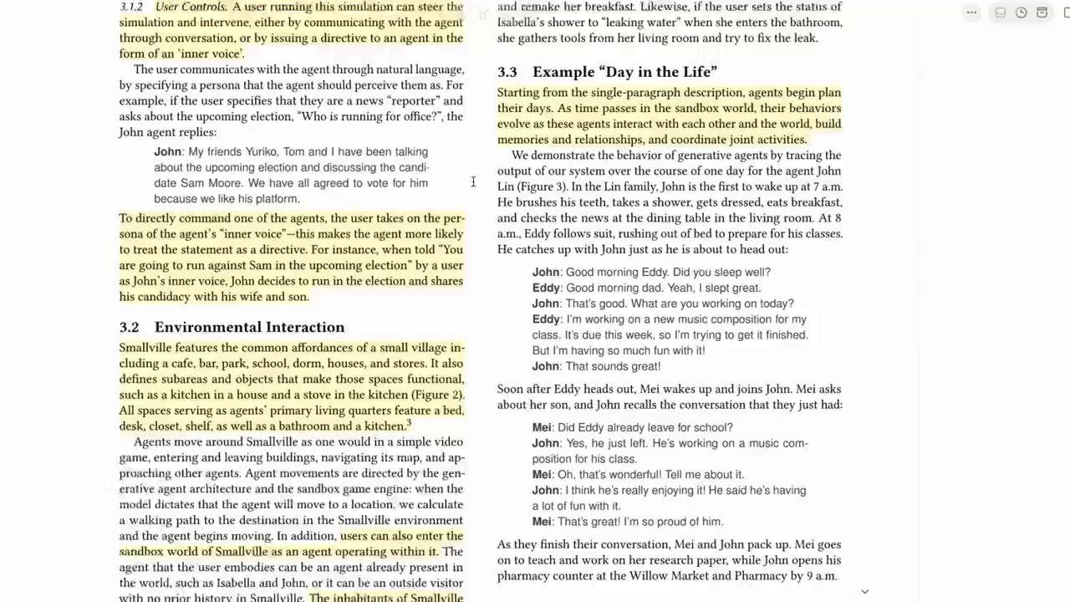
- Scroll past Figure 5's architecture diagram to Section 4 and 4.1 Memory and Retrieval
{"action": "scroll", "scroll_direction": "down", "scroll_amount": 3}
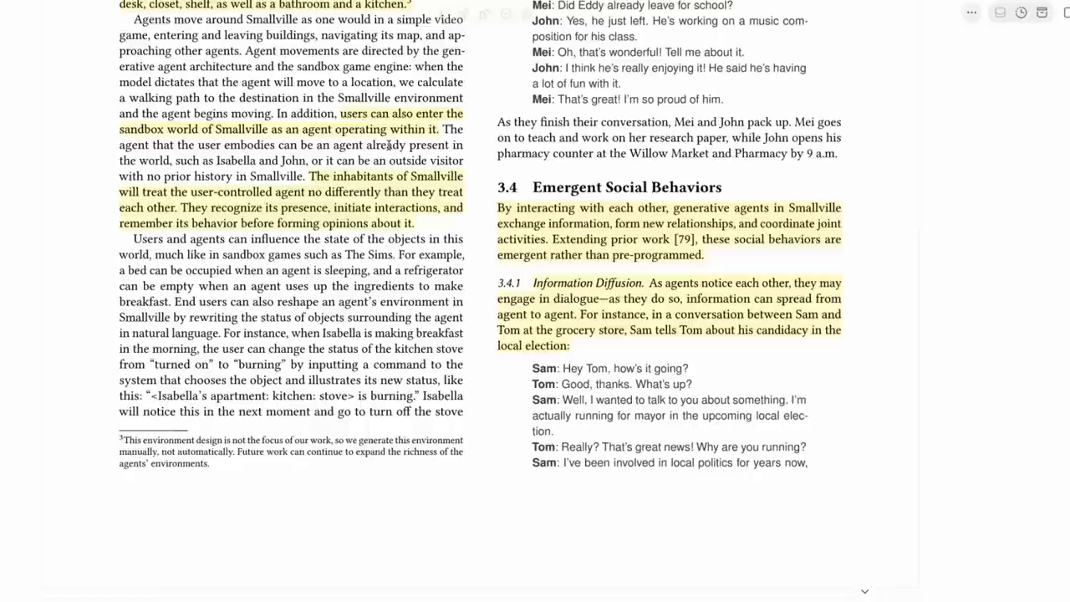
{"action": "scroll", "scroll_direction": "up", "scroll_amount": 3}
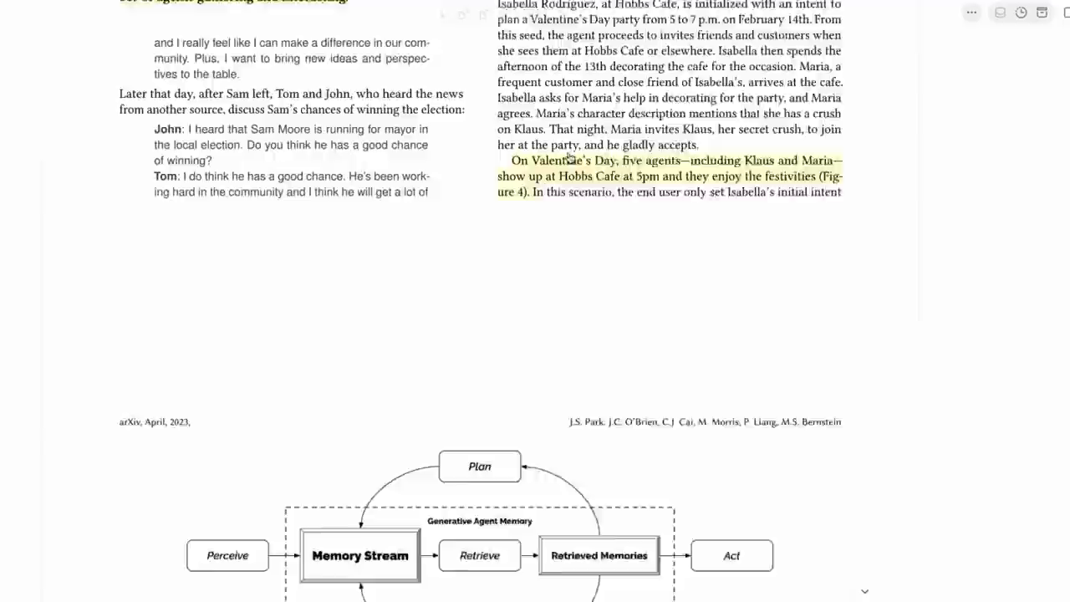
{"action": "scroll", "scroll_direction": "down", "scroll_amount": 3}
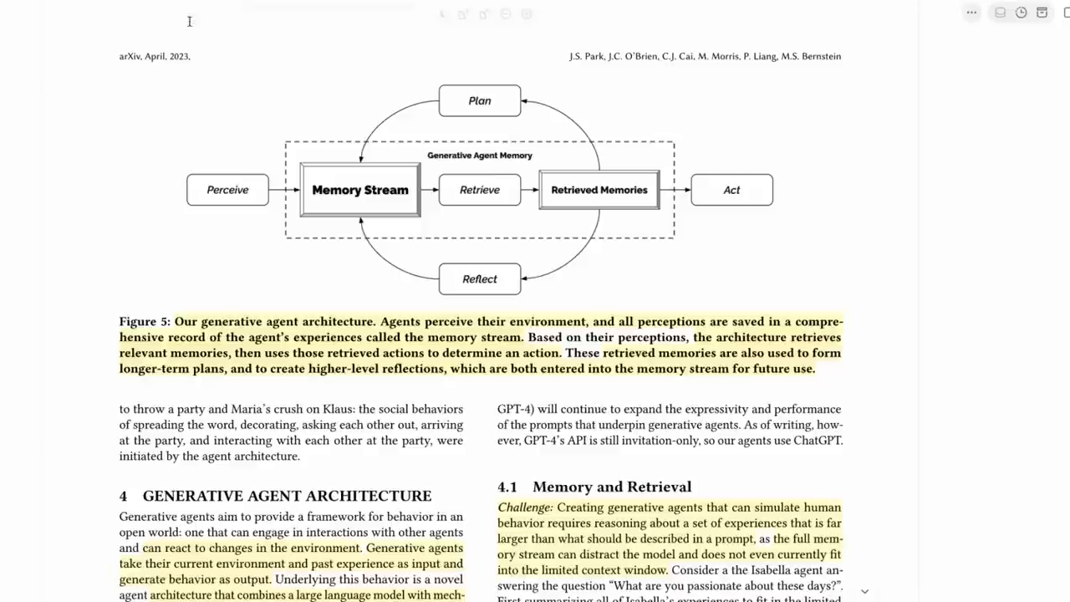
{"action": "scroll", "scroll_direction": "down", "scroll_amount": 3}
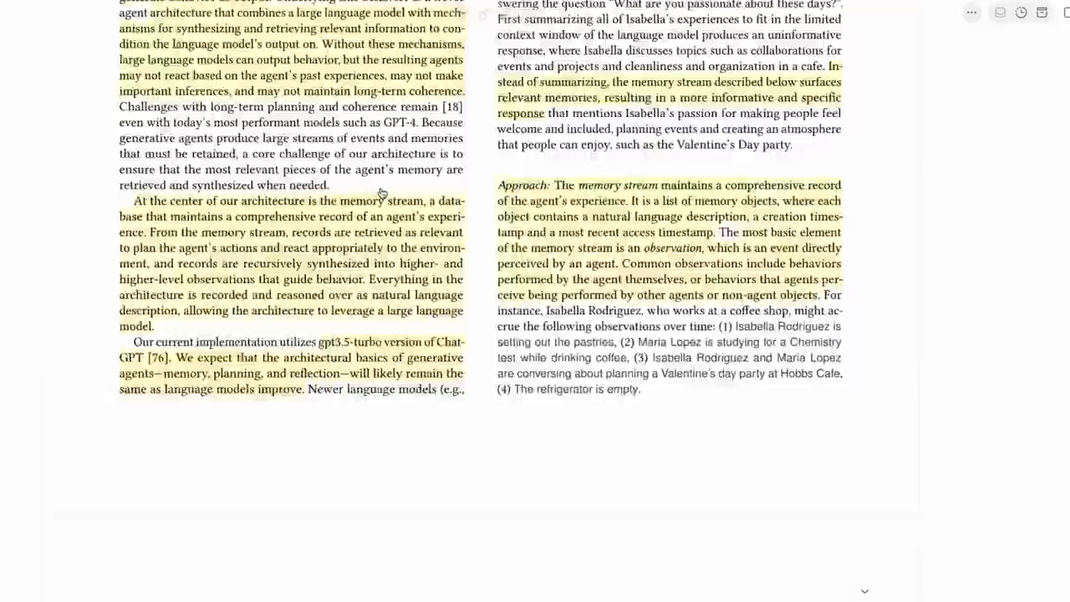
{"action": "scroll", "scroll_direction": "up", "scroll_amount": 3}
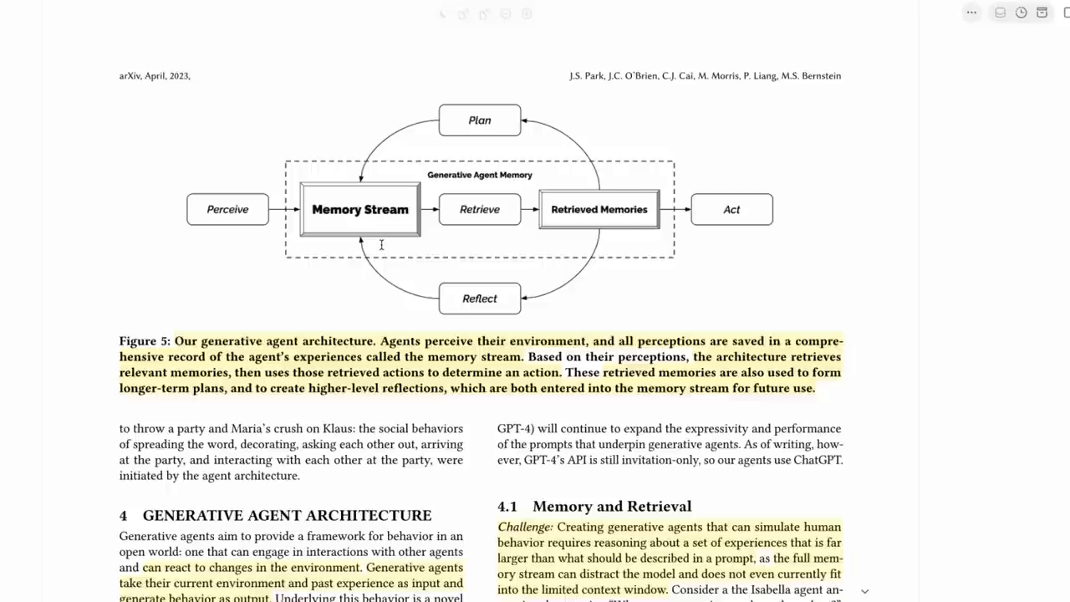
{"action": "mouse_move", "coordinate": [339, 194]}
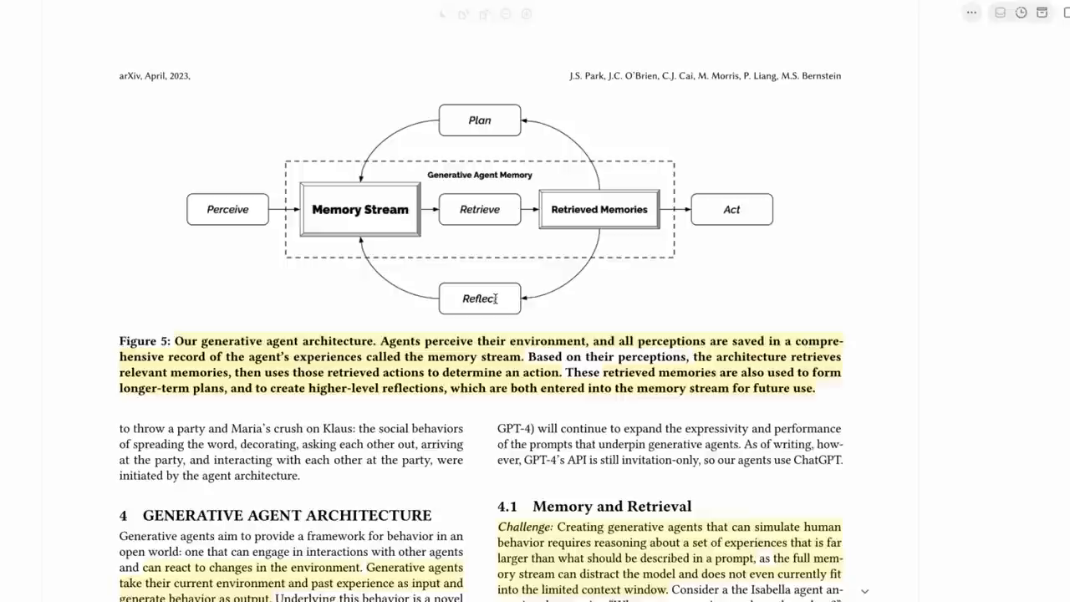
{"action": "mouse_move", "coordinate": [421, 271]}
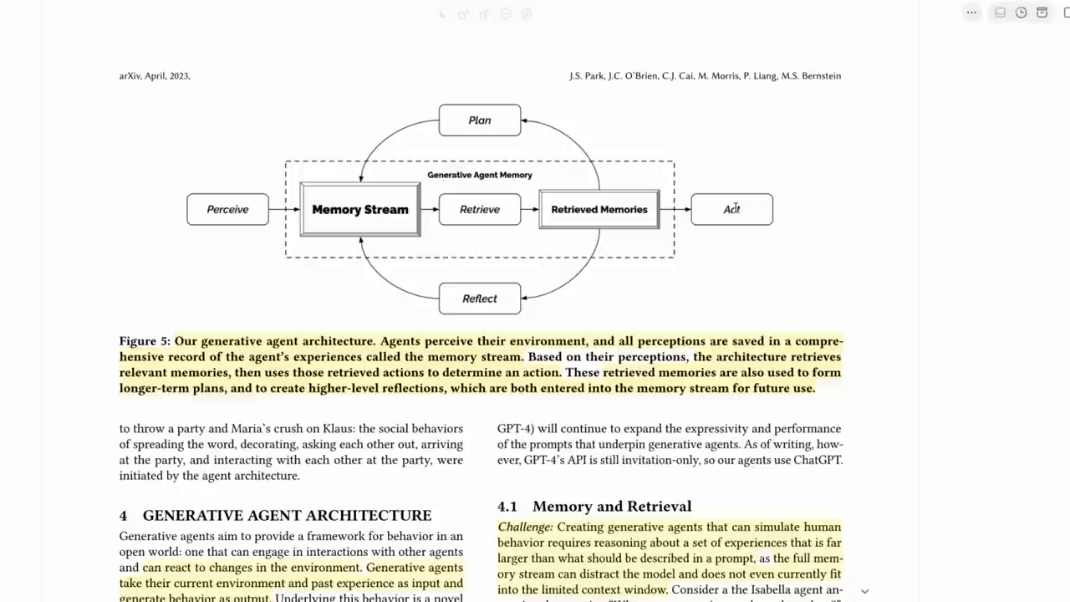
{"action": "scroll", "scroll_direction": "down", "scroll_amount": 3}
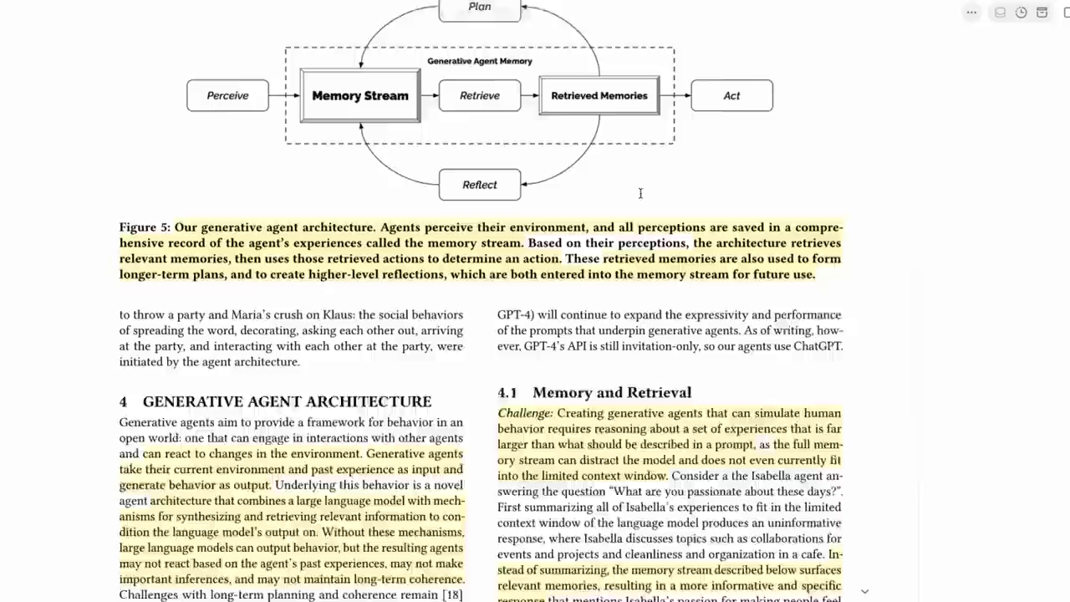
{"action": "scroll", "scroll_direction": "down", "scroll_amount": 3}
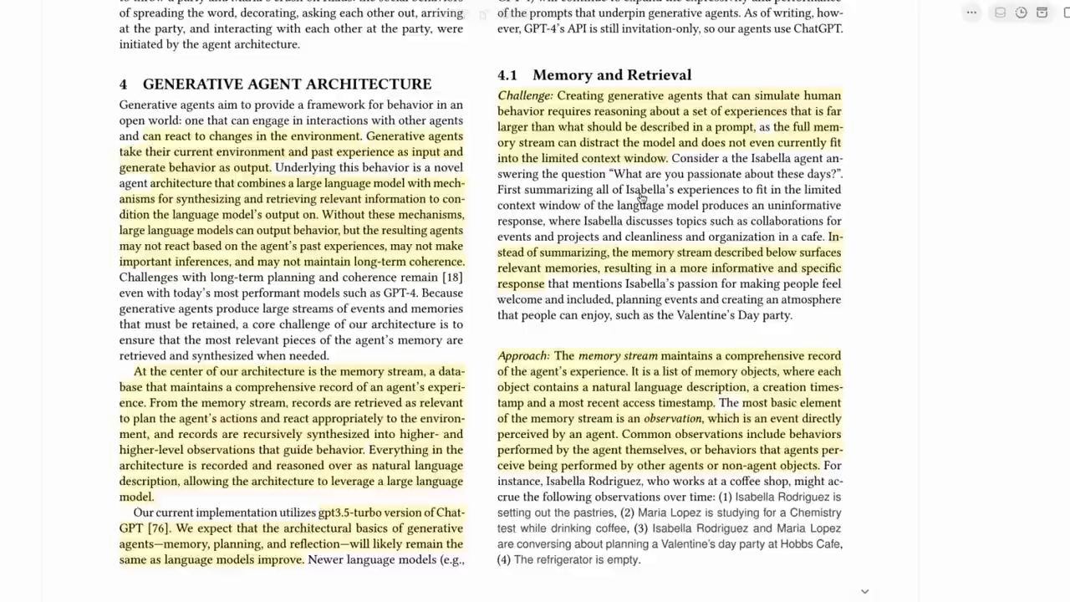
- Read Figure 6's memory stream diagram and down into the recency scoring paragraph
{"action": "scroll", "scroll_direction": "down", "scroll_amount": 3}
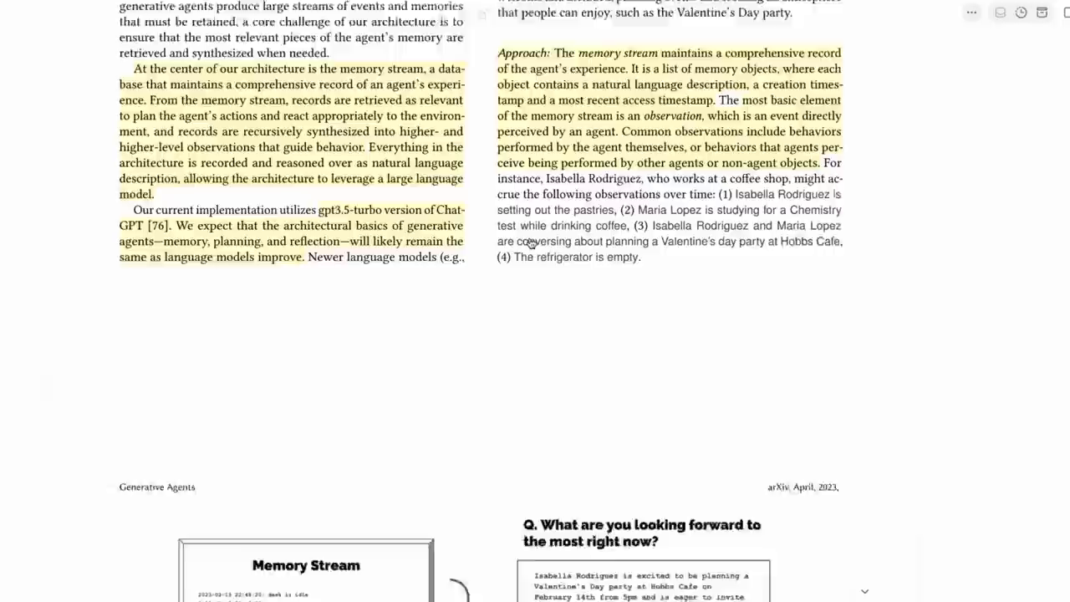
{"action": "scroll", "scroll_direction": "down", "scroll_amount": 3}
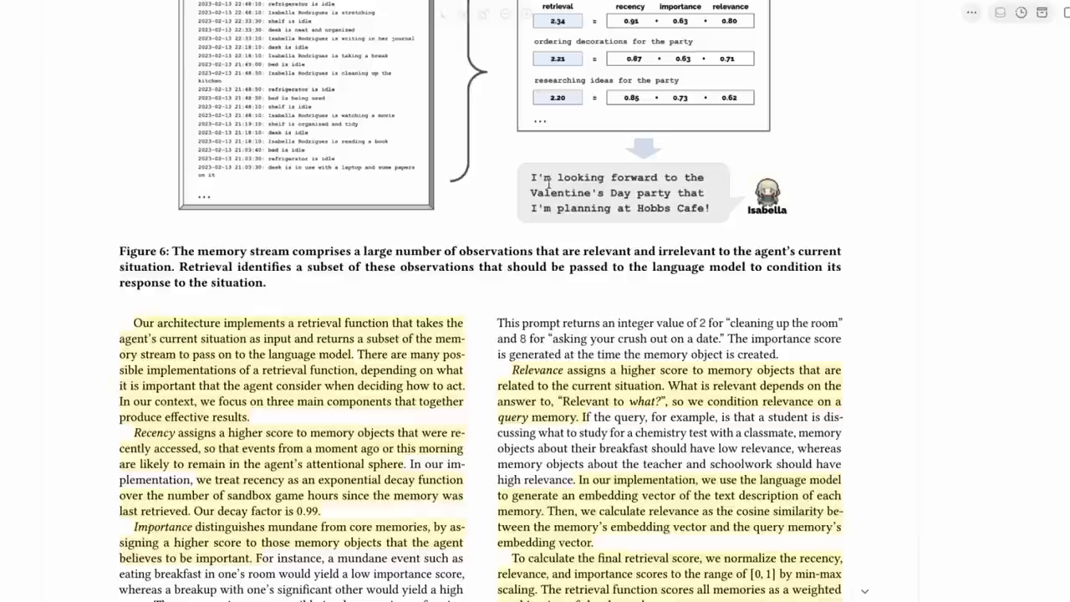
{"action": "scroll", "scroll_direction": "up", "scroll_amount": 3}
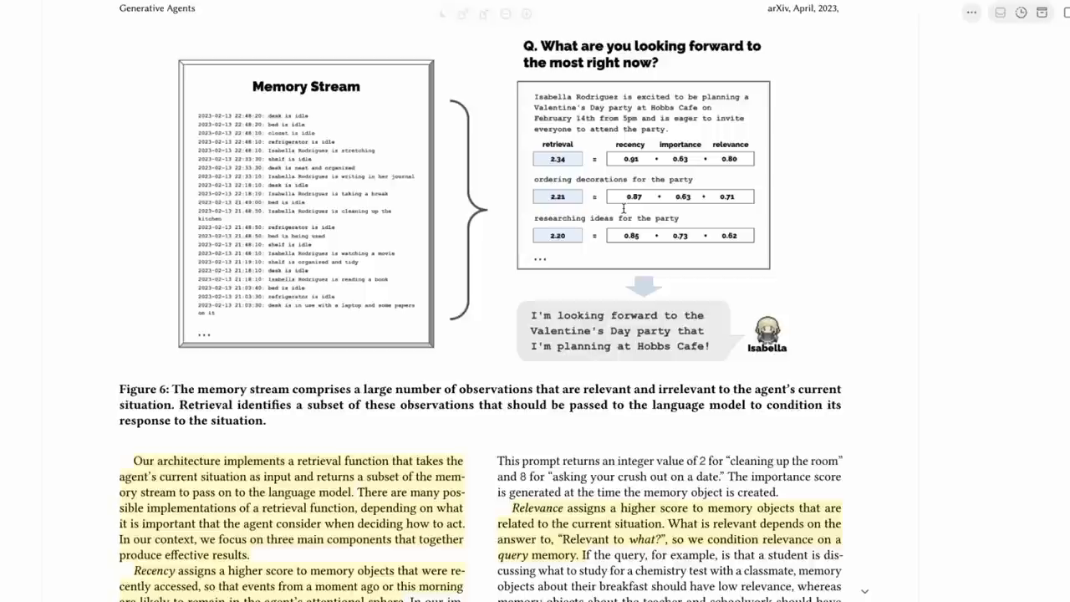
{"action": "scroll", "scroll_direction": "down", "scroll_amount": 3}
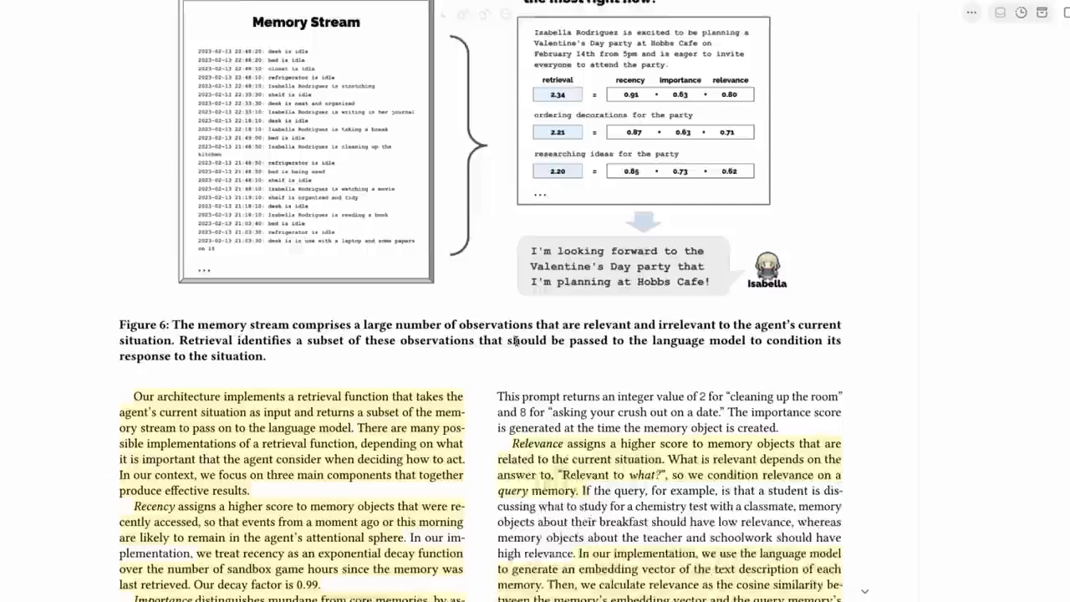
- Read the importance and relevance paragraphs, then return to Figure 6
{"action": "scroll", "scroll_direction": "down", "scroll_amount": 3}
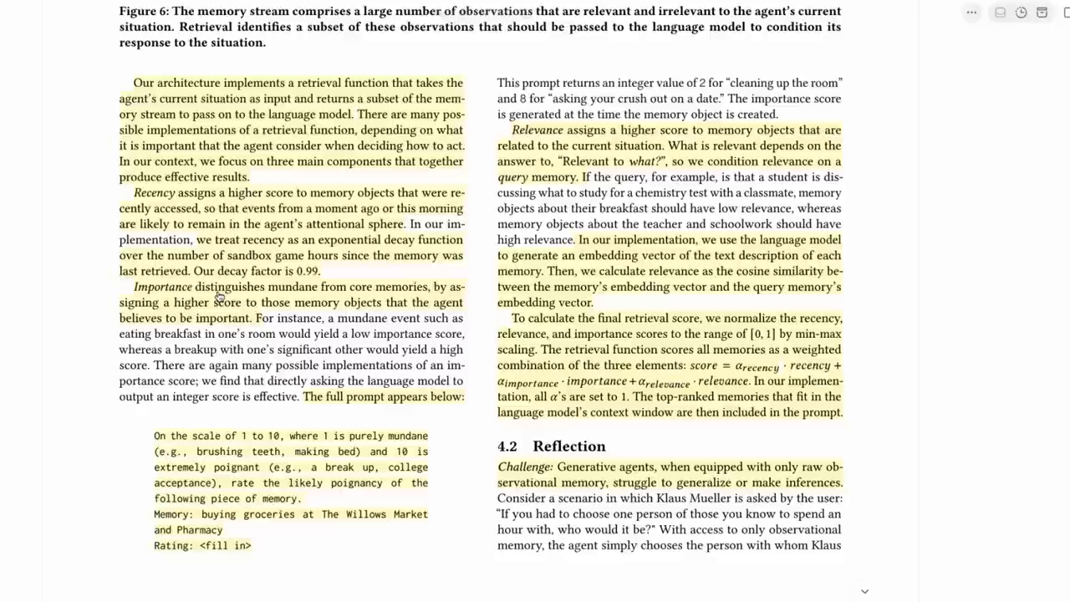
{"action": "scroll", "scroll_direction": "up", "scroll_amount": 3}
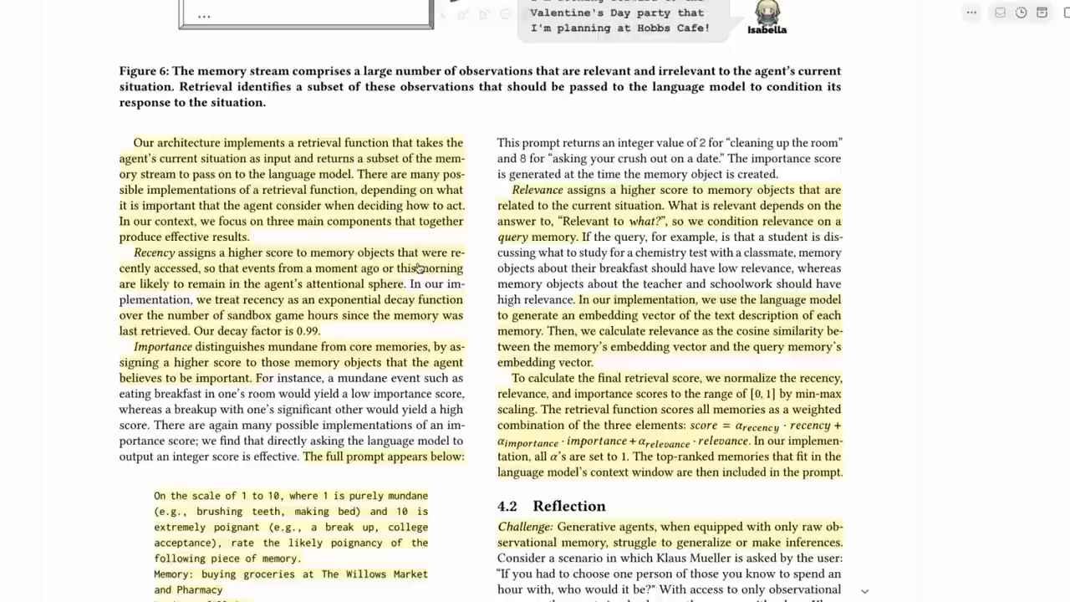
{"action": "scroll", "scroll_direction": "up", "scroll_amount": 3}
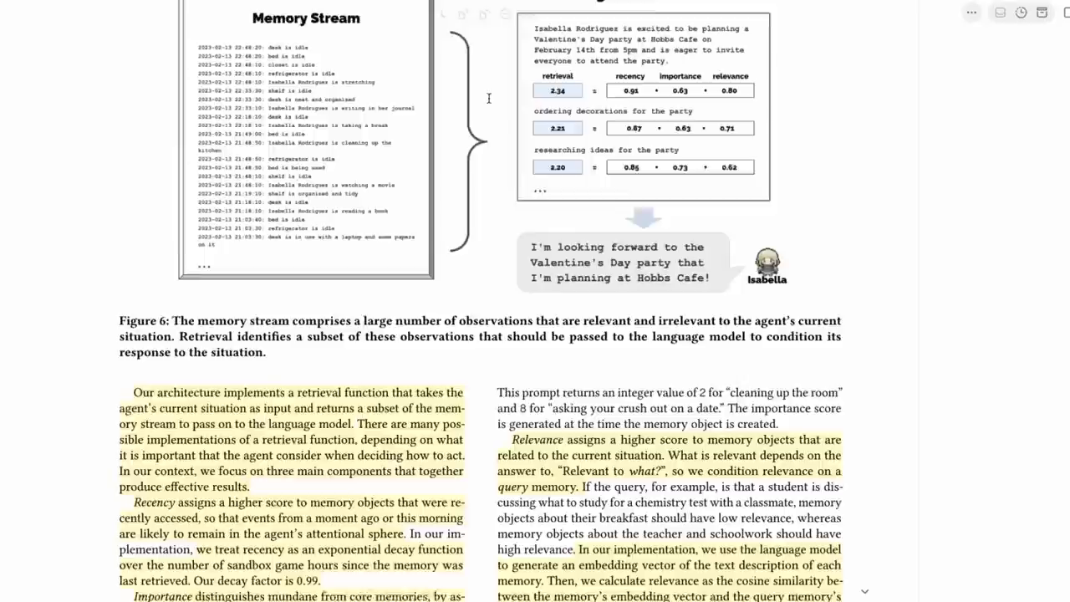
{"action": "scroll", "scroll_direction": "down", "scroll_amount": 3}
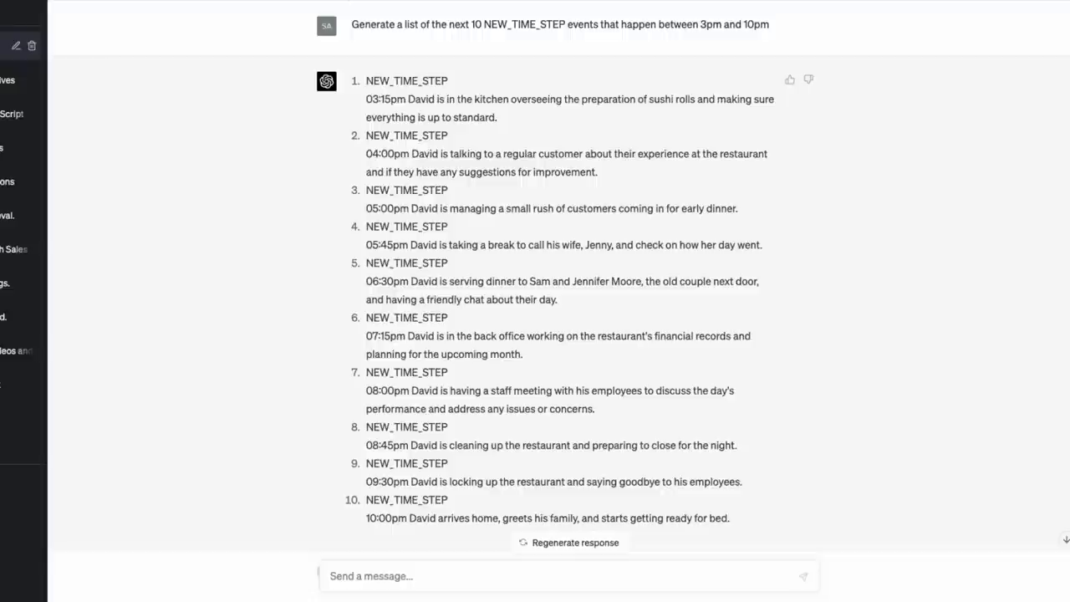
- Scroll the ChatGPT demo to David's timed events and the poignancy ratings of 2, 7 and 6
{"action": "scroll", "scroll_direction": "down", "scroll_amount": 3}
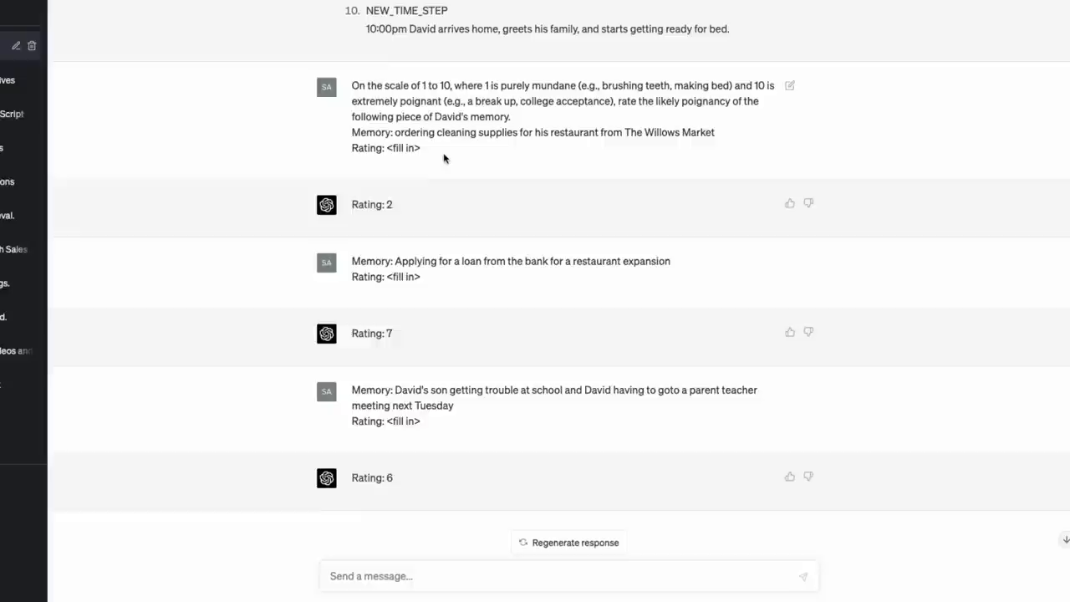
{"action": "mouse_move", "coordinate": [665, 97]}
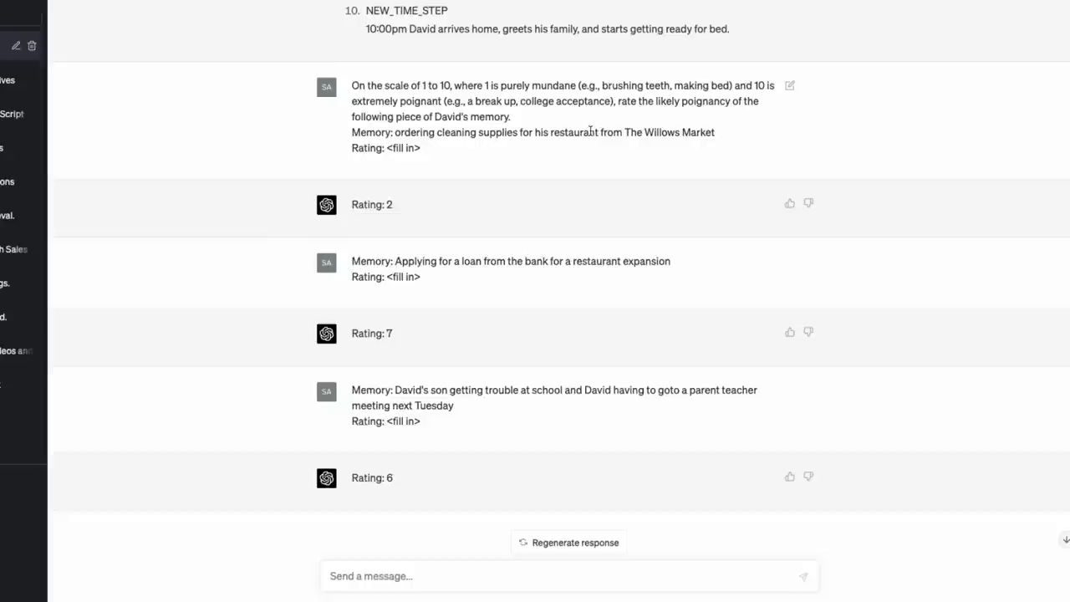
{"action": "mouse_move", "coordinate": [638, 261]}
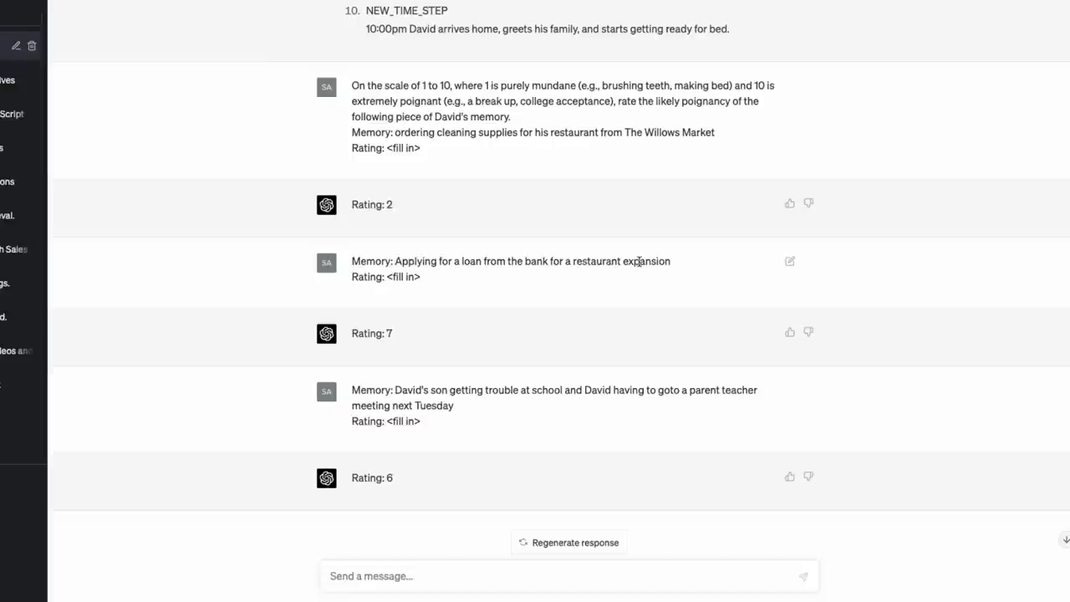
{"action": "mouse_move", "coordinate": [409, 333]}
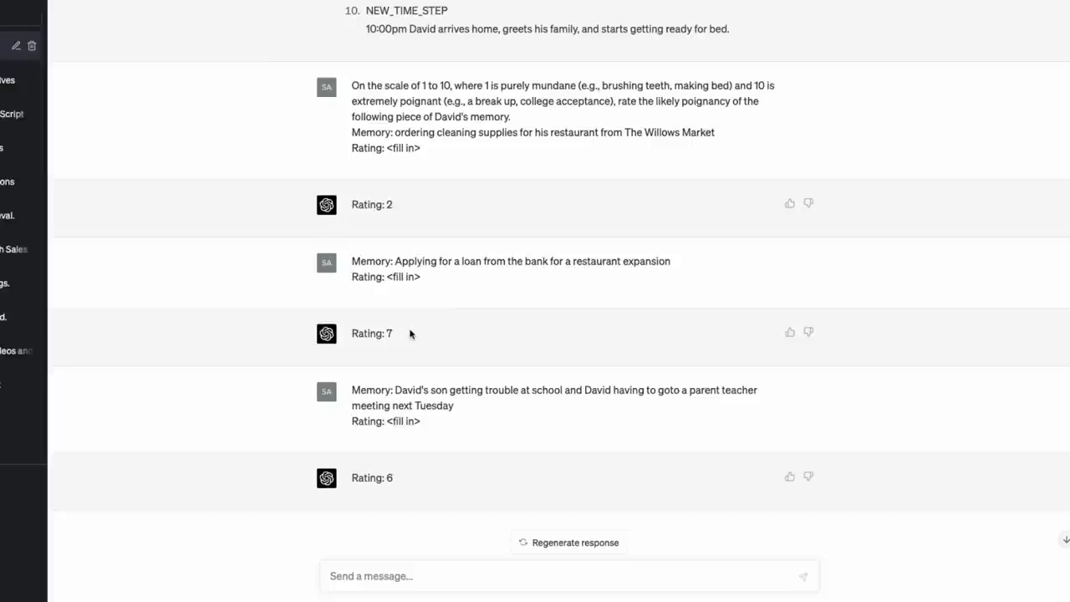
{"action": "mouse_move", "coordinate": [331, 355]}
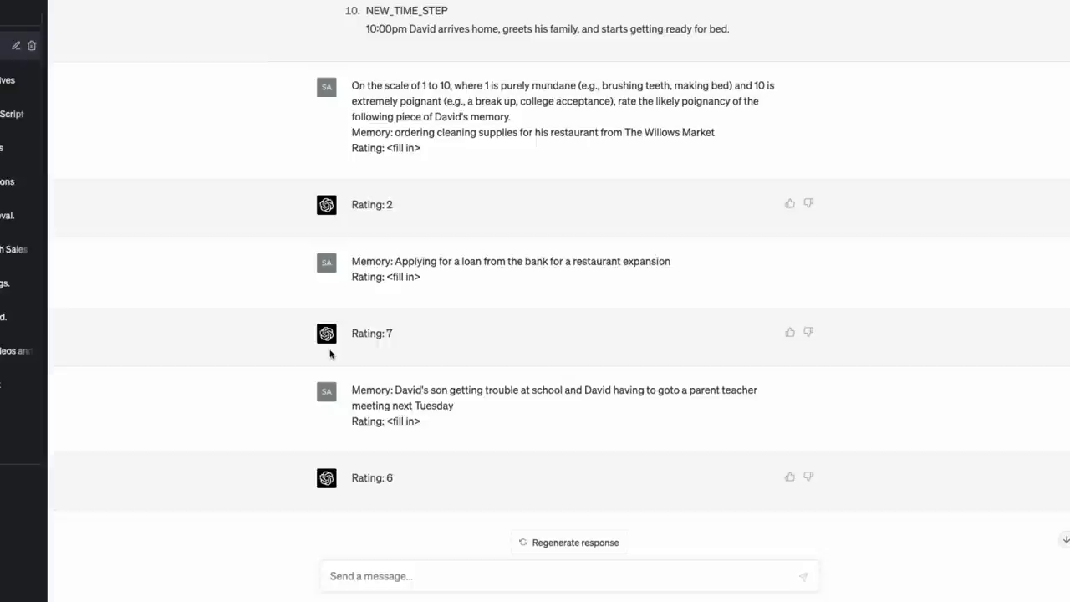
{"action": "mouse_move", "coordinate": [381, 487]}
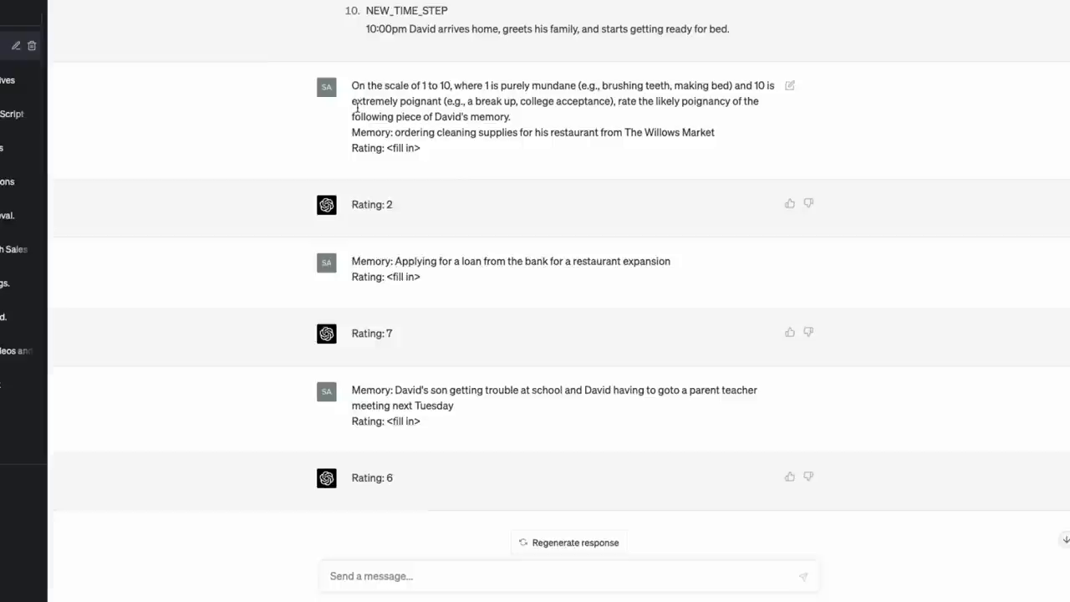
{"action": "mouse_move", "coordinate": [548, 182]}
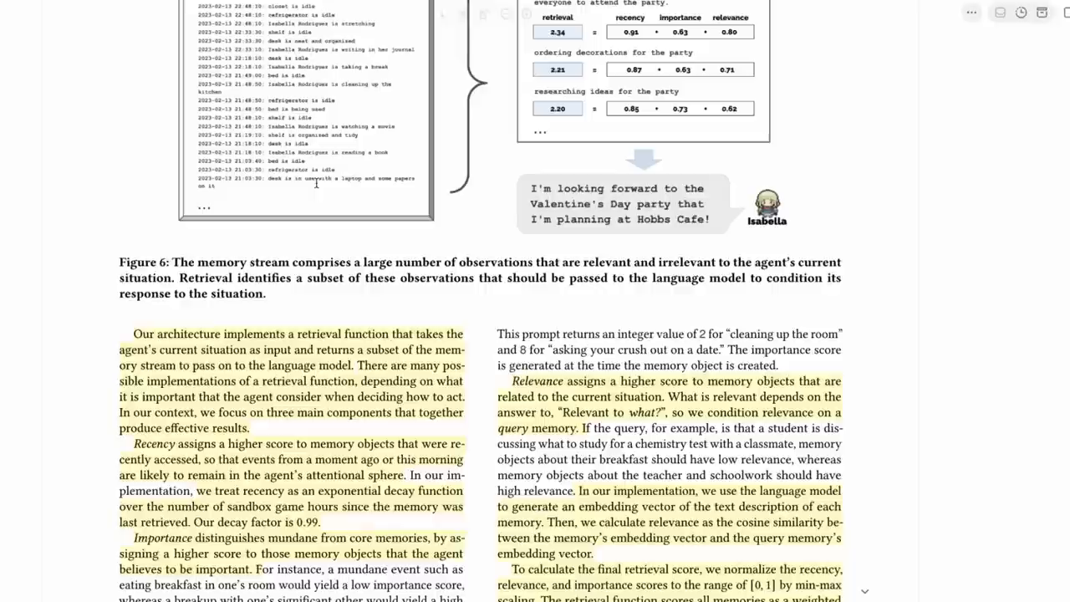
- Scroll past the importance prompt to Section 4.2 Reflection and the top of Figure 7's reflection tree
{"action": "scroll", "scroll_direction": "down", "scroll_amount": 3}
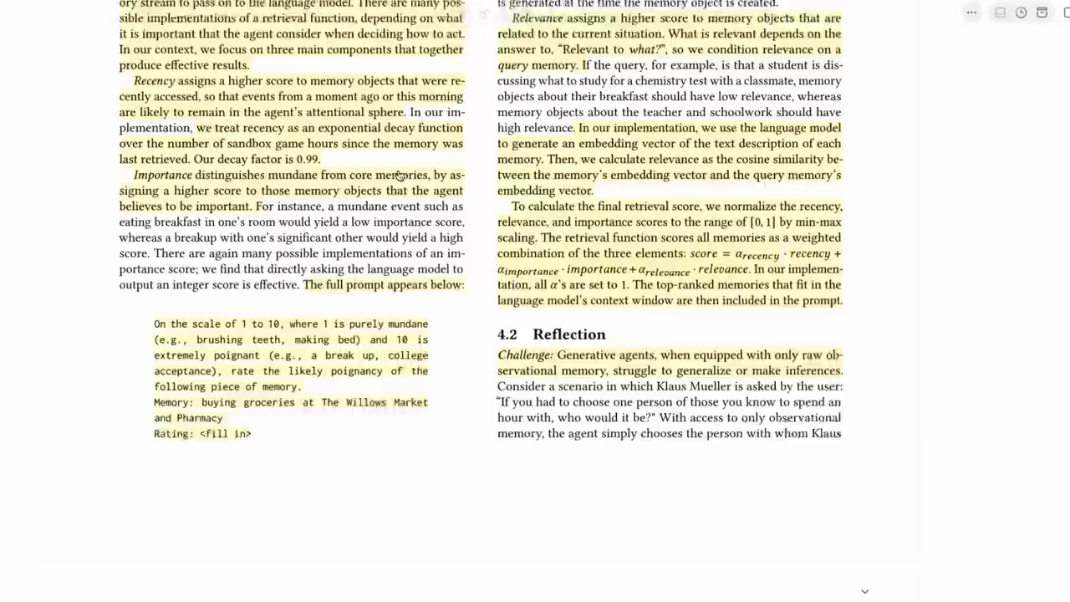
{"action": "scroll", "scroll_direction": "down", "scroll_amount": 3}
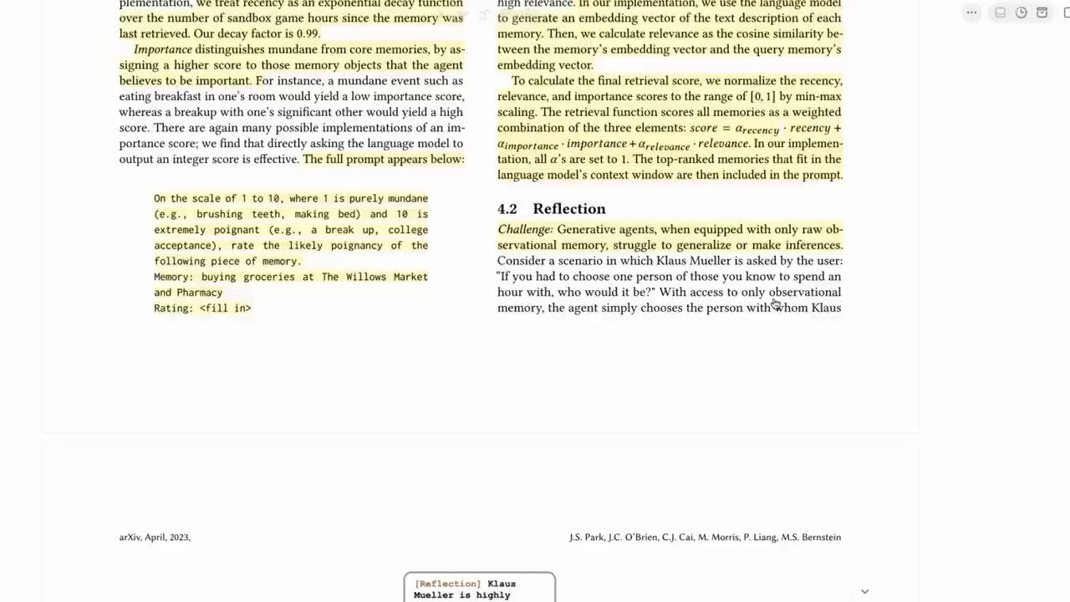
{"action": "scroll", "scroll_direction": "down", "scroll_amount": 3}
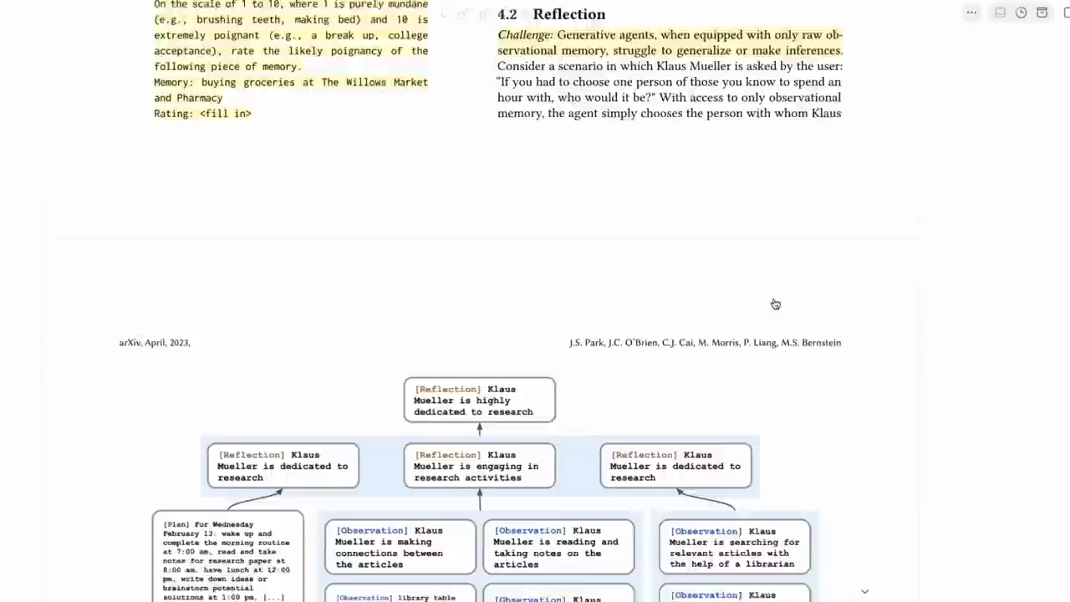
- Scroll through the reflection approach and Klaus Mueller insight prompt until Section 4.3 Planning and Reacting is at the top
{"action": "scroll", "scroll_direction": "down", "scroll_amount": 3}
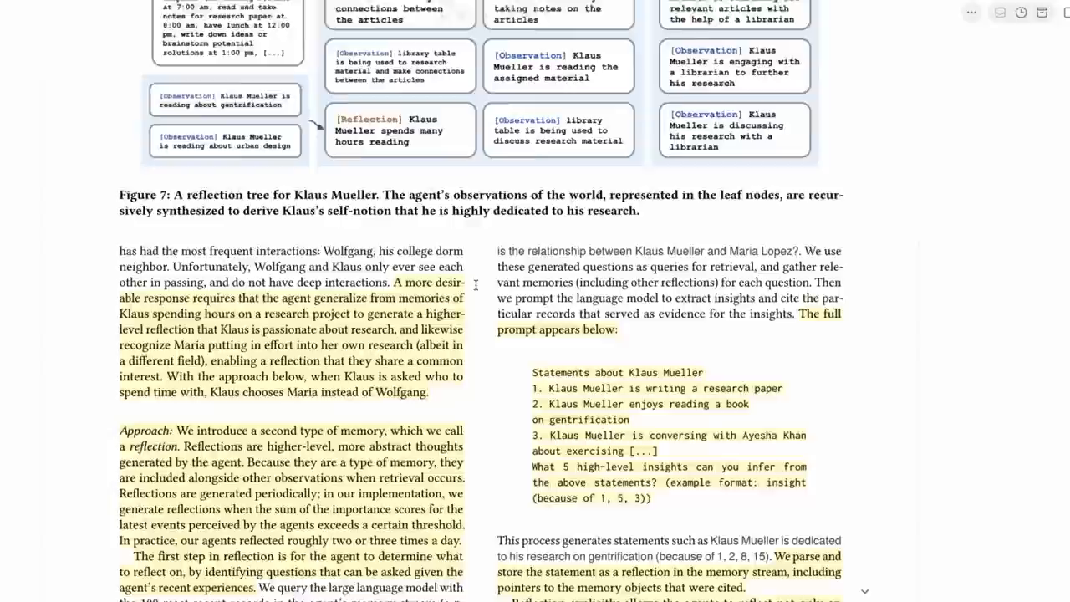
{"action": "scroll", "scroll_direction": "down", "scroll_amount": 3}
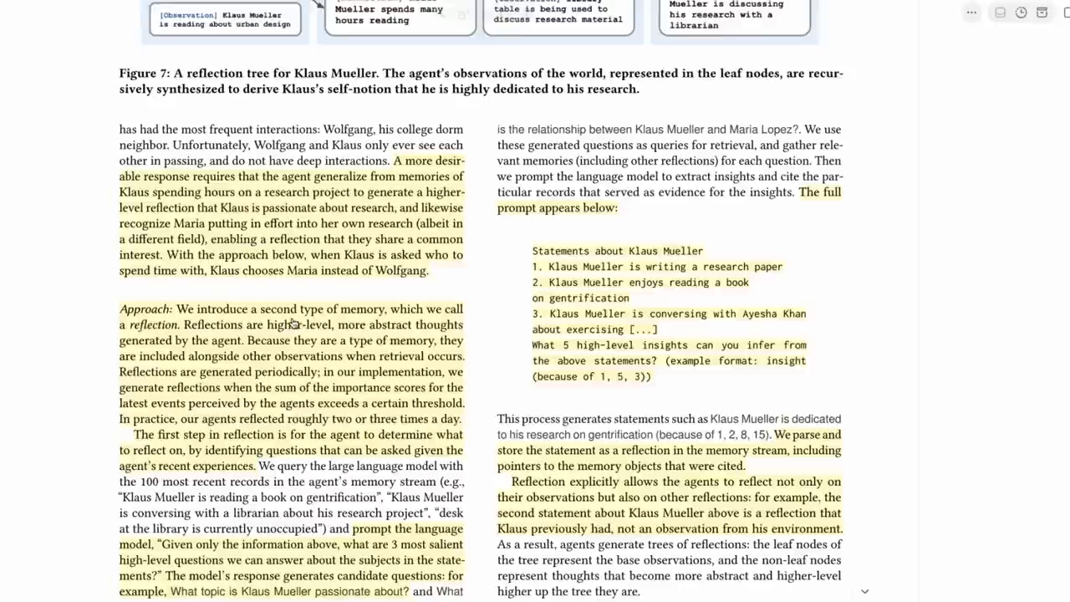
{"action": "scroll", "scroll_direction": "down", "scroll_amount": 3}
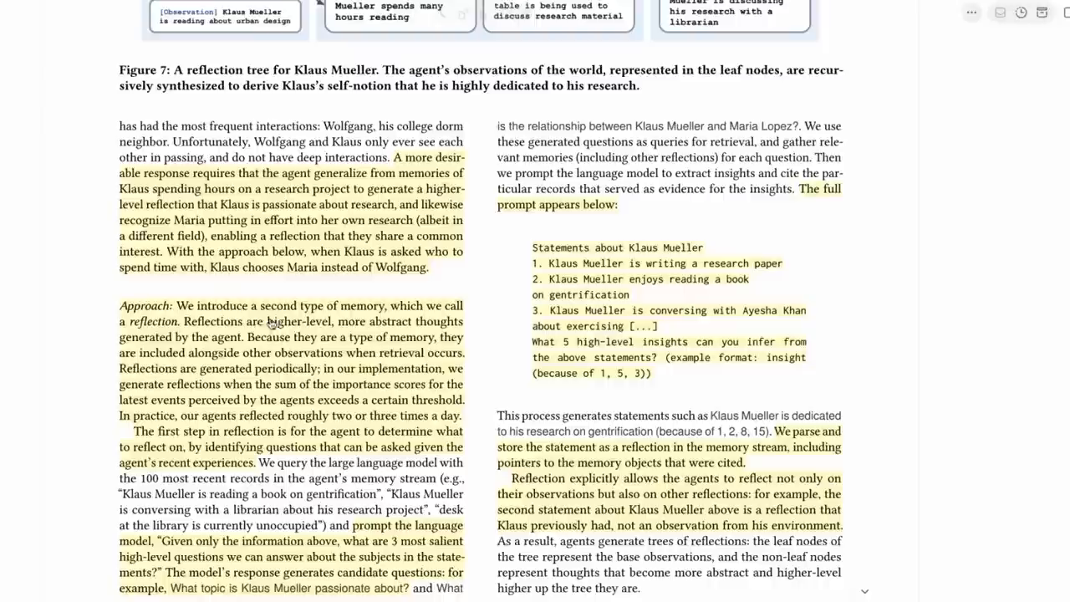
{"action": "scroll", "scroll_direction": "down", "scroll_amount": 3}
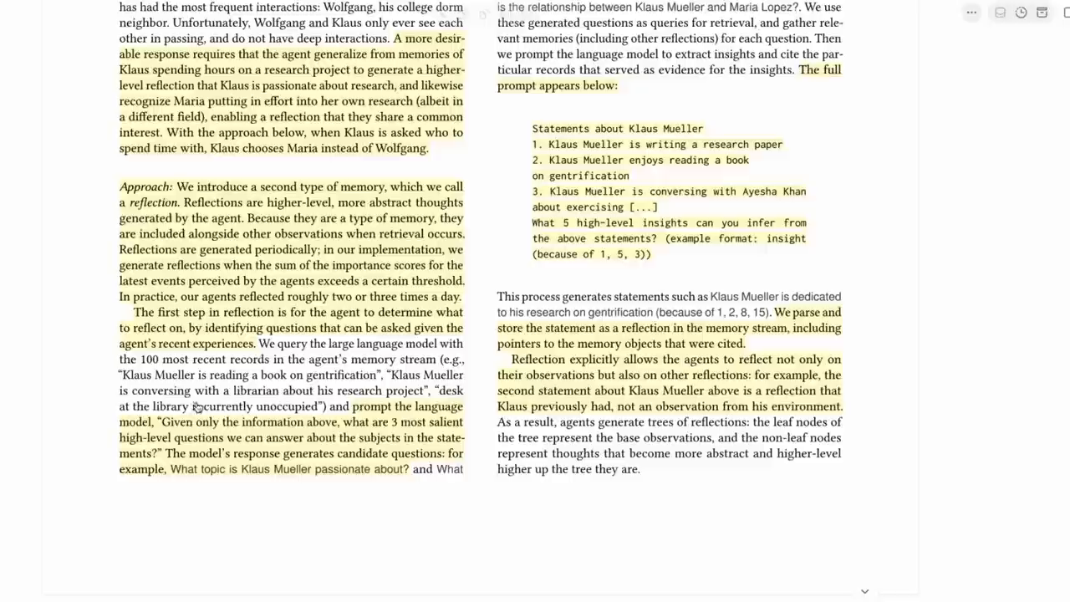
{"action": "mouse_move", "coordinate": [404, 431]}
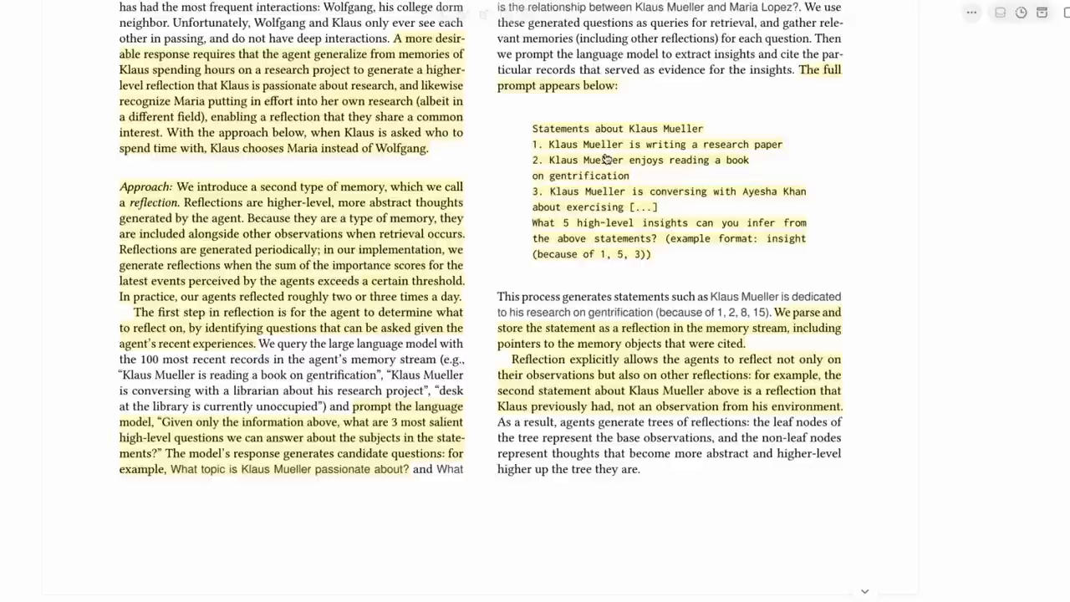
{"action": "scroll", "scroll_direction": "up", "scroll_amount": 3}
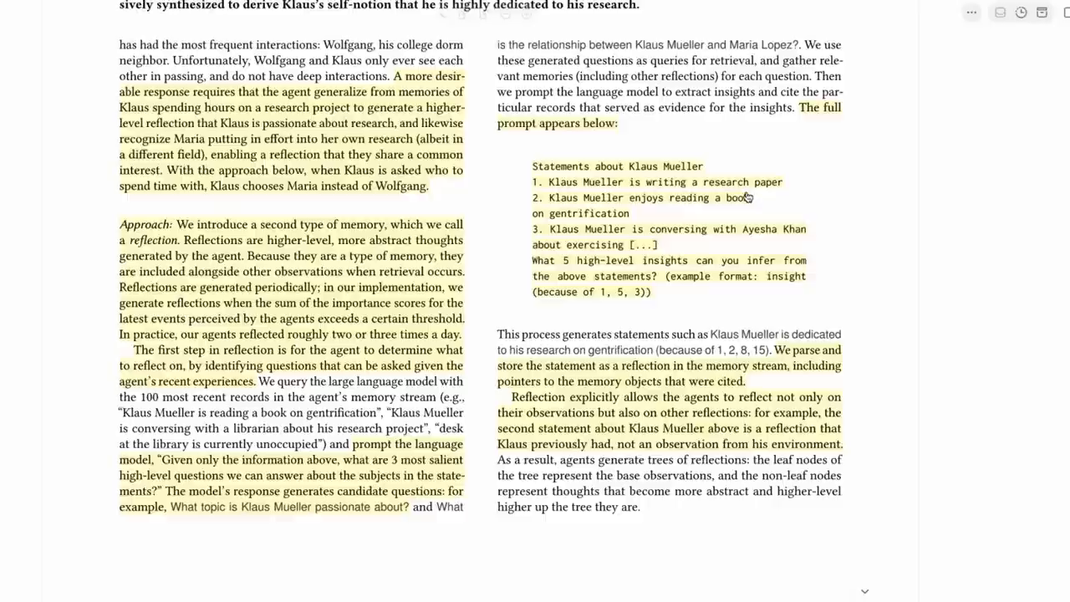
{"action": "mouse_move", "coordinate": [744, 217]}
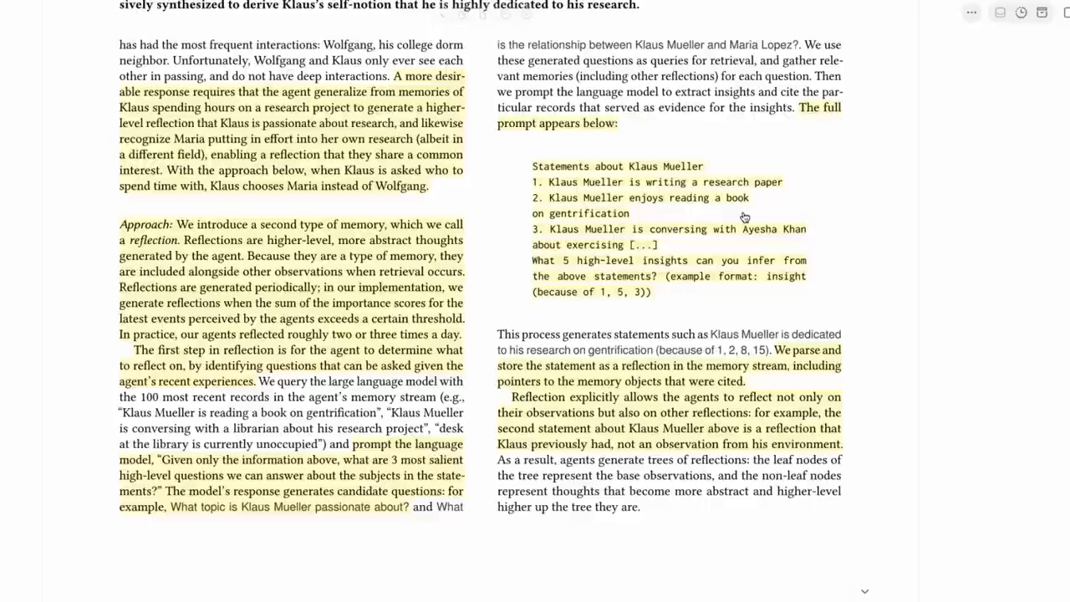
{"action": "scroll", "scroll_direction": "down", "scroll_amount": 3}
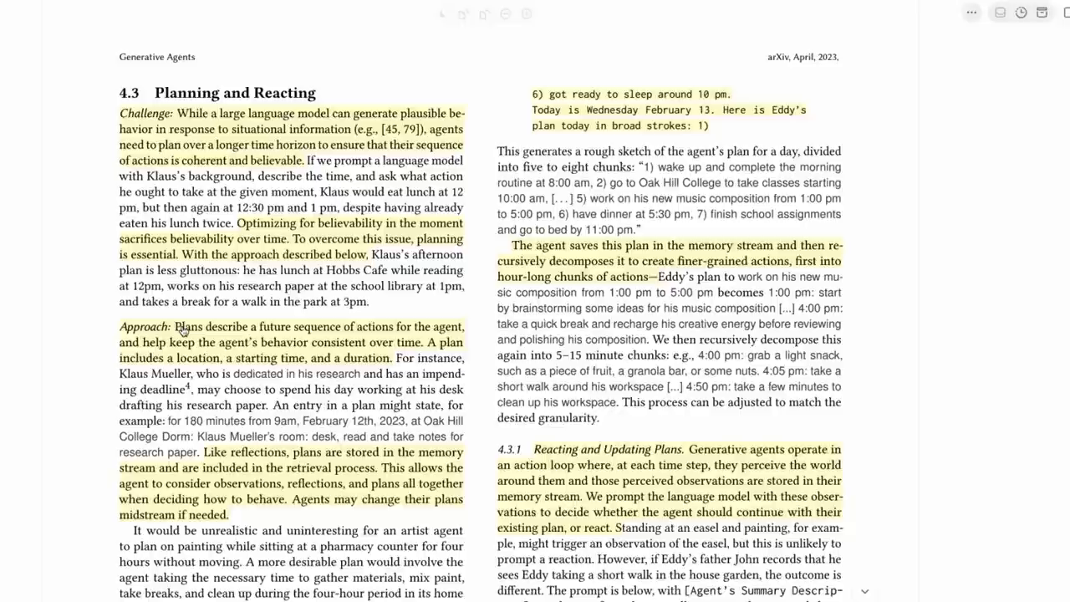
- Read down Section 4.3 to Eddy Lin's daily plan prompt and the Reacting and Updating Plans subsection
{"action": "scroll", "scroll_direction": "down", "scroll_amount": 3}
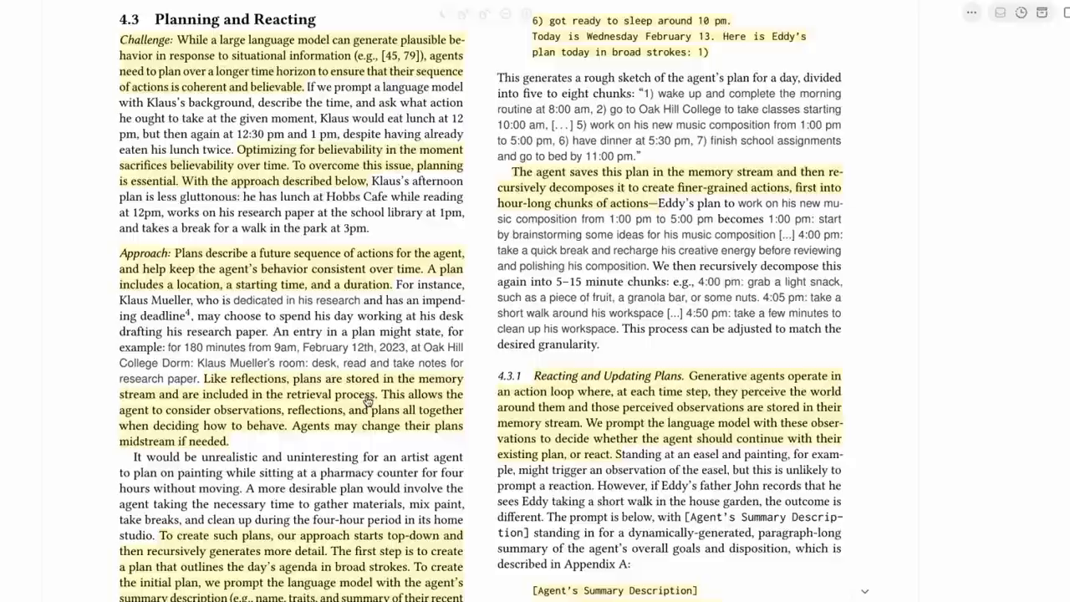
{"action": "mouse_move", "coordinate": [238, 418]}
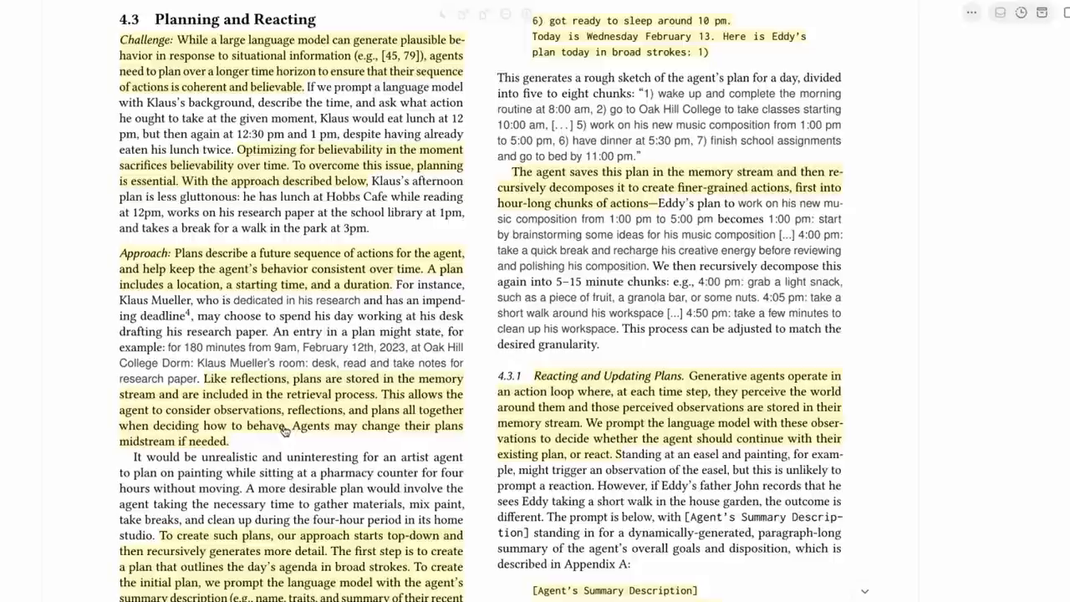
{"action": "scroll", "scroll_direction": "down", "scroll_amount": 3}
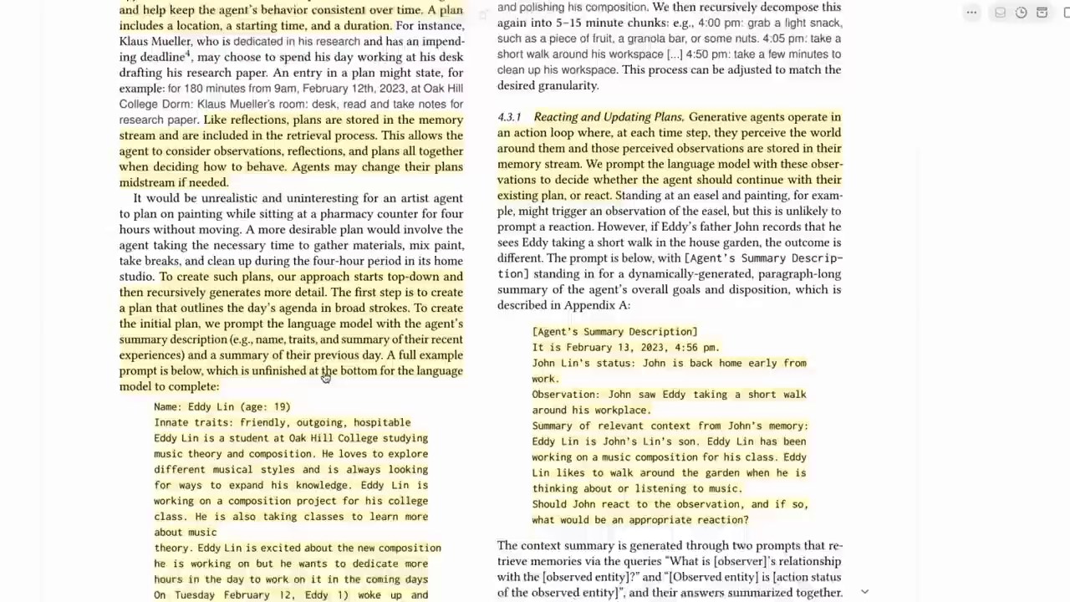
{"action": "scroll", "scroll_direction": "up", "scroll_amount": 3}
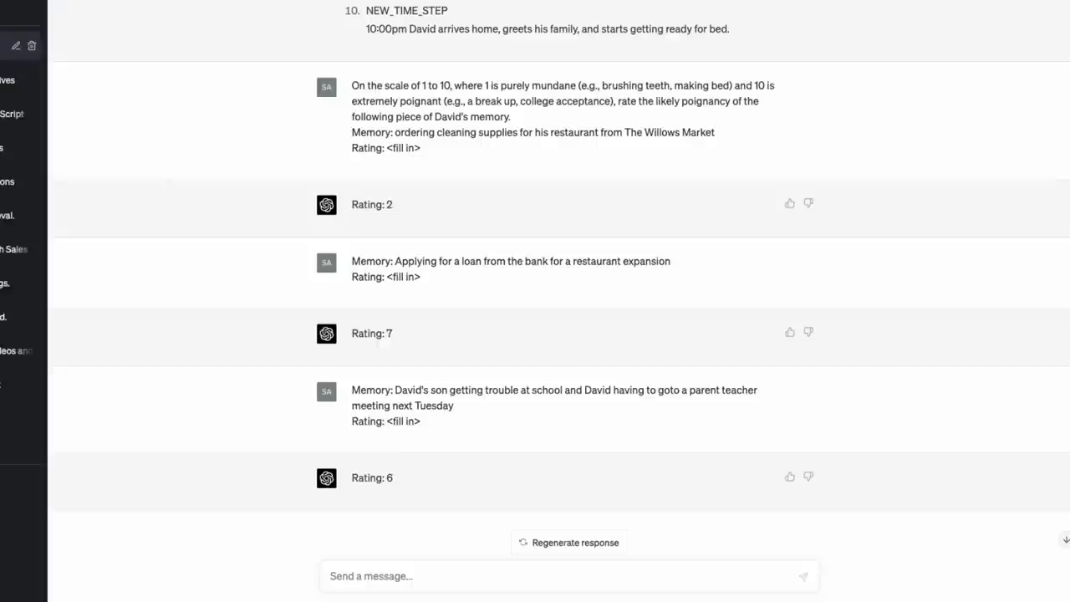
- Scroll the ChatGPT chat back to David's NEW_TIME_STEP daily-schedule prompt and its reply
{"action": "scroll", "scroll_direction": "up", "scroll_amount": 3}
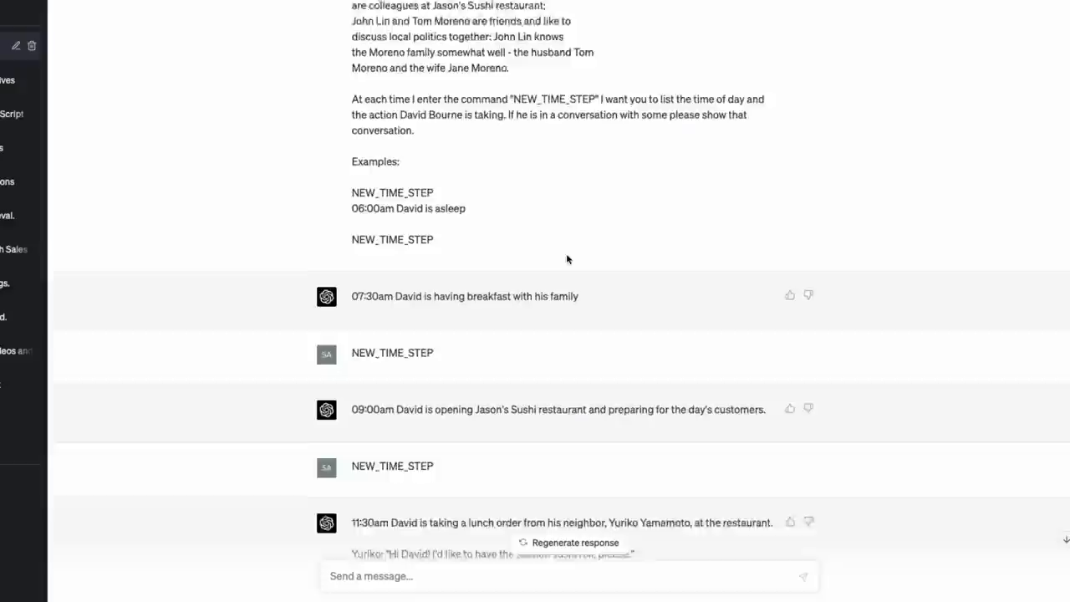
{"action": "scroll", "scroll_direction": "down", "scroll_amount": 3}
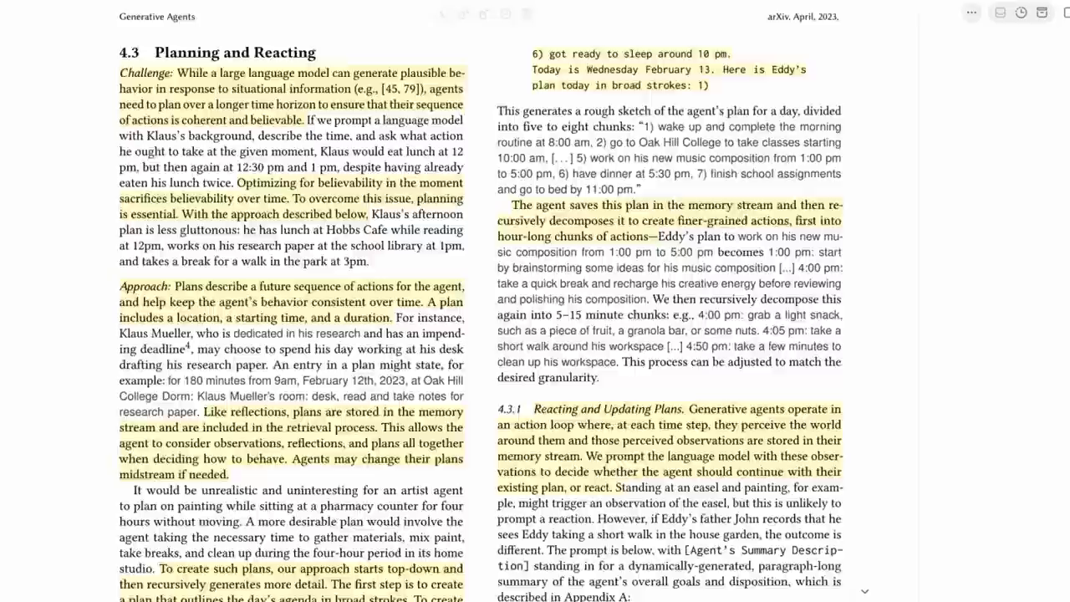
- Scroll the planning section once before the Phaser tutorials and news page is brought up
{"action": "scroll", "scroll_direction": "down", "scroll_amount": 3}
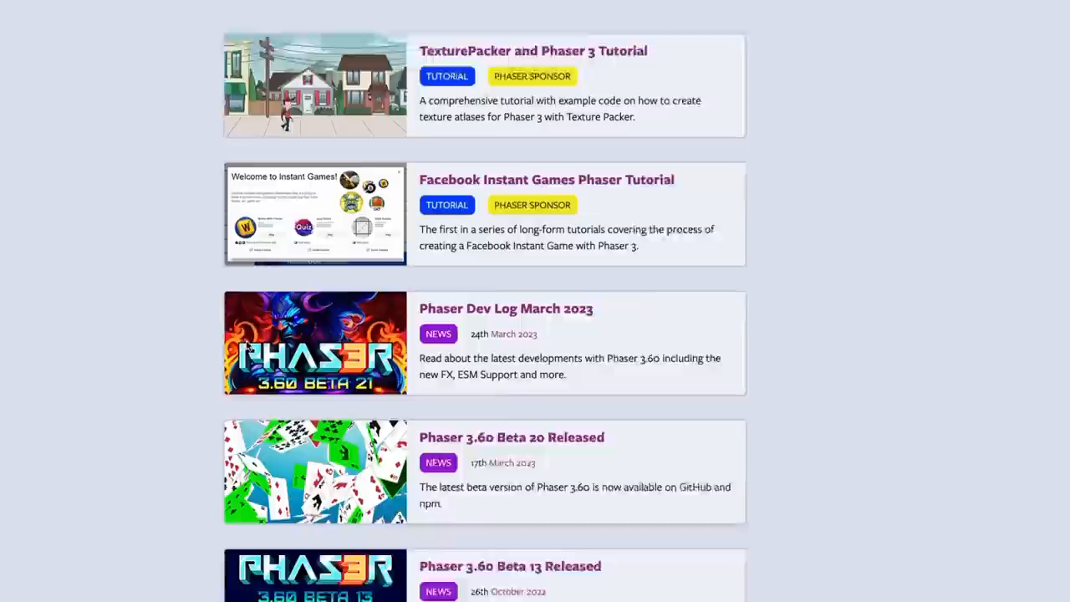
- Scroll the Smallville replay demo page and start the pre-computed town replay with Play
{"action": "scroll", "scroll_direction": "down", "scroll_amount": 3}
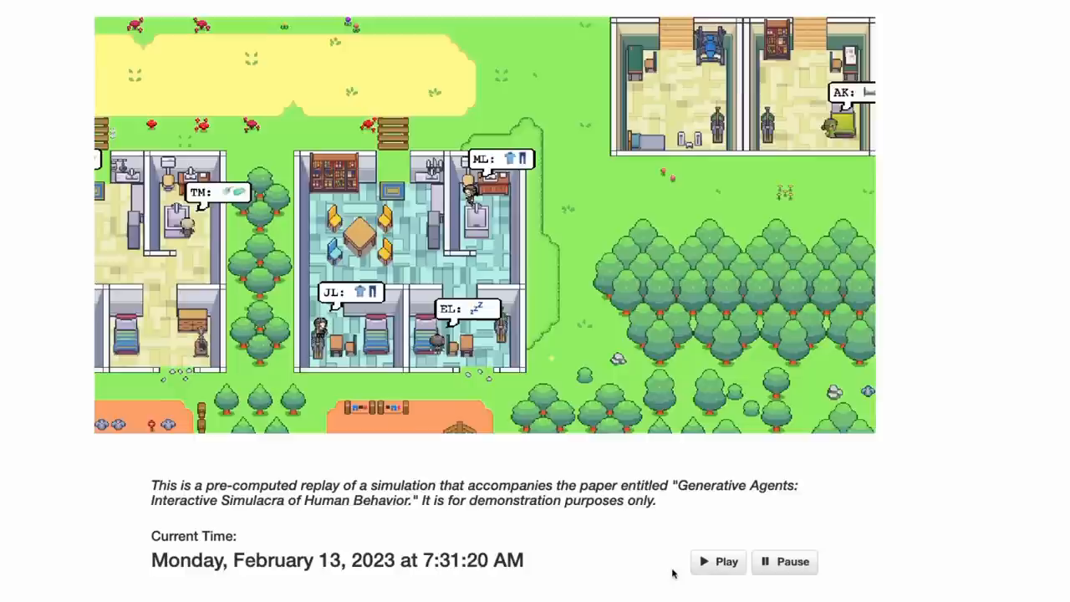
{"action": "left_click", "coordinate": [717, 561]}
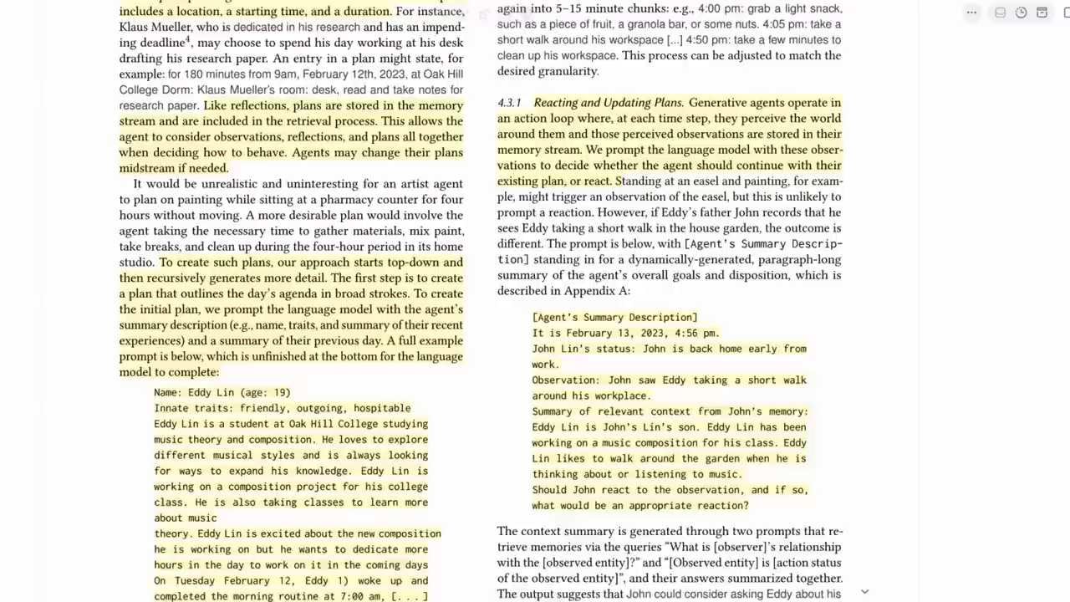
- Scroll down until Section 4.3.2 Dialogue with John's summary prompt for talking to Eddy is at the top
{"action": "scroll", "scroll_direction": "down", "scroll_amount": 3}
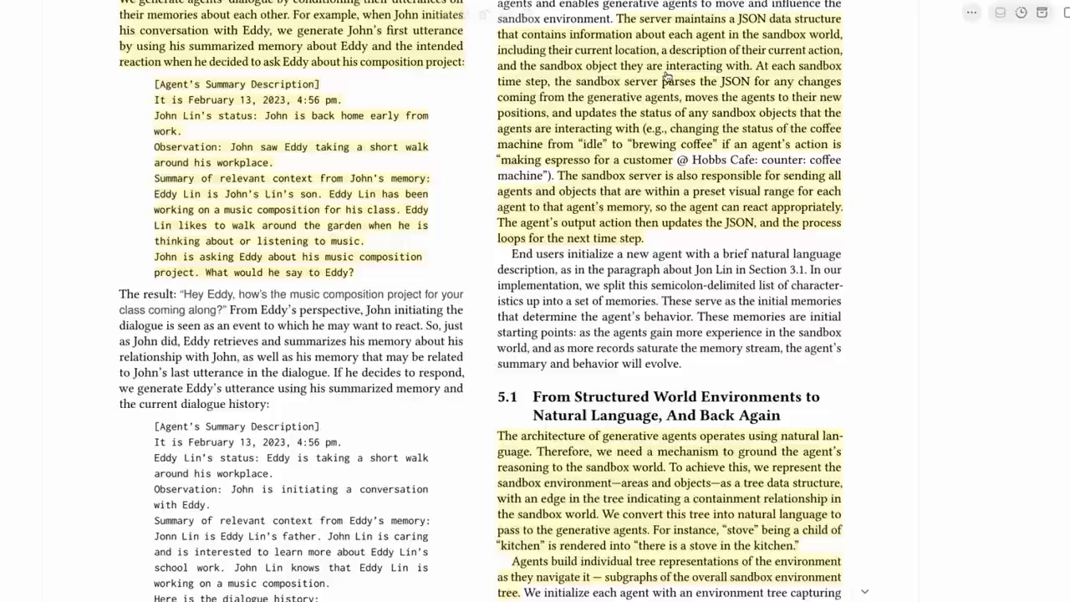
{"action": "scroll", "scroll_direction": "down", "scroll_amount": 3}
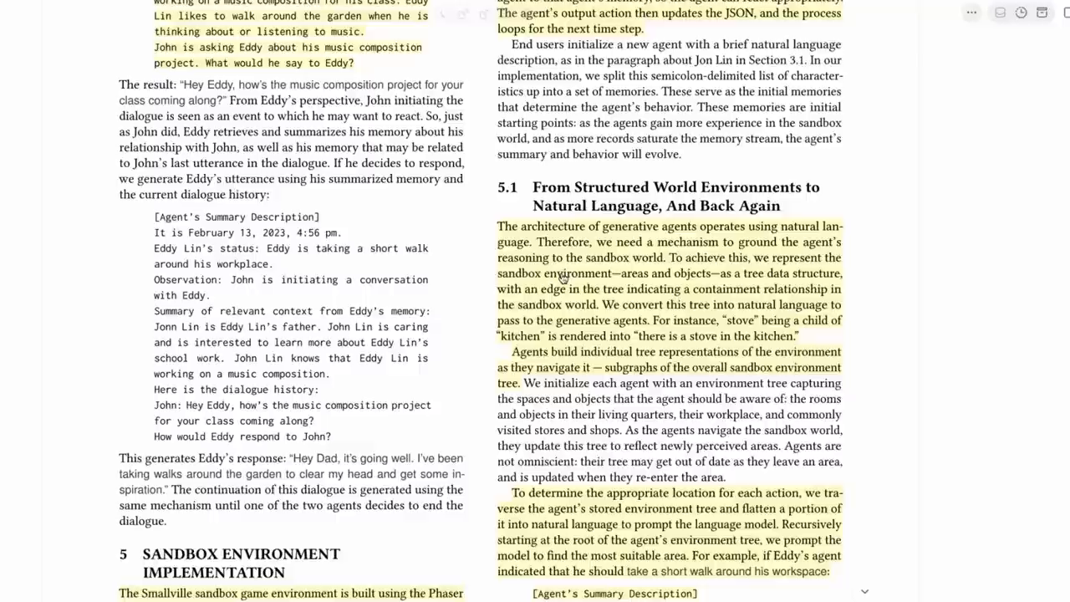
{"action": "scroll", "scroll_direction": "down", "scroll_amount": 3}
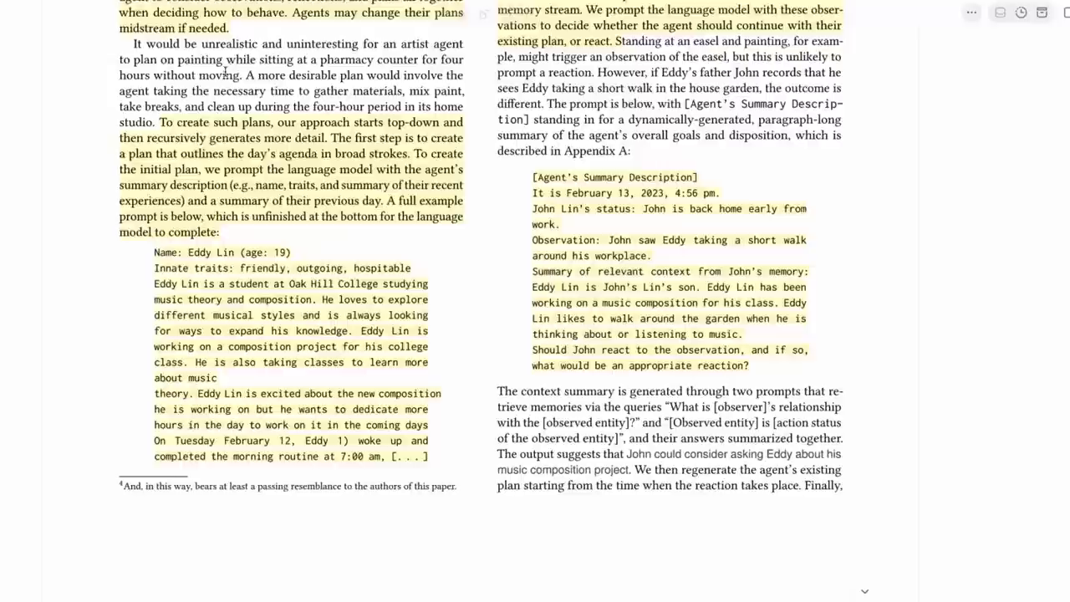
{"action": "scroll", "scroll_direction": "down", "scroll_amount": 3}
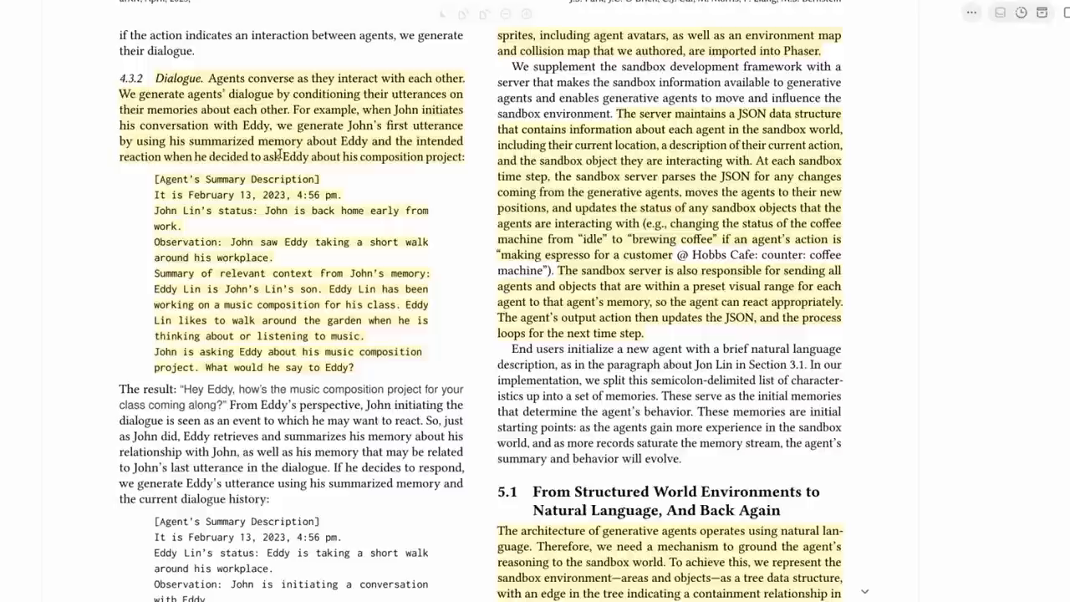
- Read through Eddy's dialogue response and the sandbox environment text toward Section 5.1
{"action": "scroll", "scroll_direction": "down", "scroll_amount": 3}
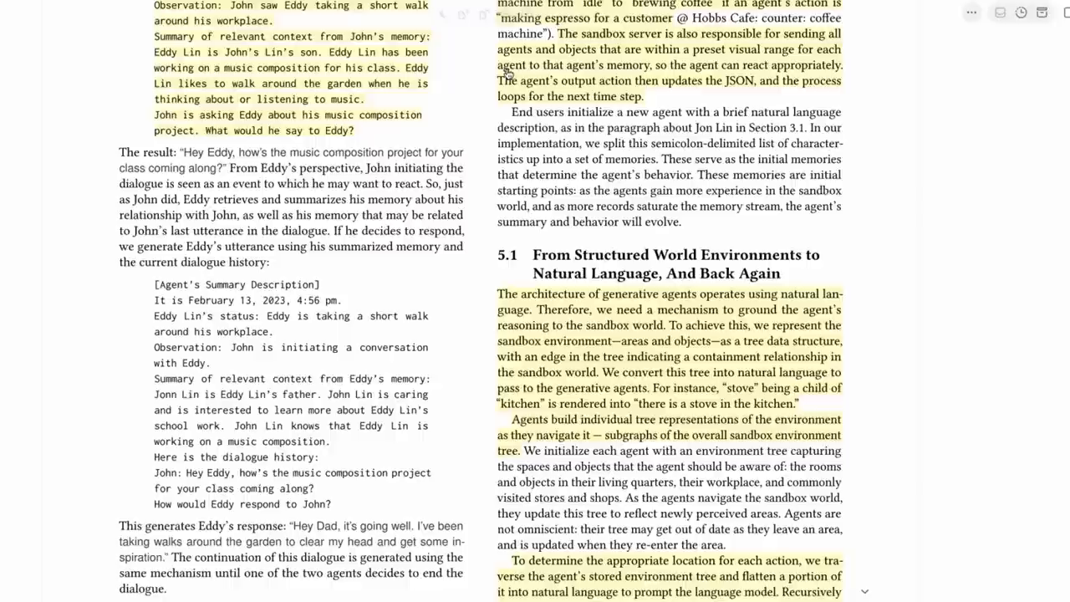
{"action": "scroll", "scroll_direction": "down", "scroll_amount": 3}
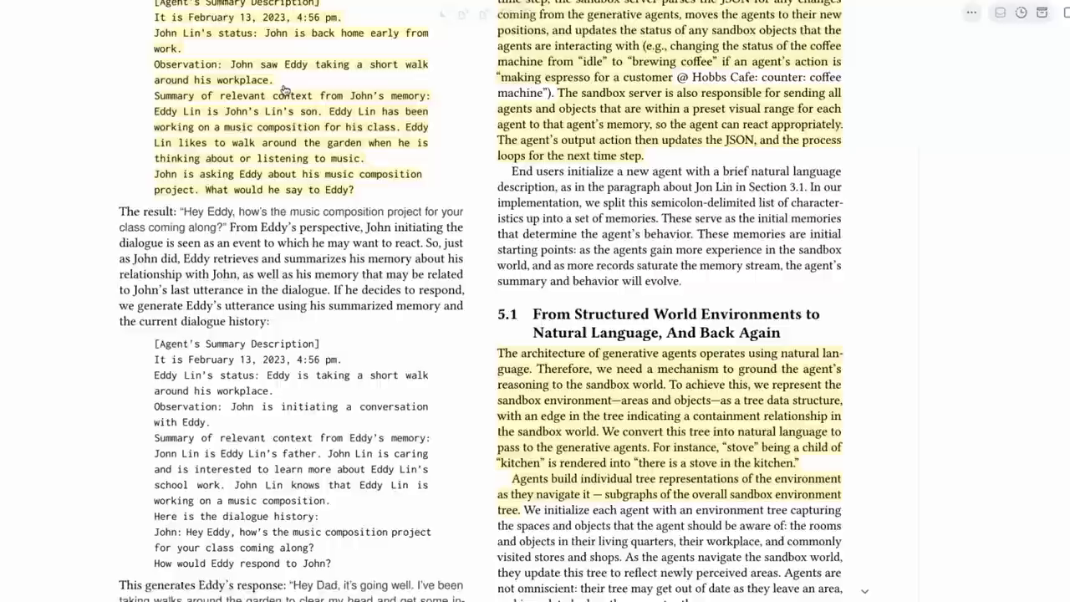
{"action": "scroll", "scroll_direction": "up", "scroll_amount": 3}
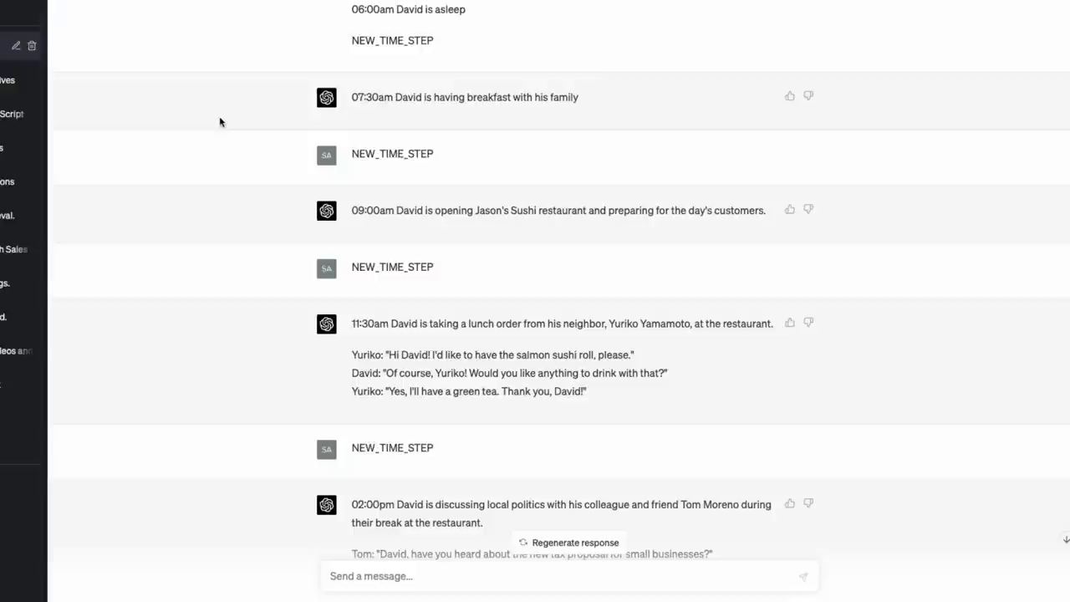
- Scroll the ChatGPT conversation up to the NEW_TIME_STEP prompt examples and back down through David's schedule
{"action": "scroll", "scroll_direction": "up", "scroll_amount": 3}
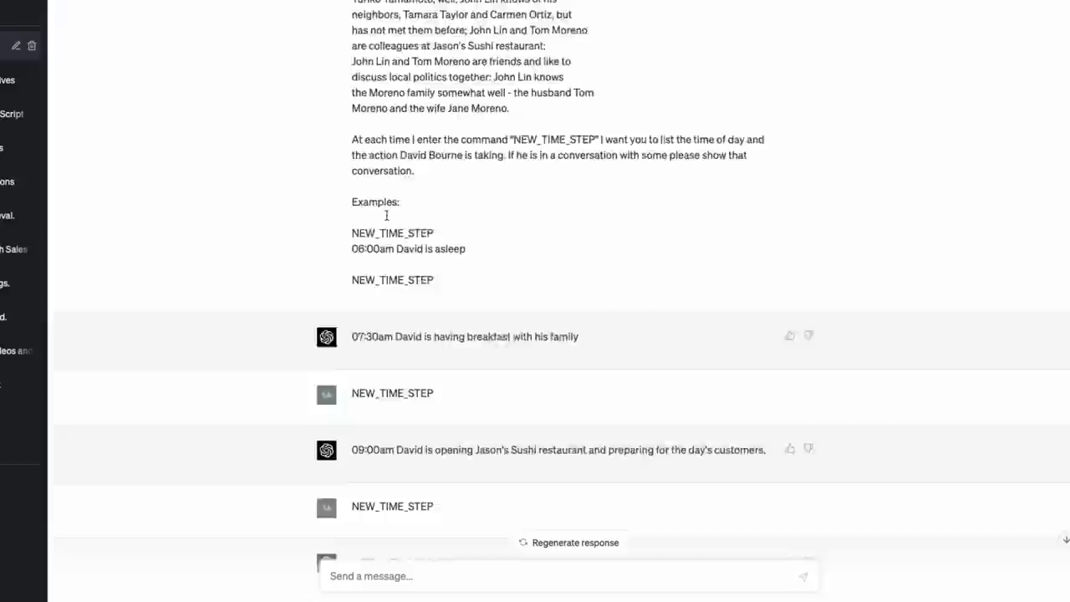
{"action": "scroll", "scroll_direction": "down", "scroll_amount": 3}
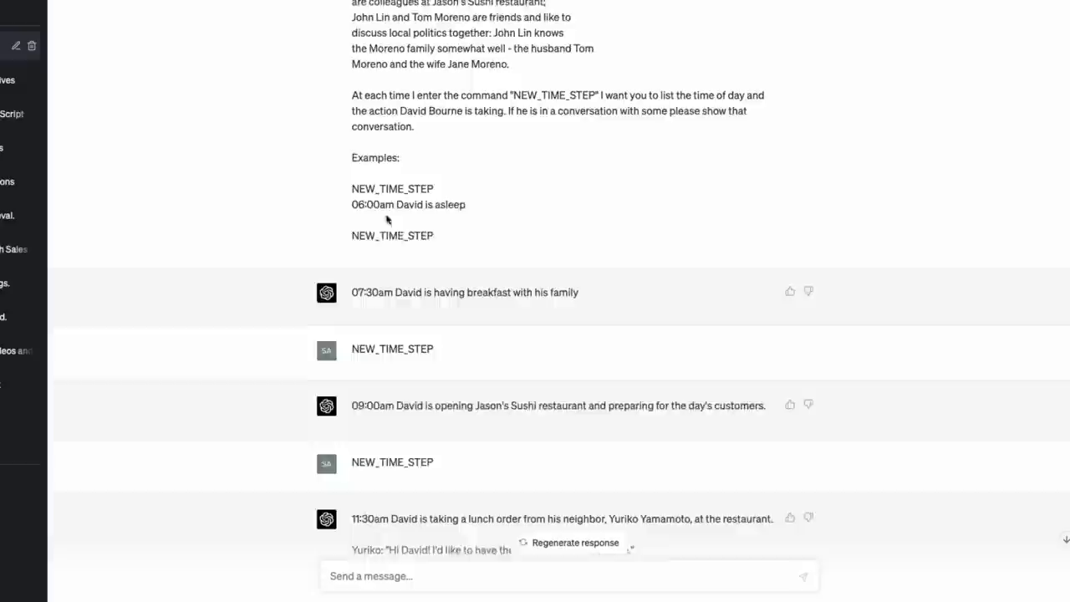
{"action": "scroll", "scroll_direction": "down", "scroll_amount": 3}
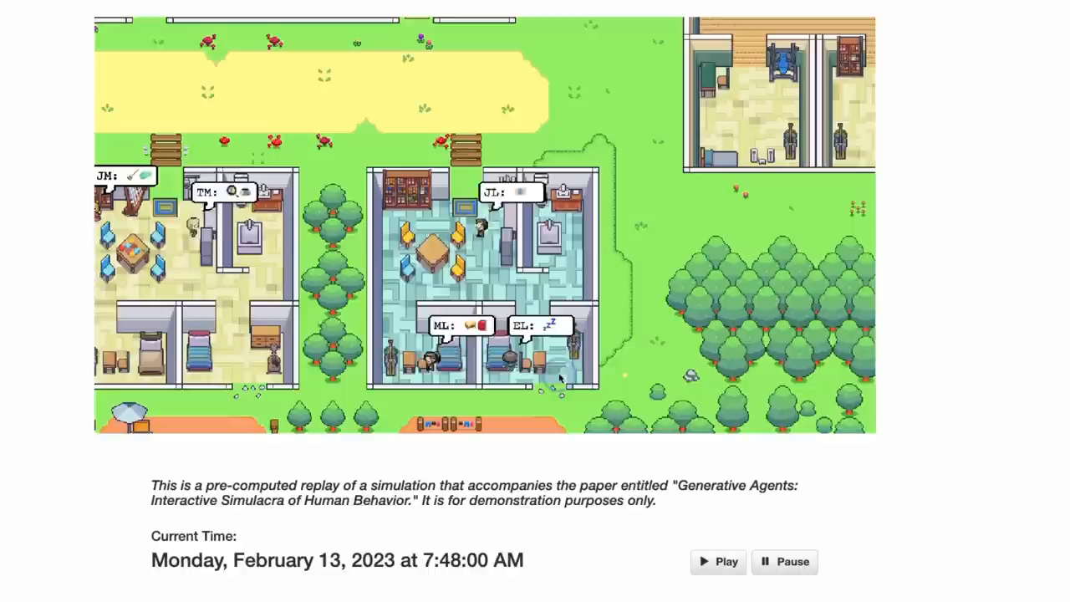
- Pan the running Smallville replay map toward the town garden as it advances past 8:00 AM
{"action": "scroll", "scroll_direction": "down", "scroll_amount": 3}
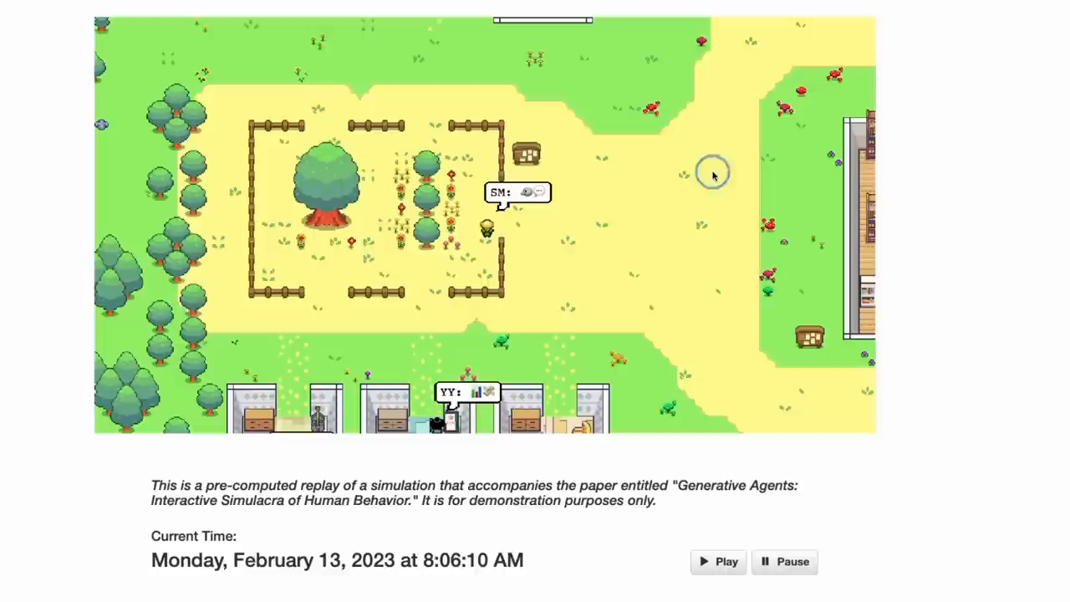
{"action": "scroll", "scroll_direction": "down", "scroll_amount": 3}
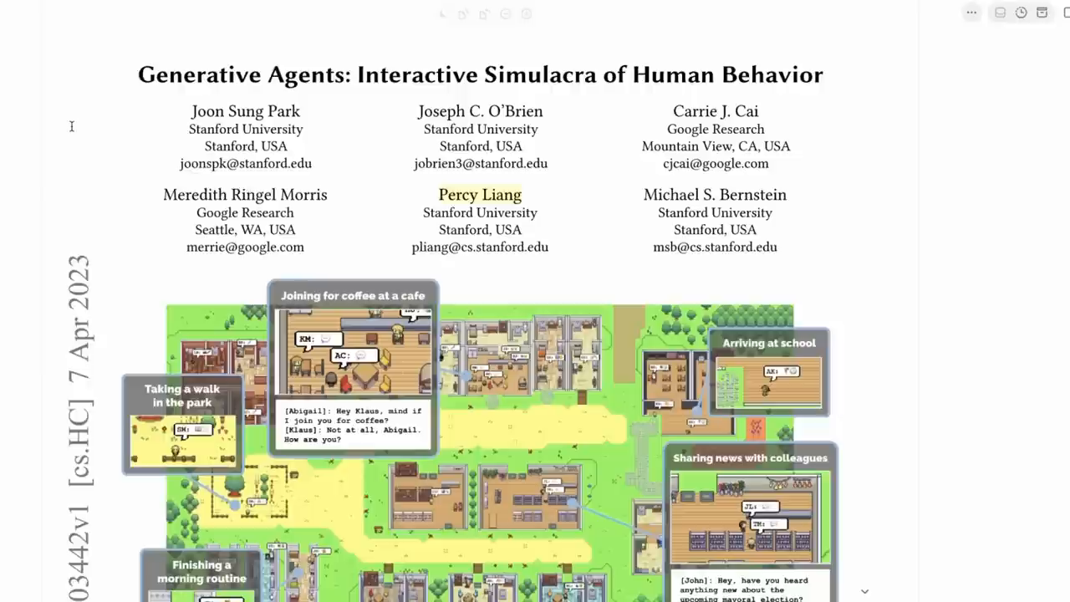
{"action": "scroll", "scroll_direction": "up", "scroll_amount": 3}
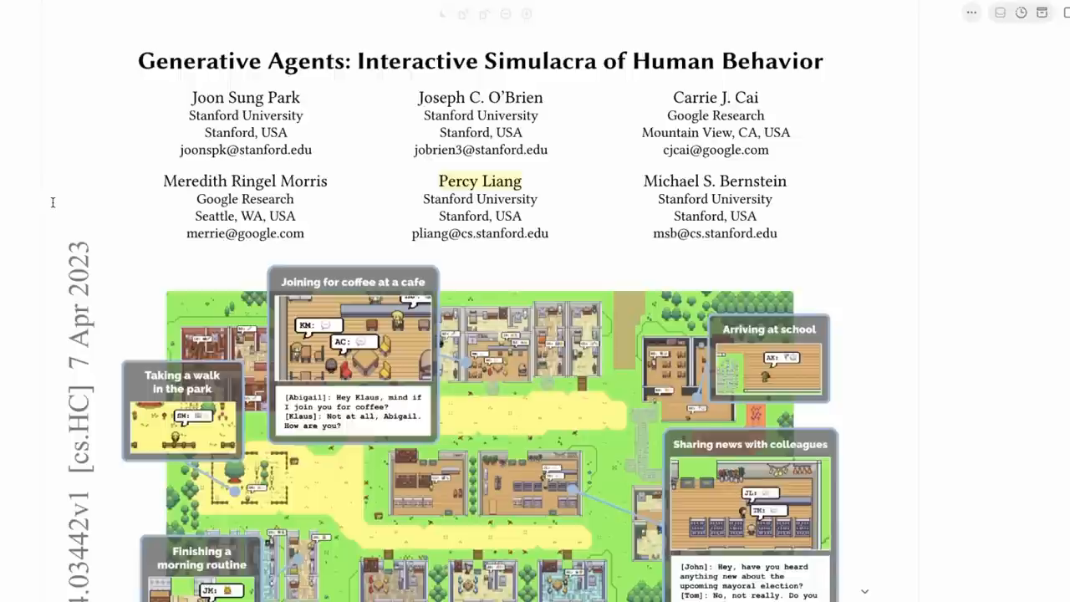